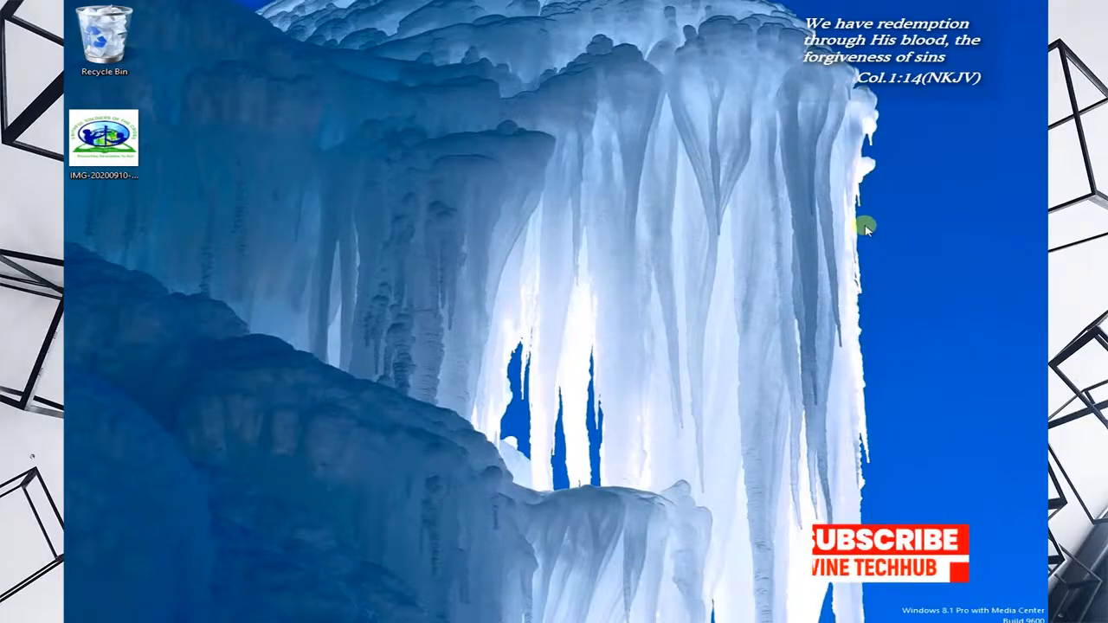
mouse_move(806, 263)
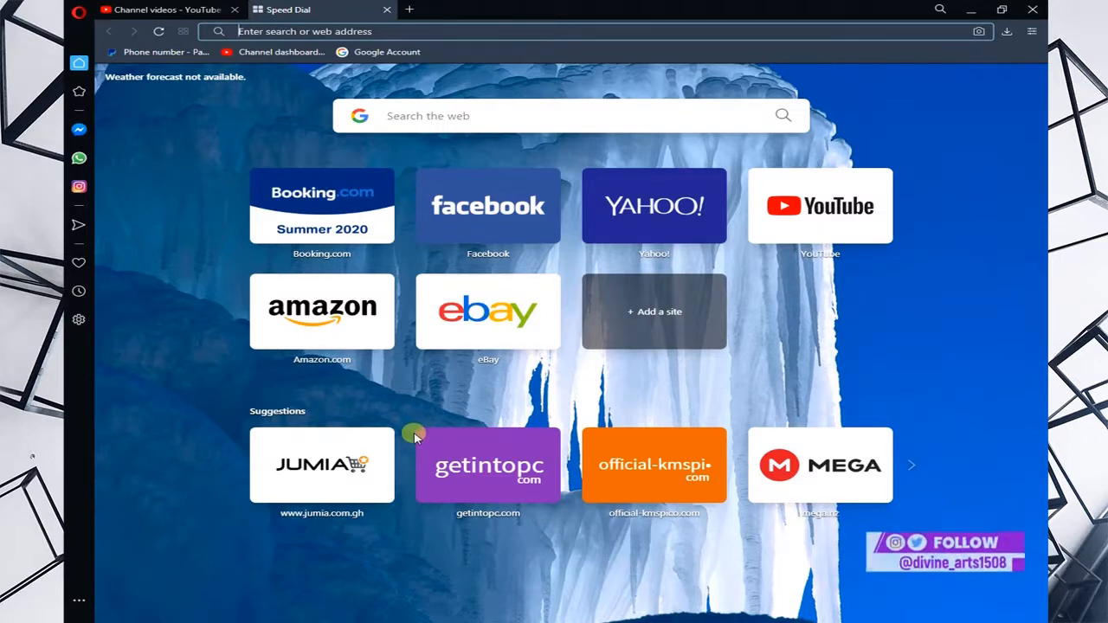
mouse_move(367, 179)
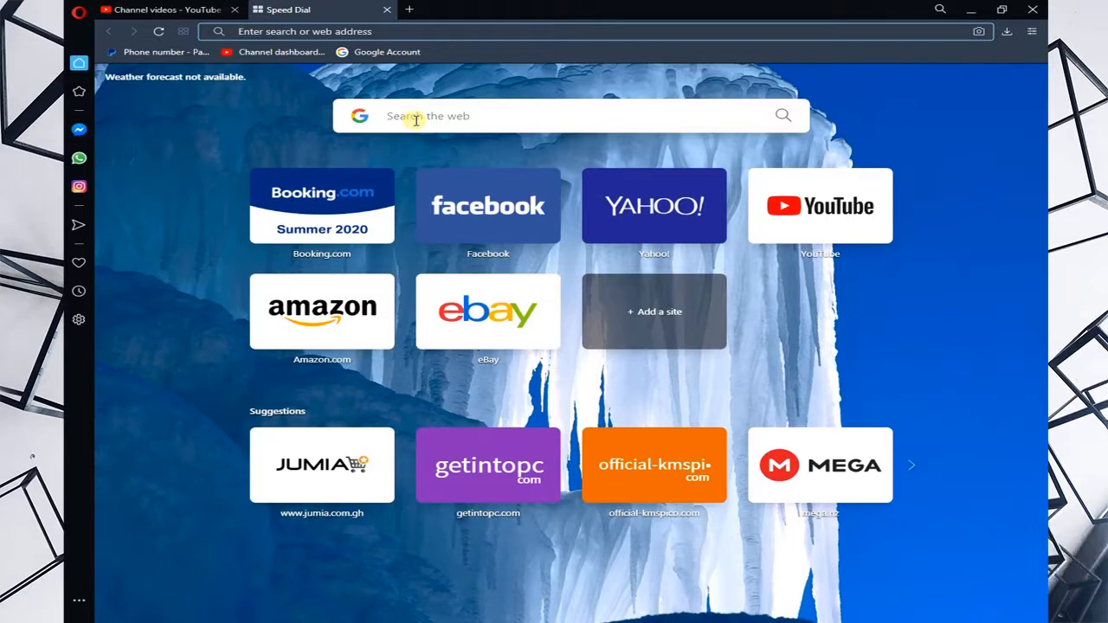
Enter the query 'facebookk logo png' in the Speed Dial search box
click(554, 114)
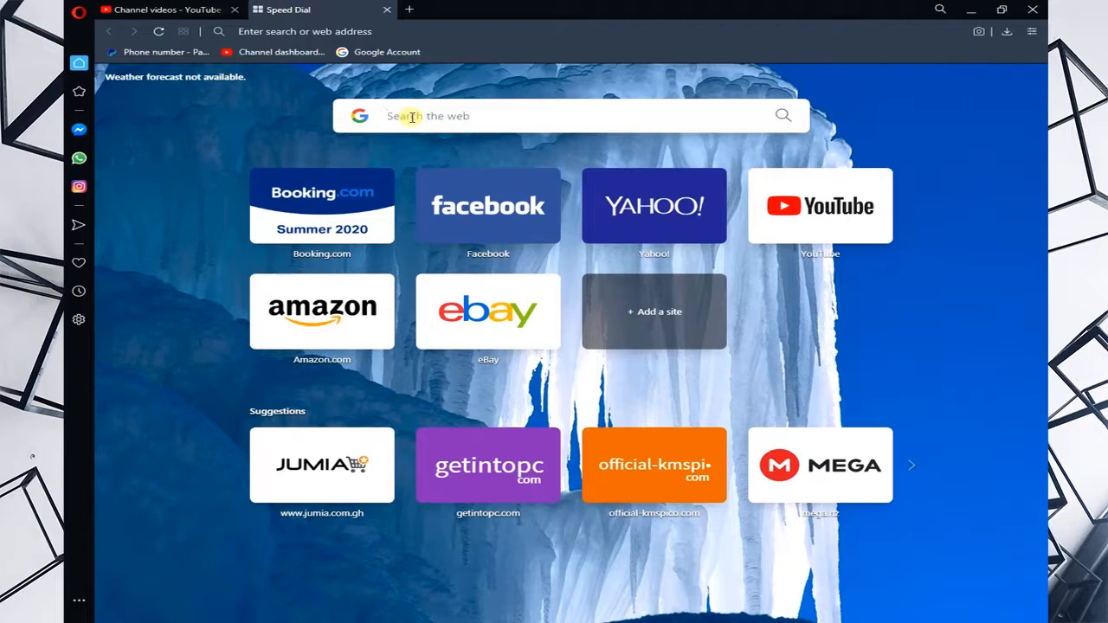
text(fac)
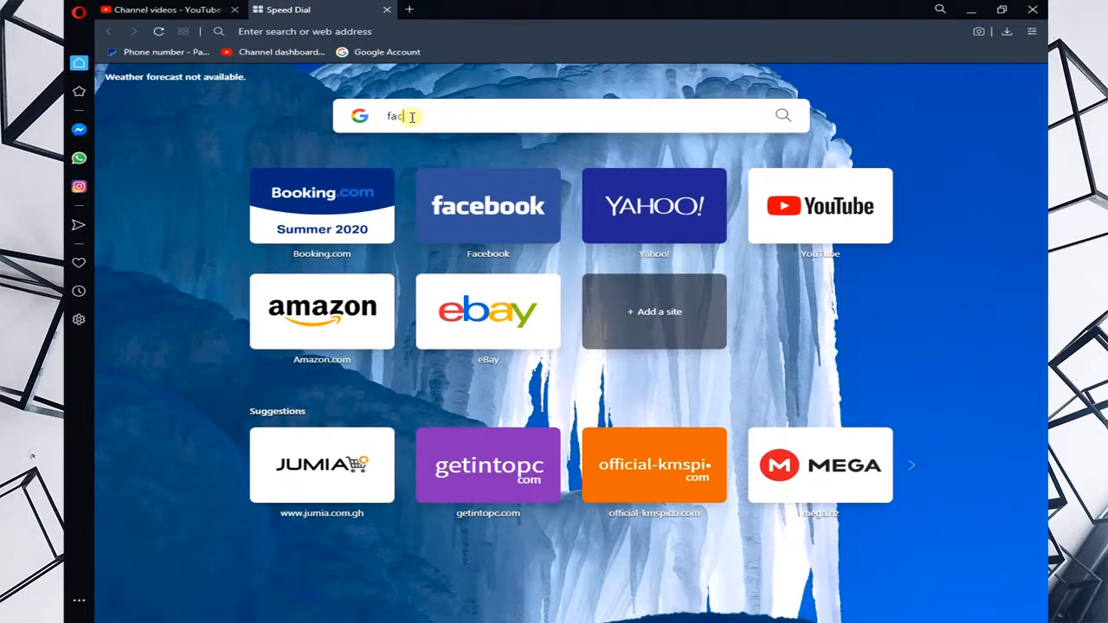
text(ebookk)
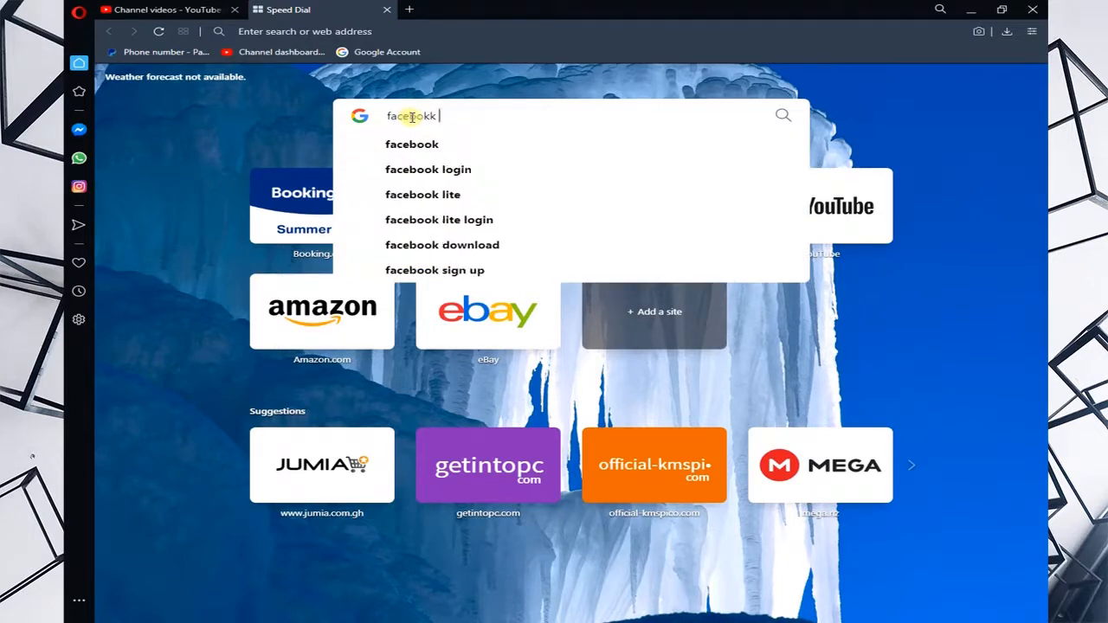
text(logo)
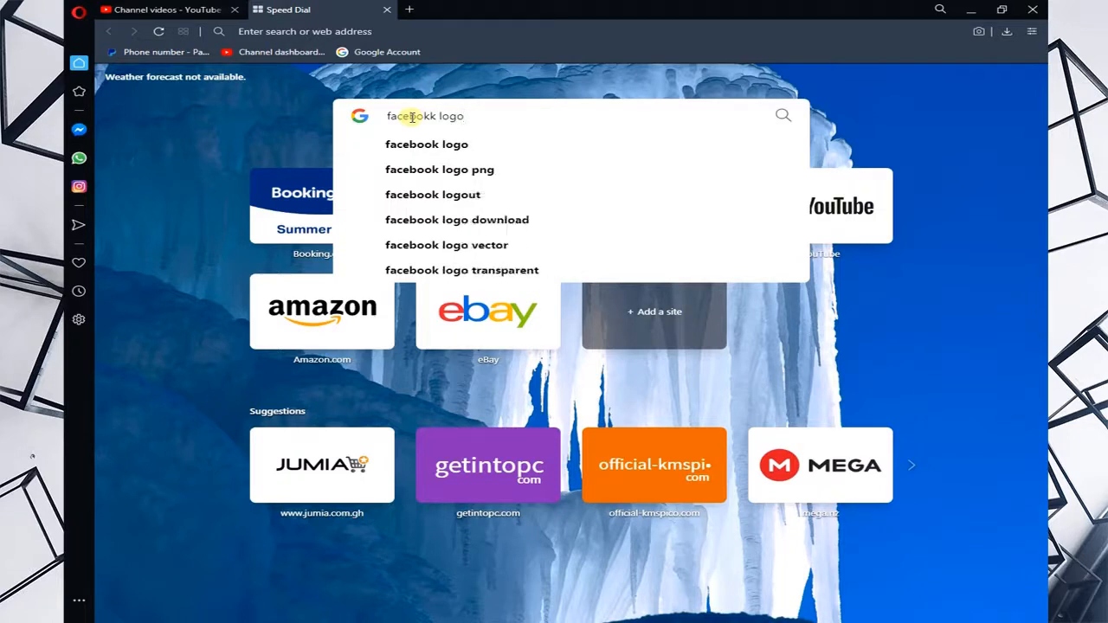
text(p)
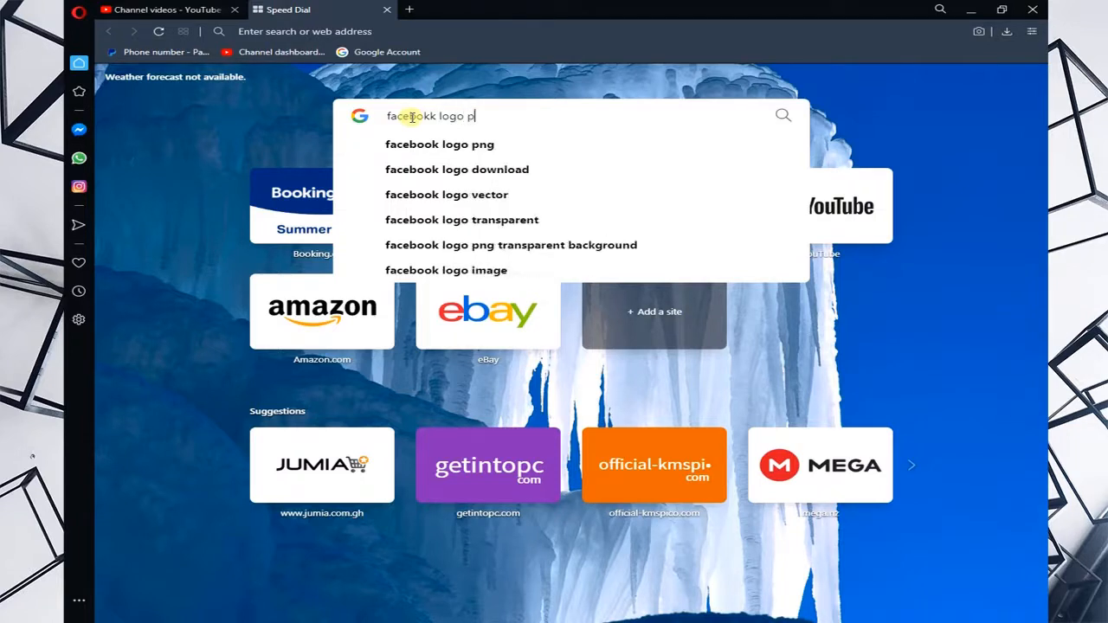
text(ng)
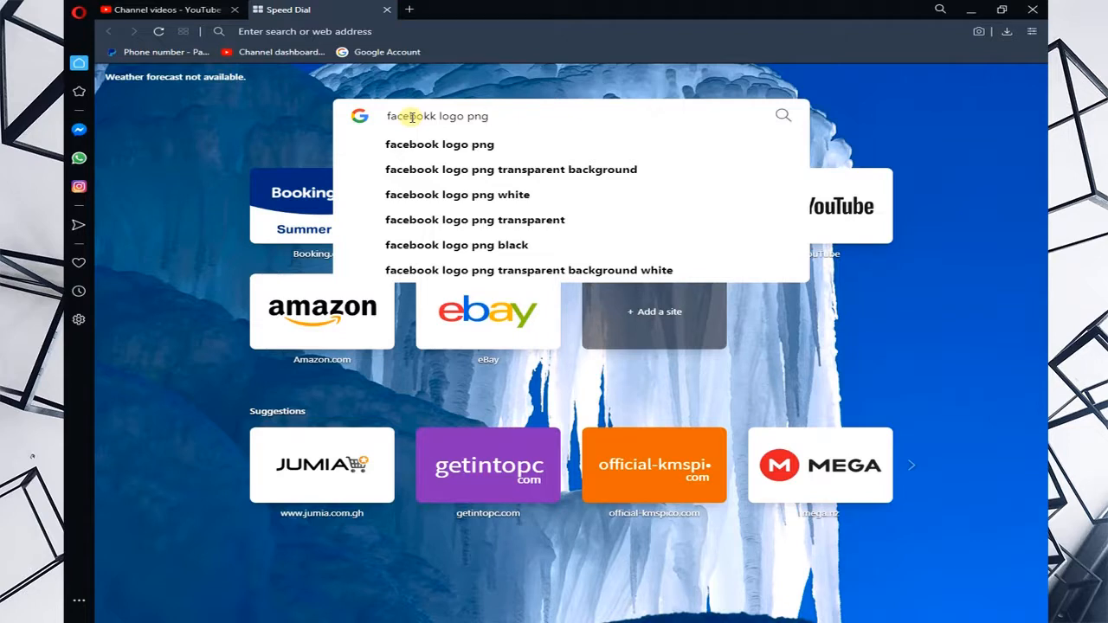
mouse_move(725, 107)
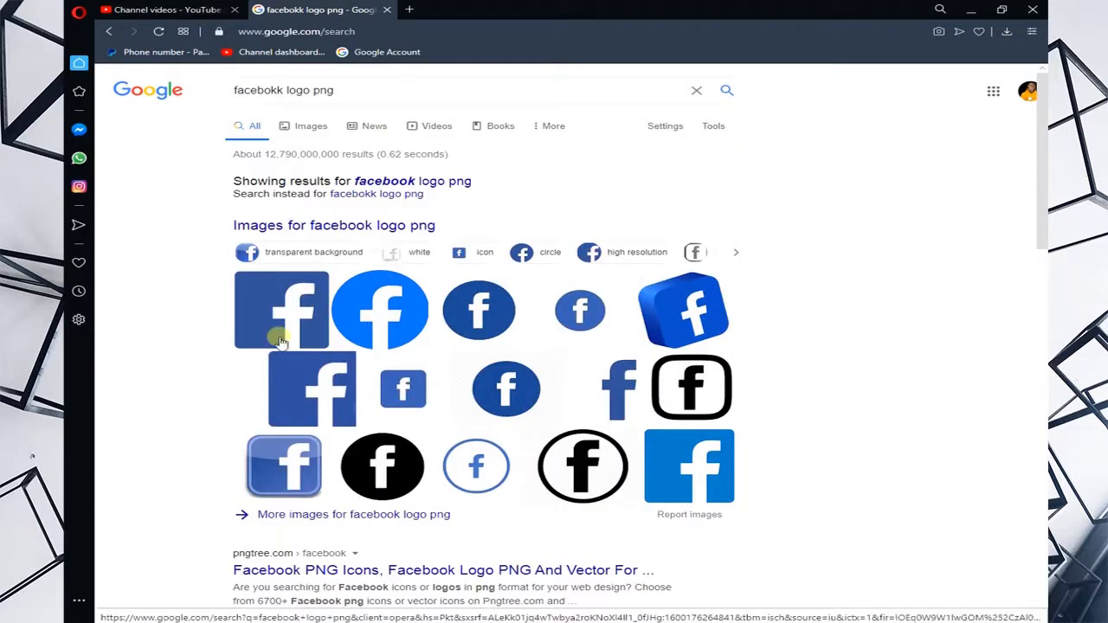
mouse_move(648, 329)
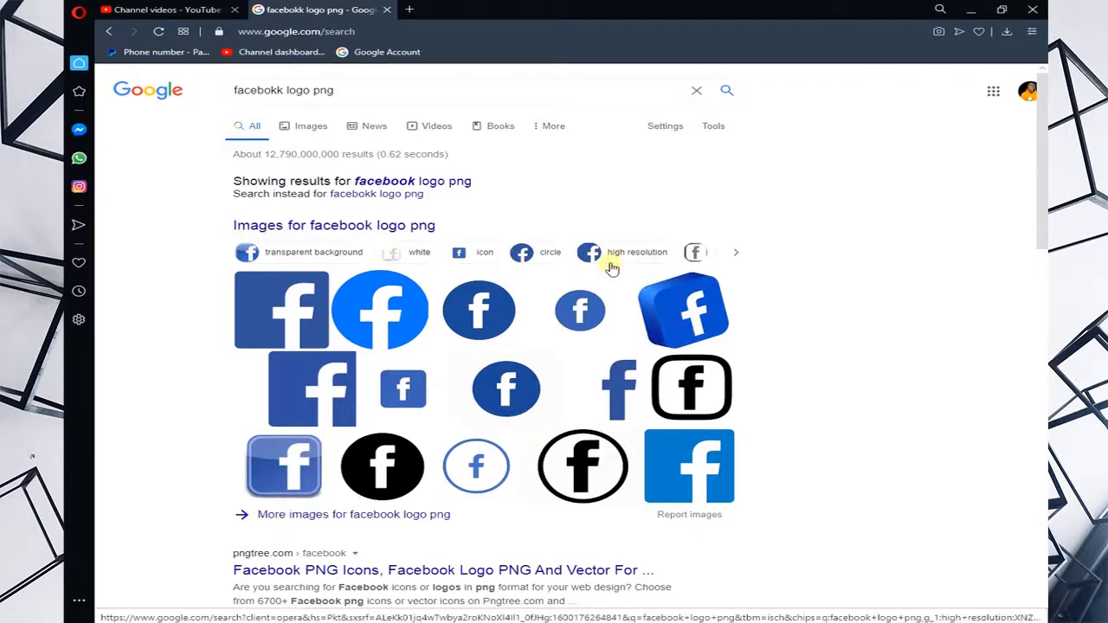
mouse_move(503, 418)
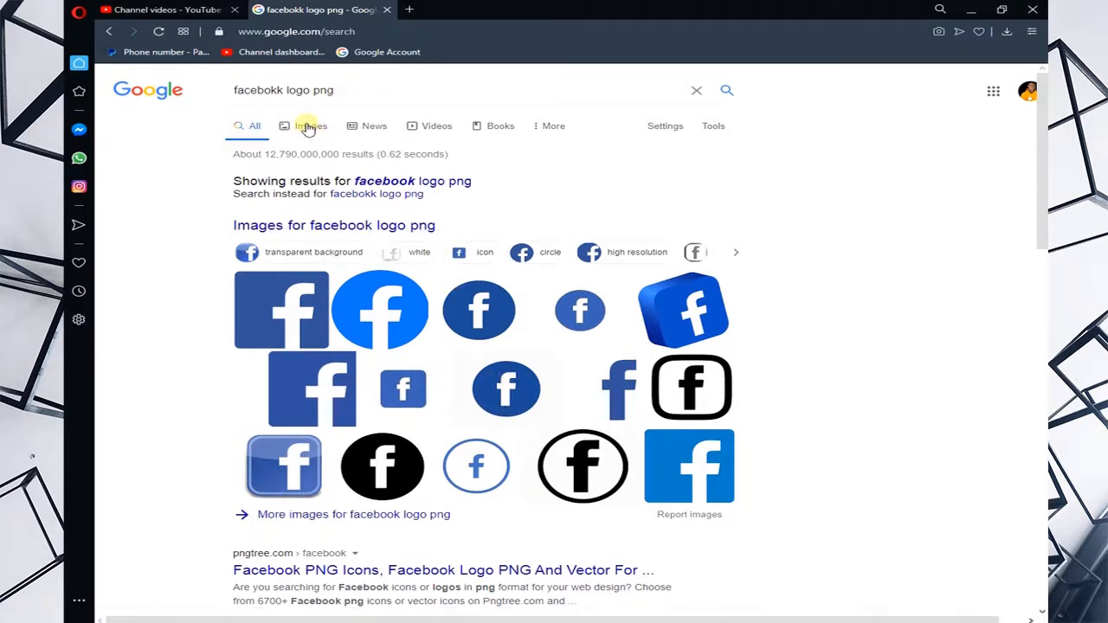
Submit the search and switch to Google Images results for facebook logo png
click(310, 124)
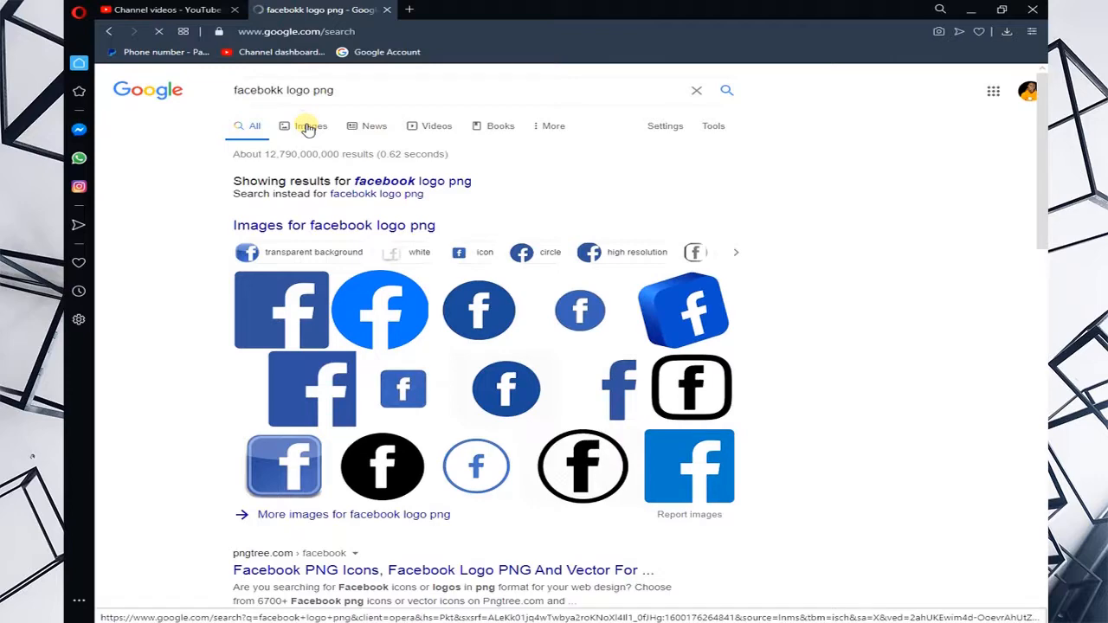
click(308, 125)
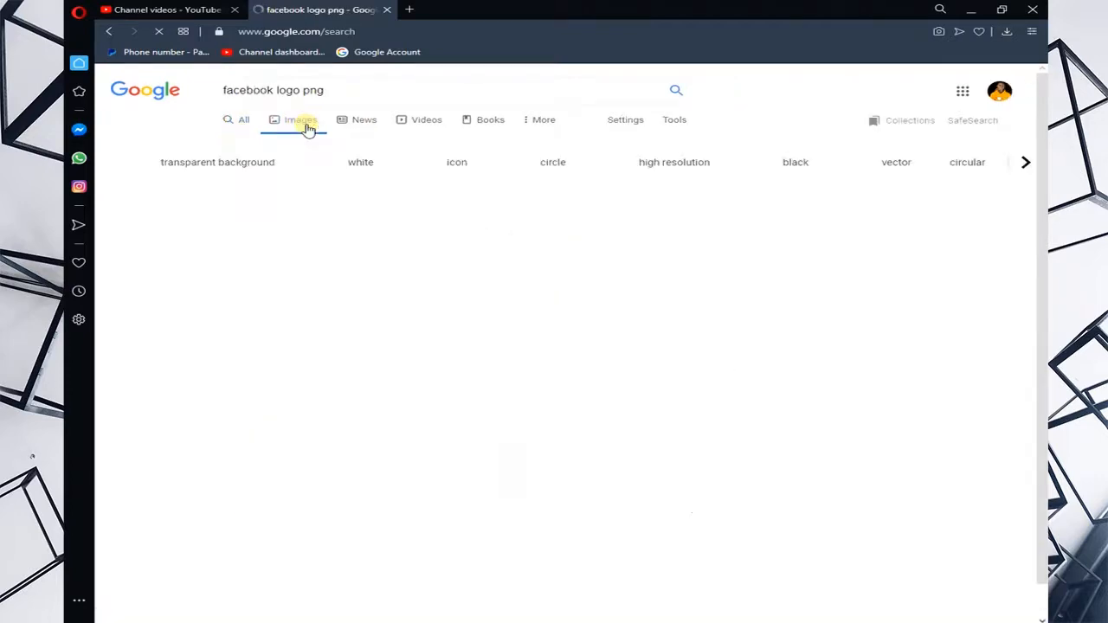
Open the commons.wikimedia.org 'File:Facebook Logo (2019).png' image result
click(301, 119)
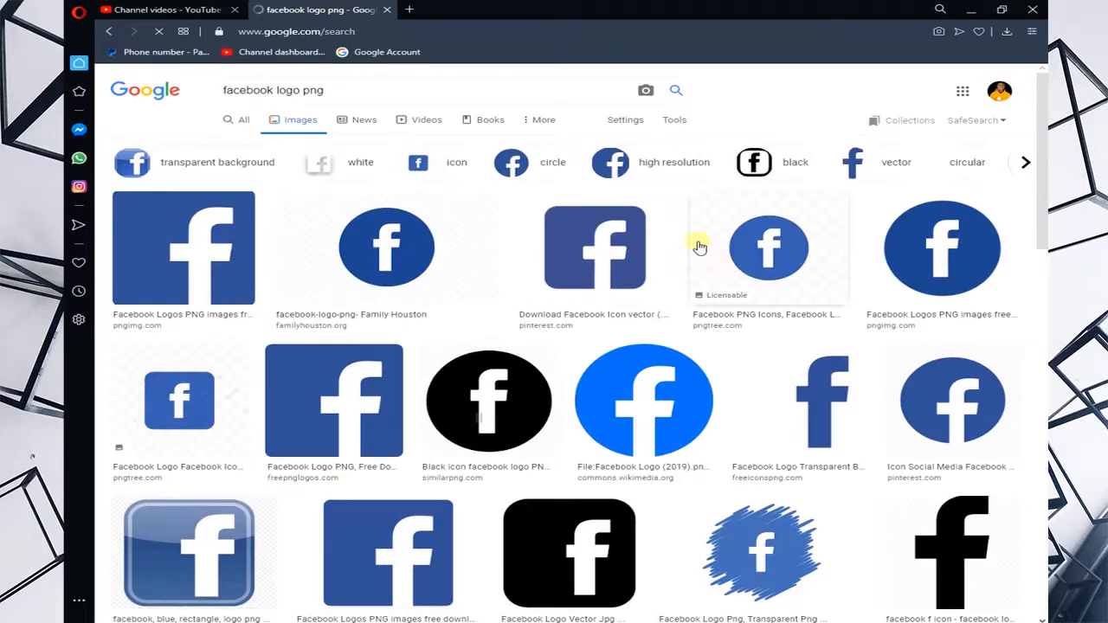
mouse_move(135, 325)
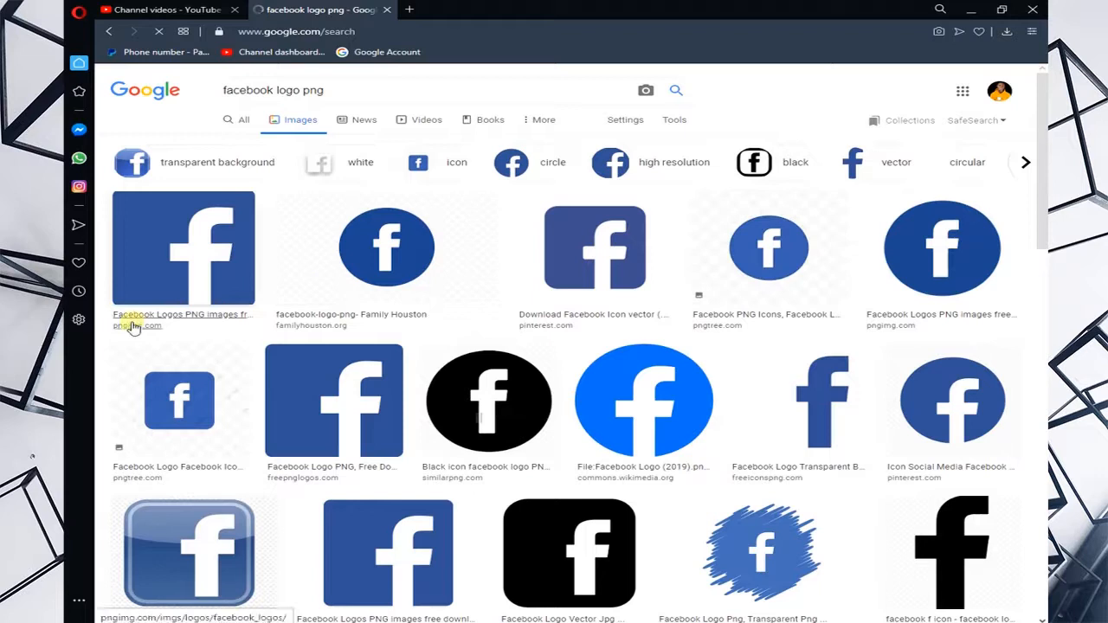
mouse_move(142, 325)
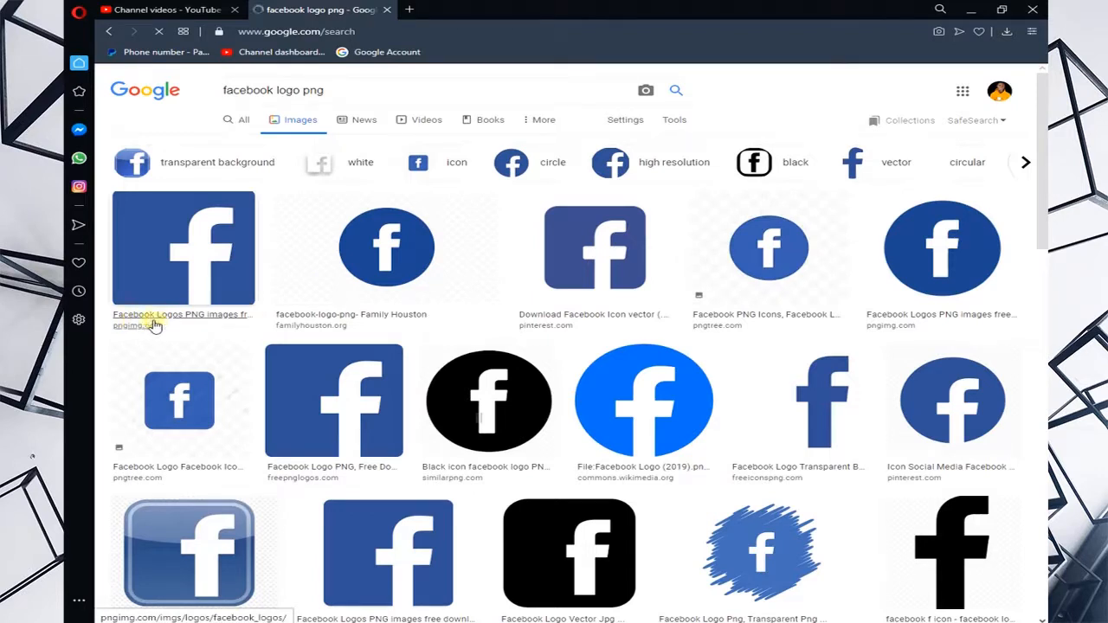
mouse_move(350, 314)
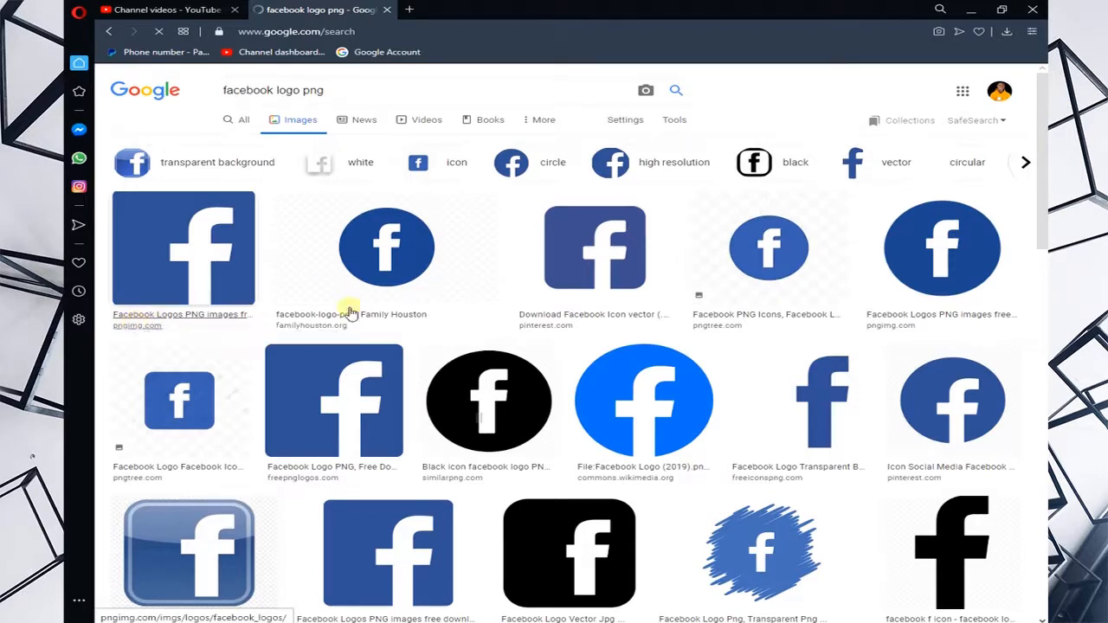
mouse_move(398, 488)
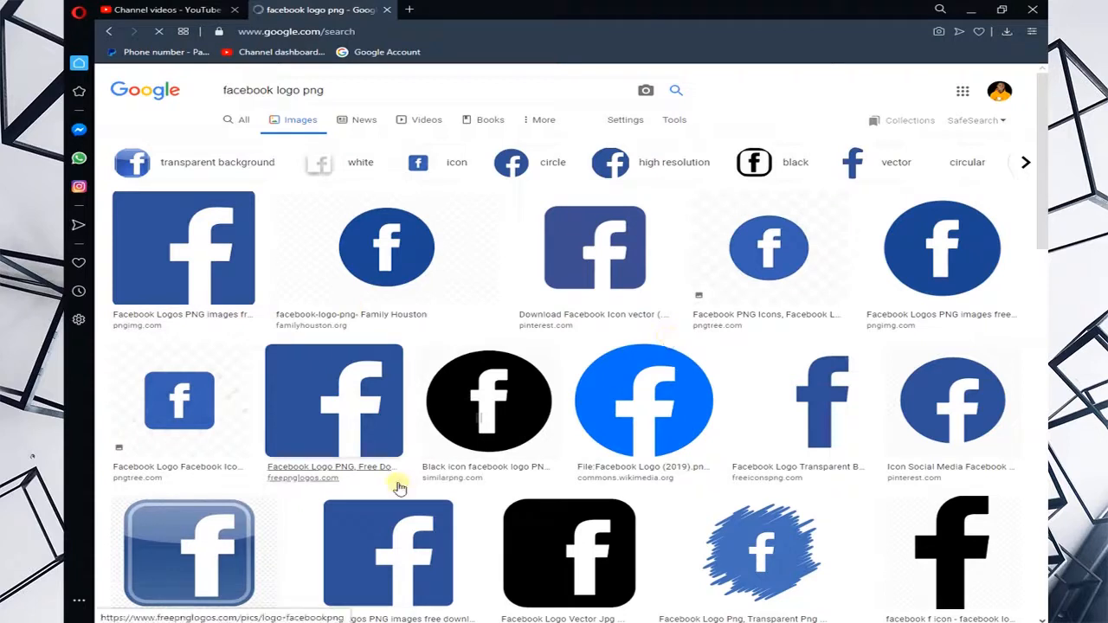
mouse_move(644, 477)
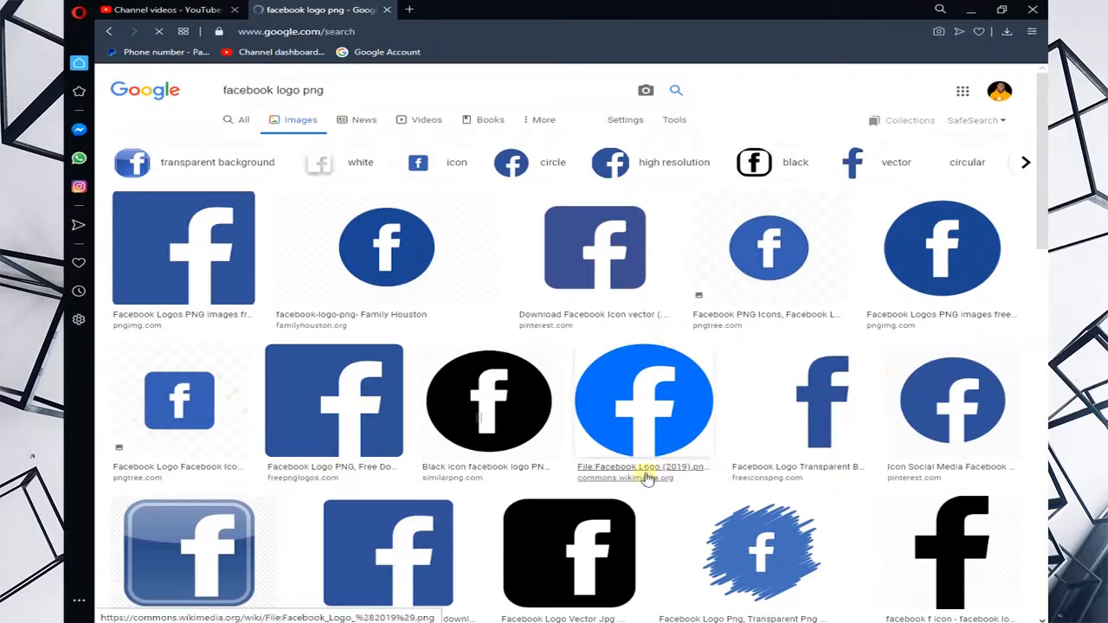
mouse_move(644, 478)
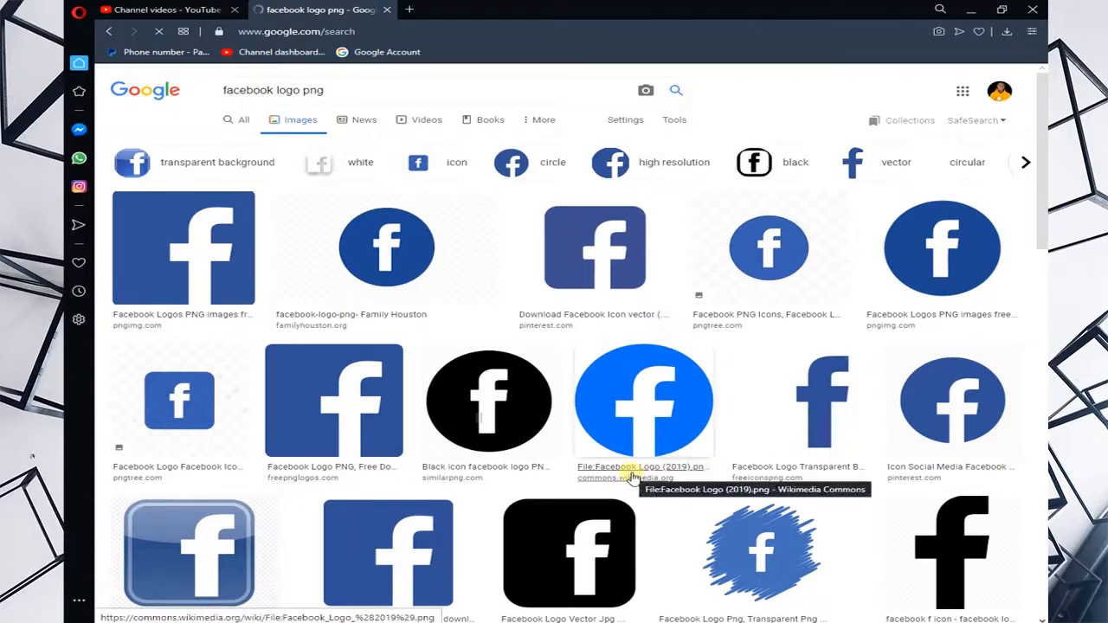
mouse_move(645, 391)
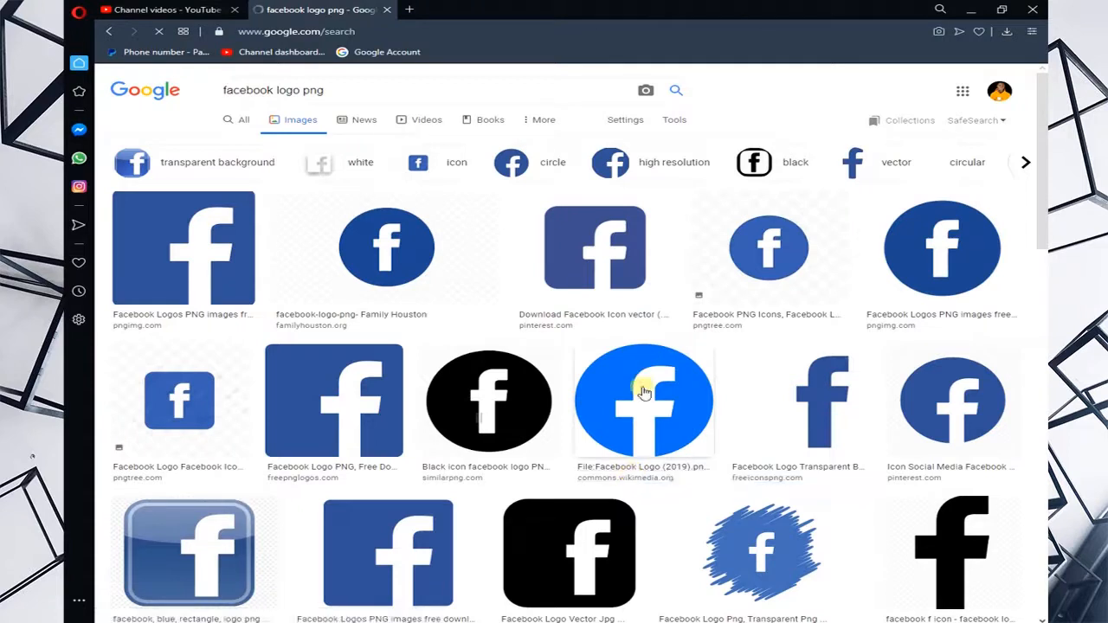
click(644, 400)
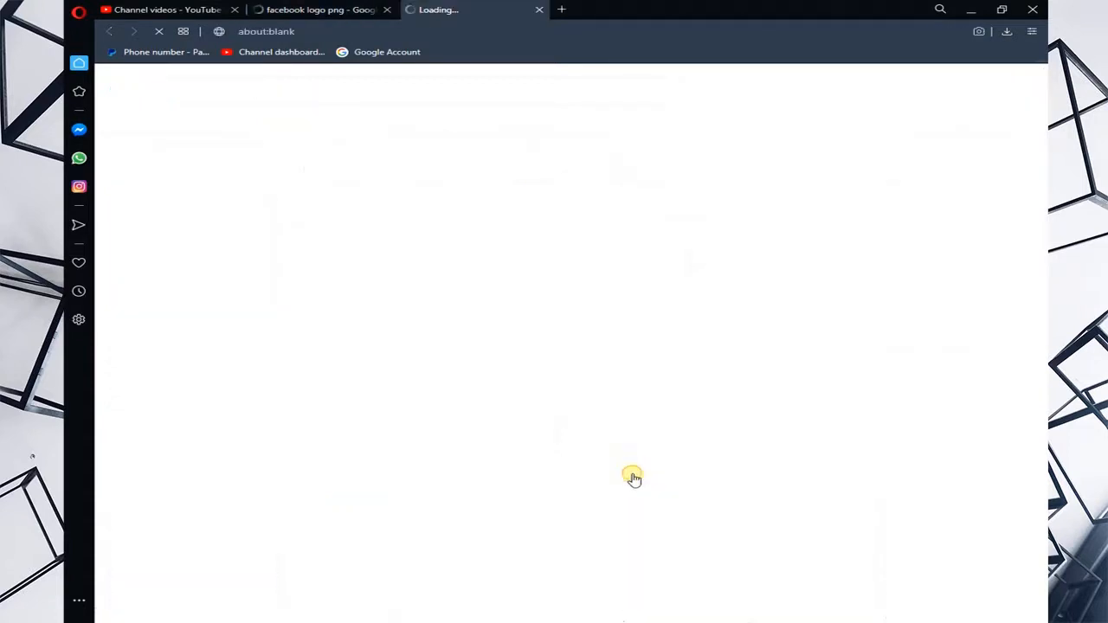
mouse_move(631, 471)
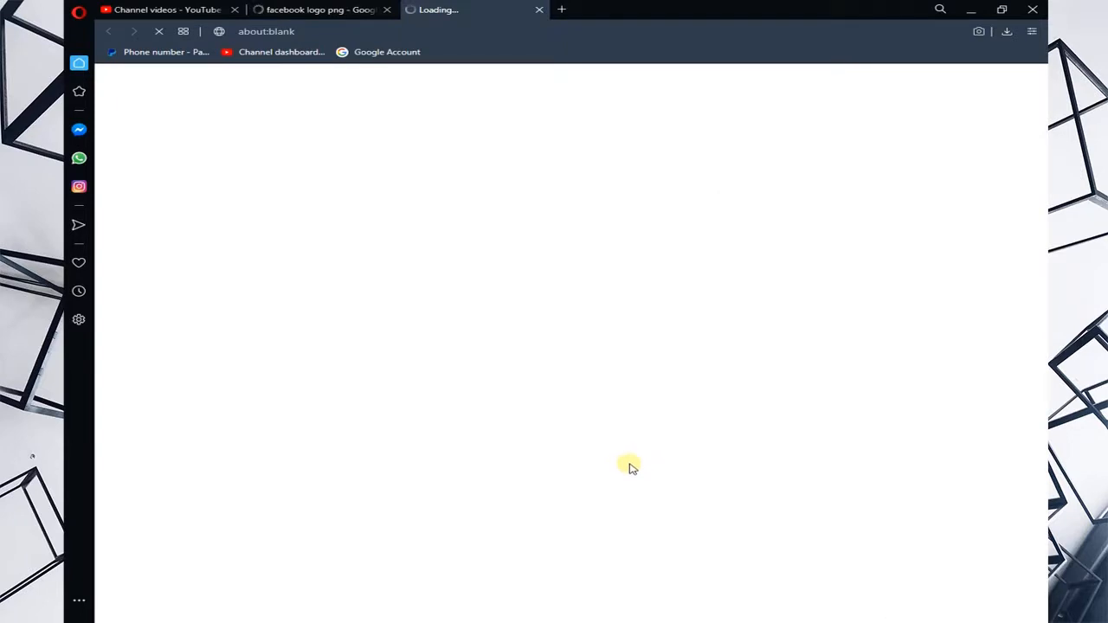
mouse_move(620, 460)
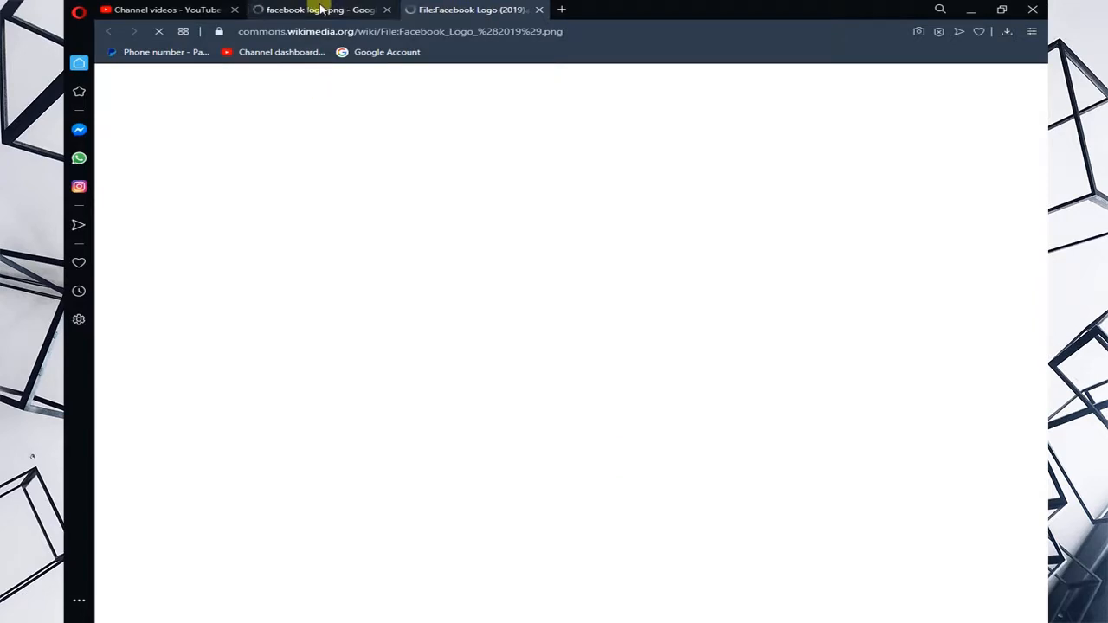
Switch to the Wikimedia Commons tab and bring the large blue logo preview into view
click(471, 10)
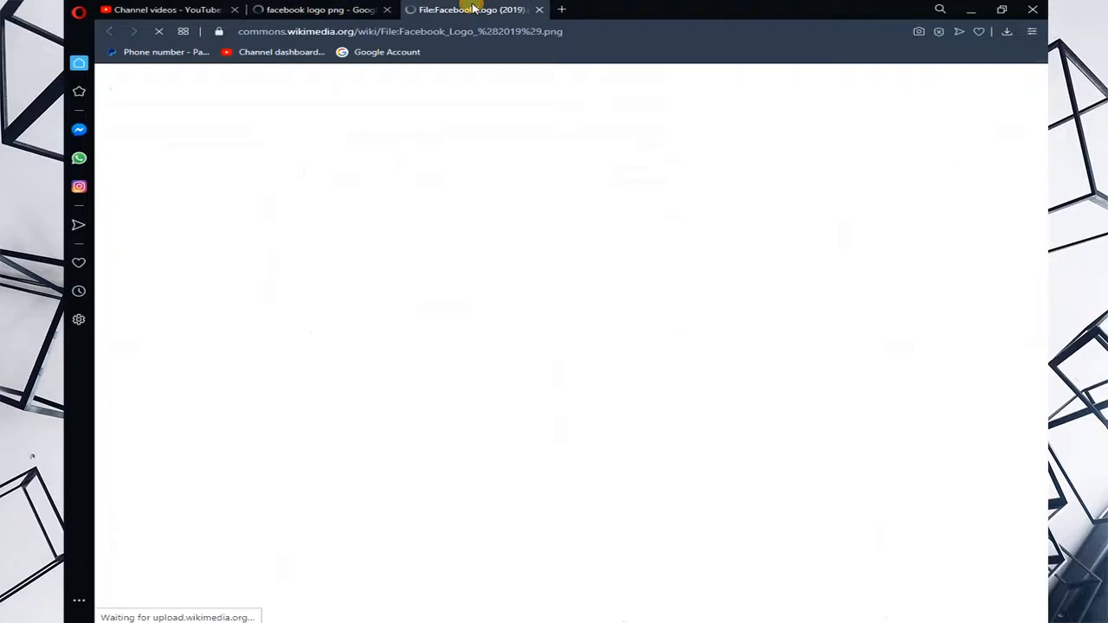
mouse_move(390, 43)
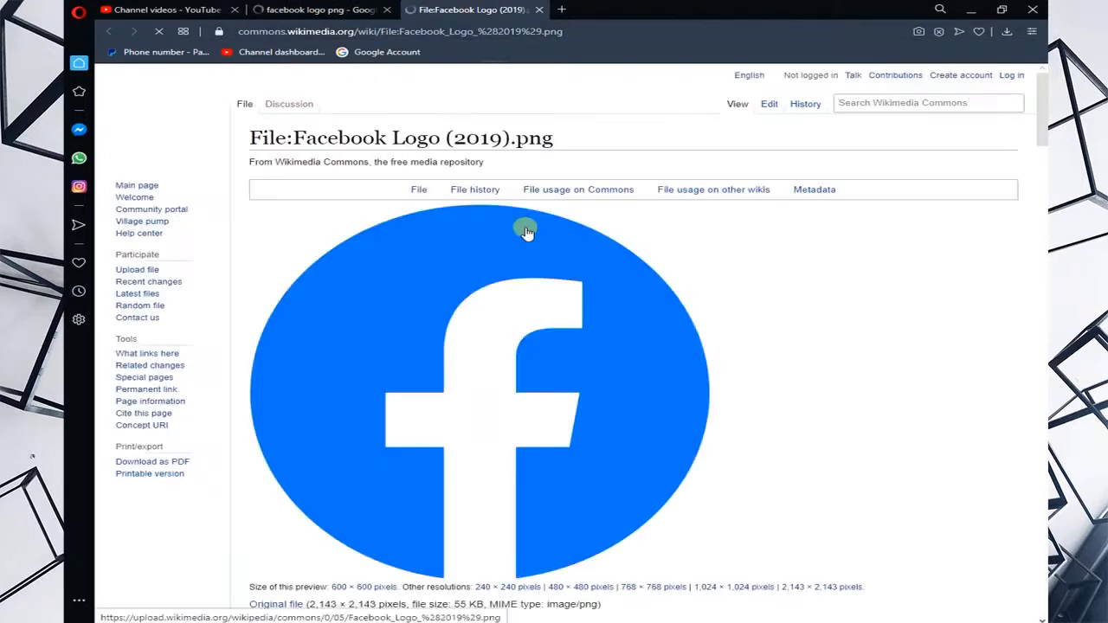
scroll(down, 3)
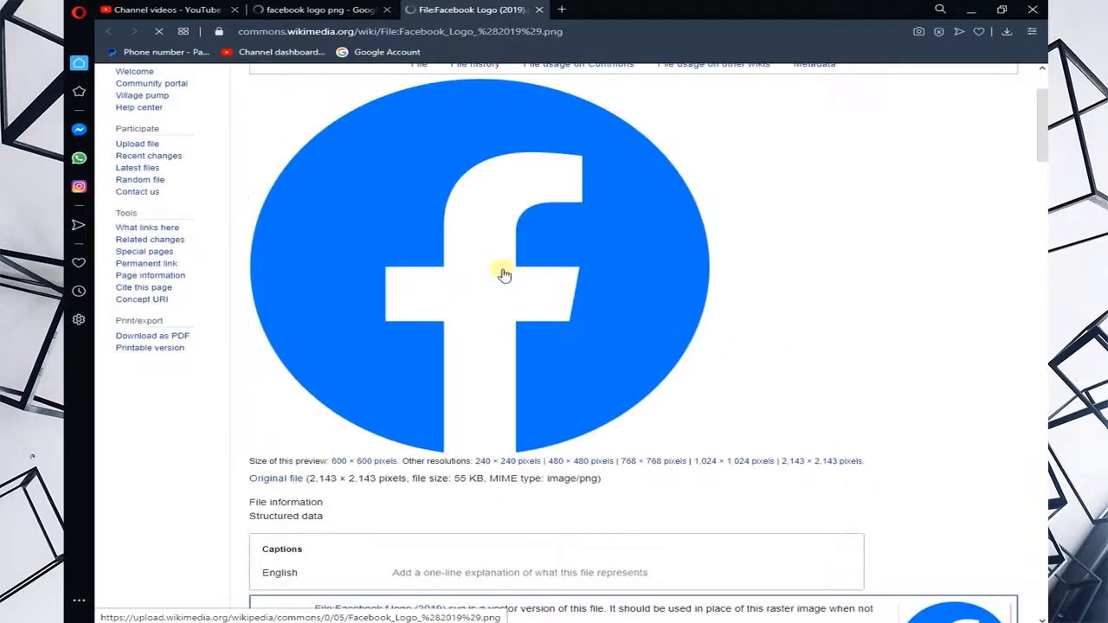
mouse_move(450, 235)
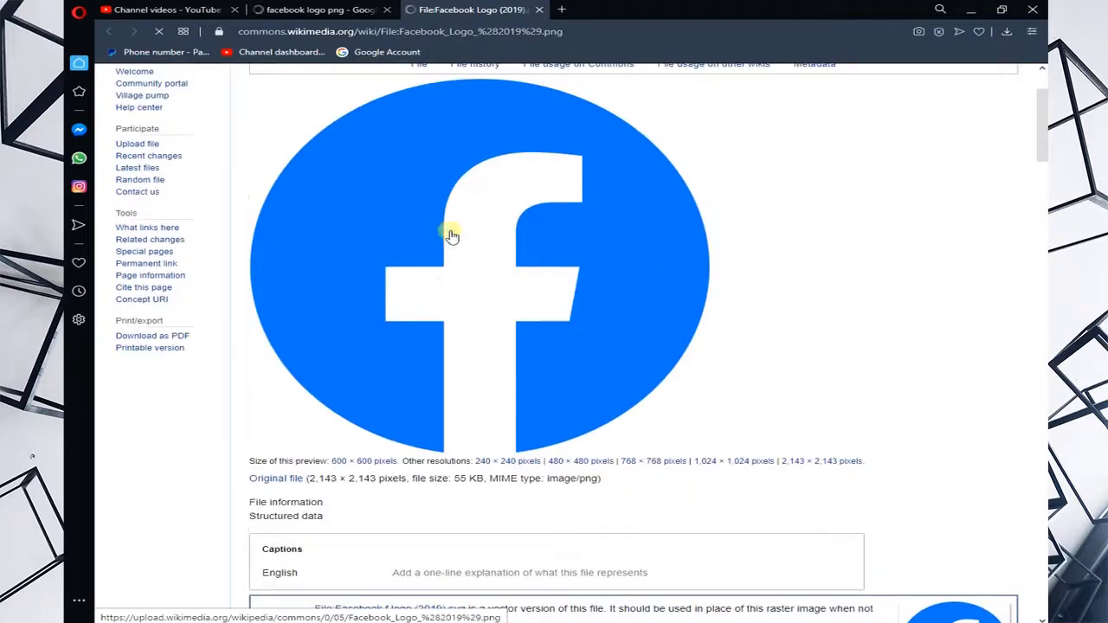
Choose 'Save image as…' on the logo image to bring up the Save As dialog
right_click(450, 236)
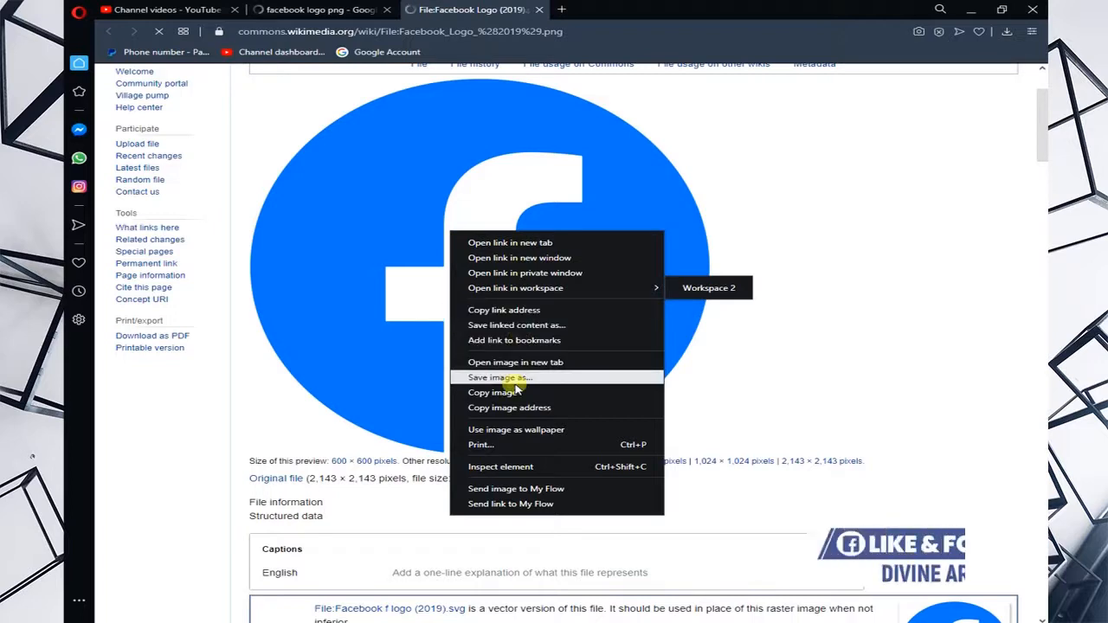
click(499, 378)
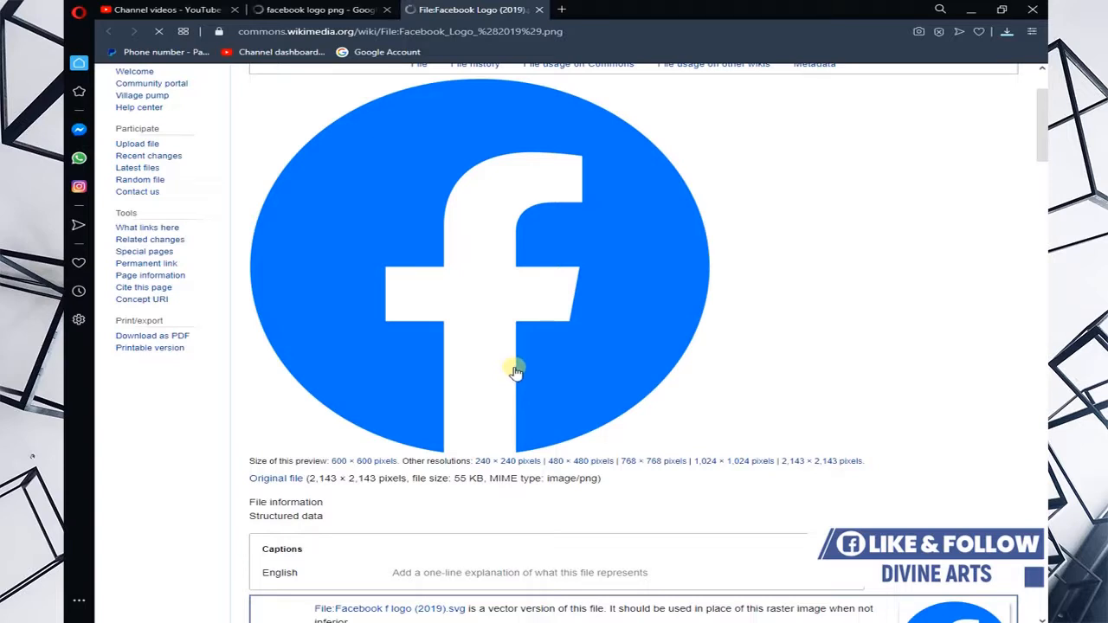
mouse_move(579, 350)
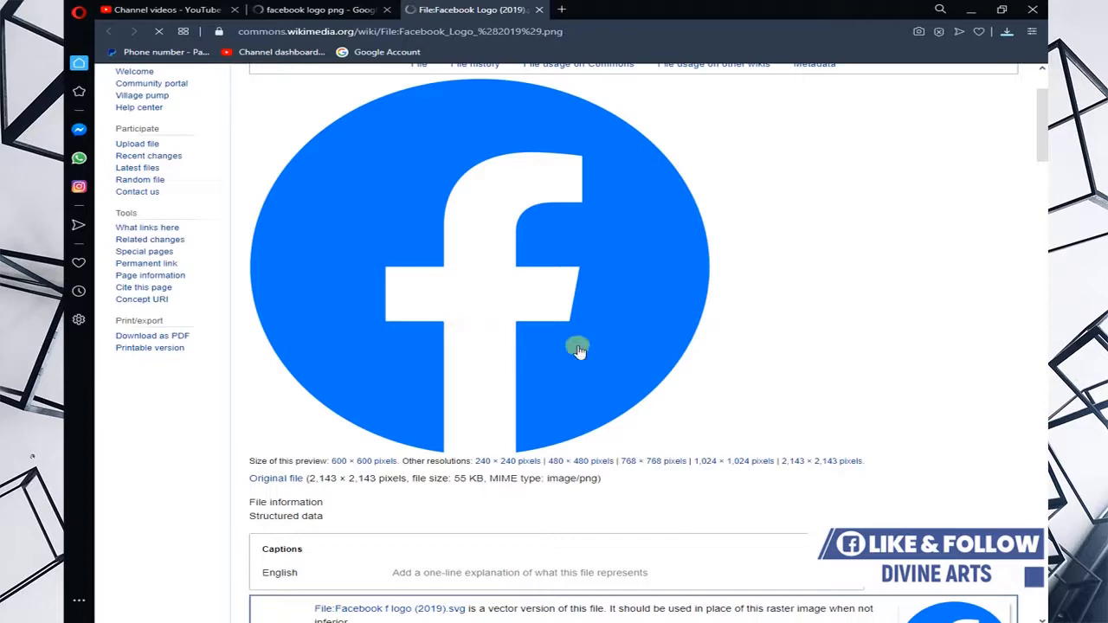
scroll(down, 3)
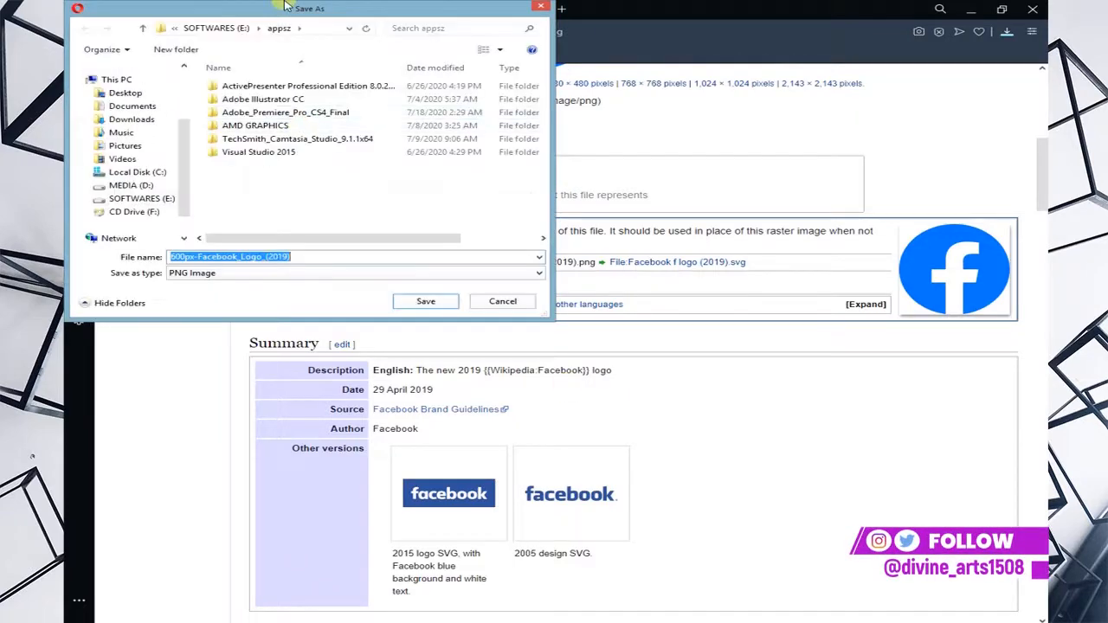
Save the logo PNG to the Desktop under the name 'fb logo'
drag(308, 7, 557, 45)
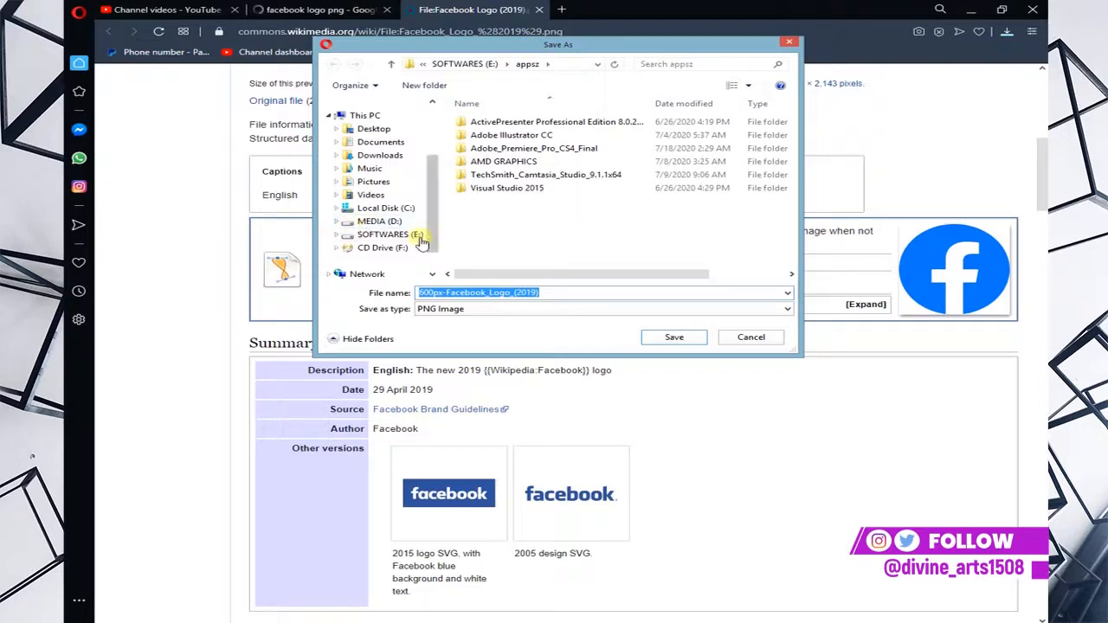
click(374, 128)
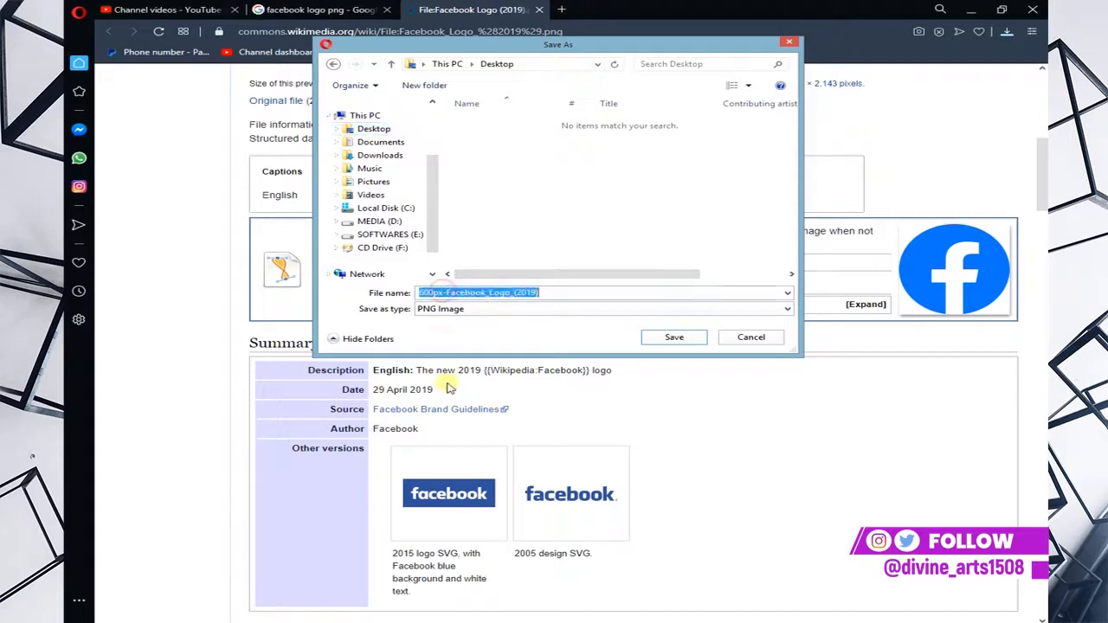
text(fb lo)
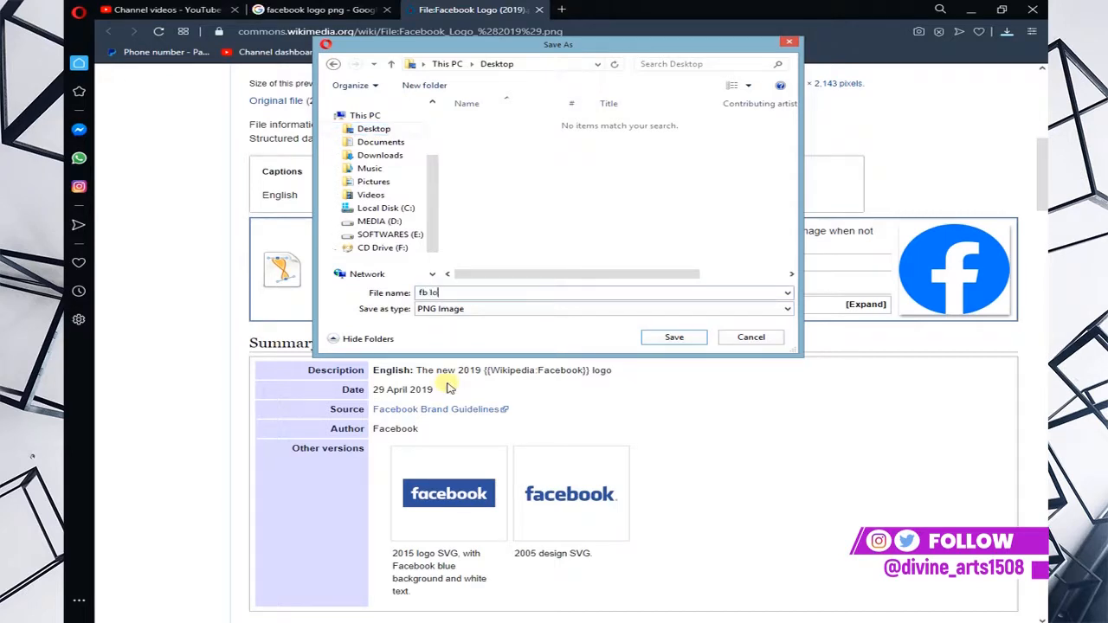
text(go)
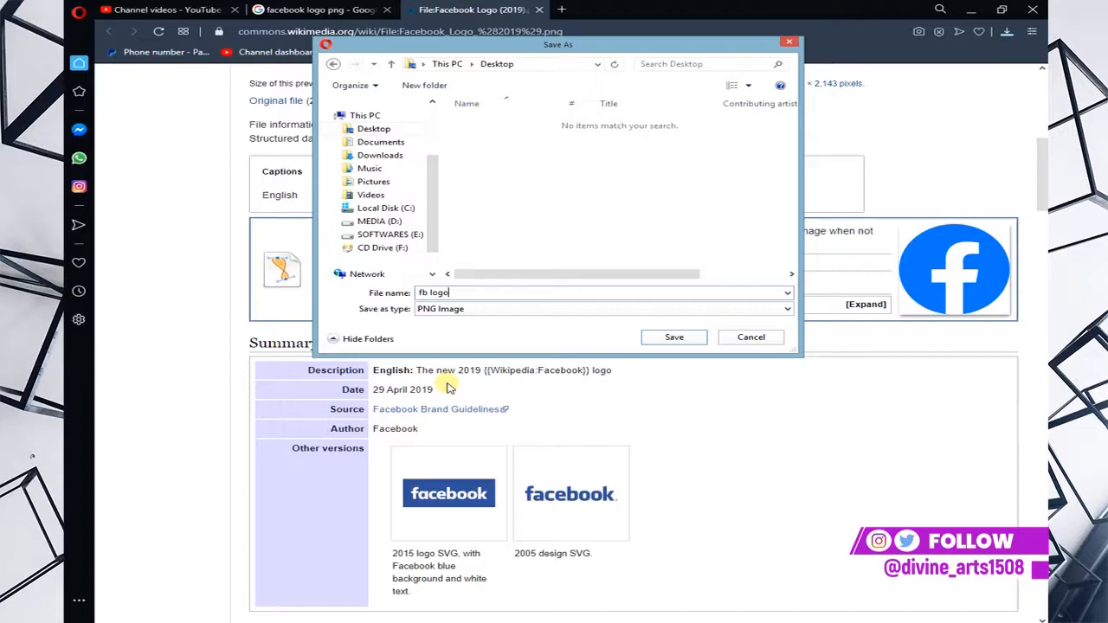
click(674, 336)
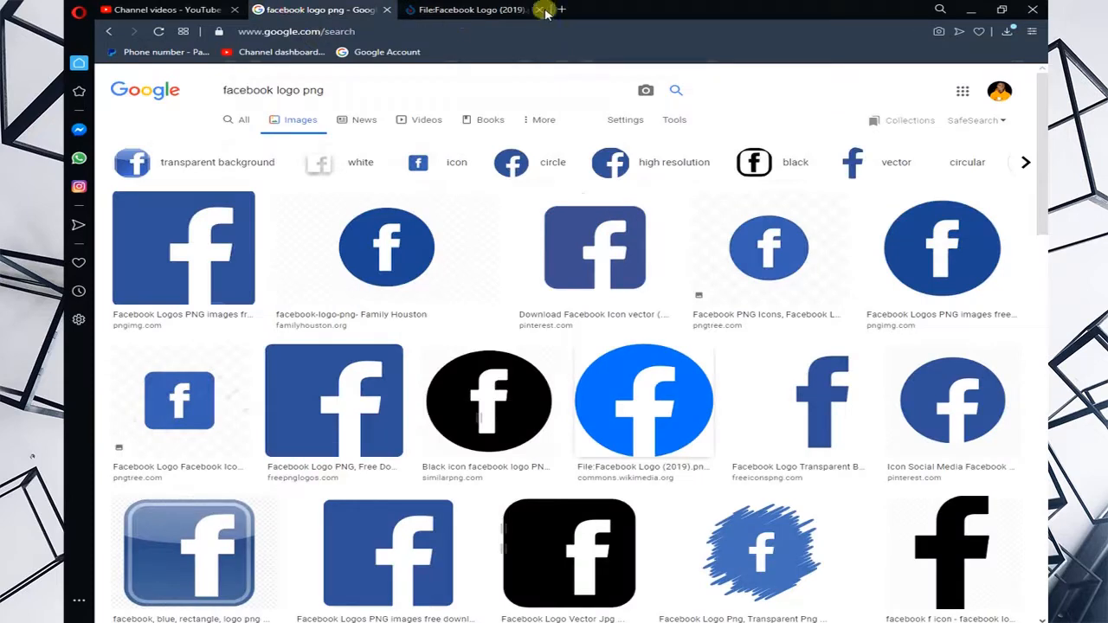
Change the query to 'facebook logo jpg' and start browsing the image results
click(545, 10)
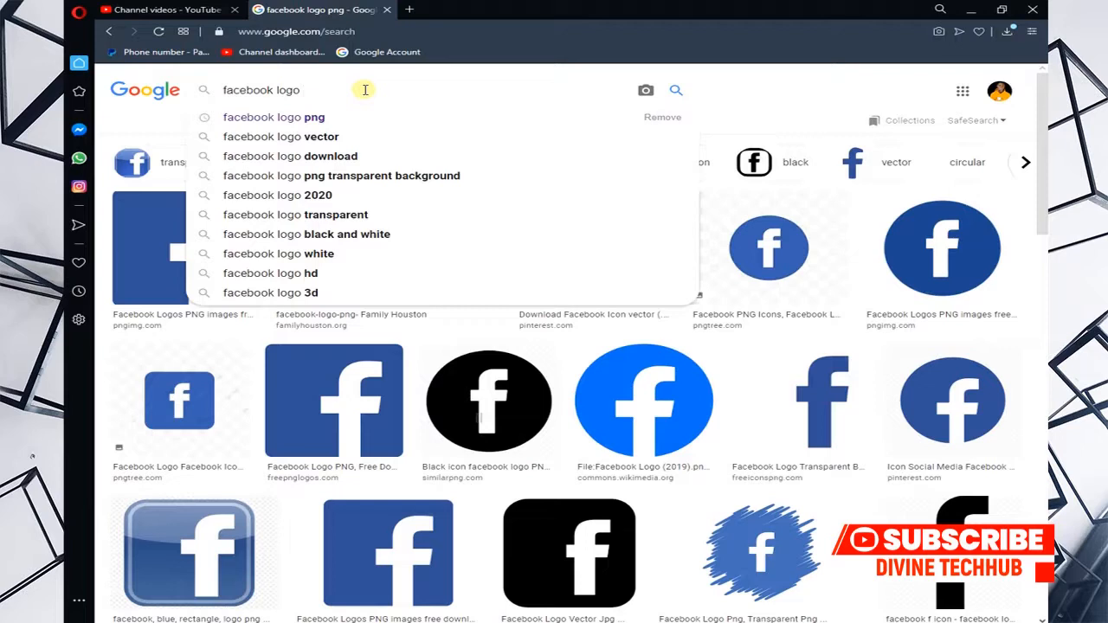
text(jpg)
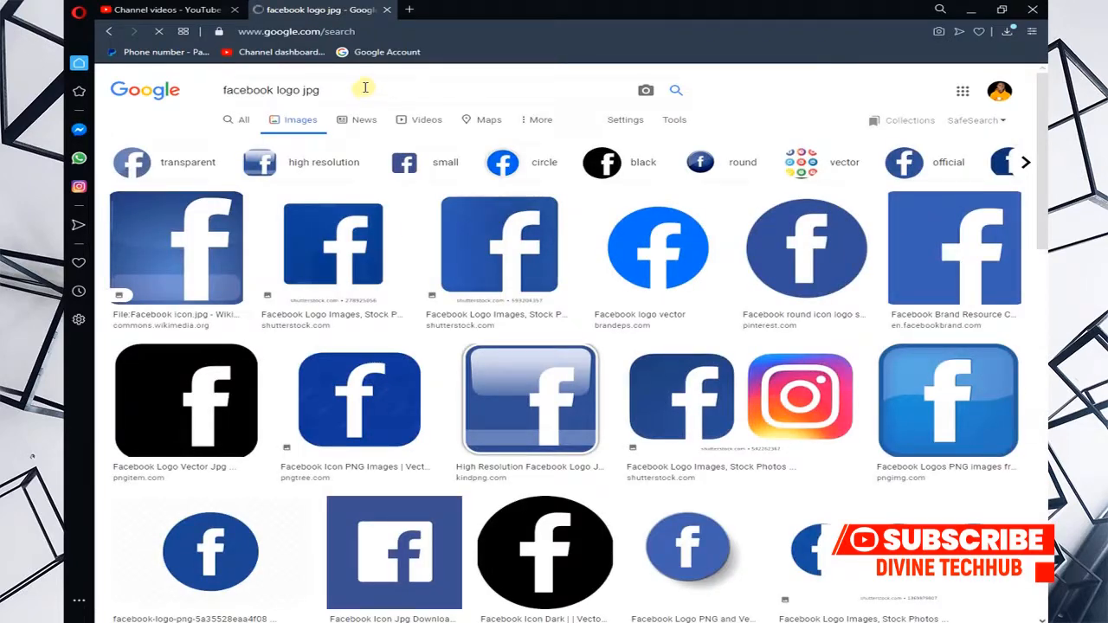
scroll(down, 3)
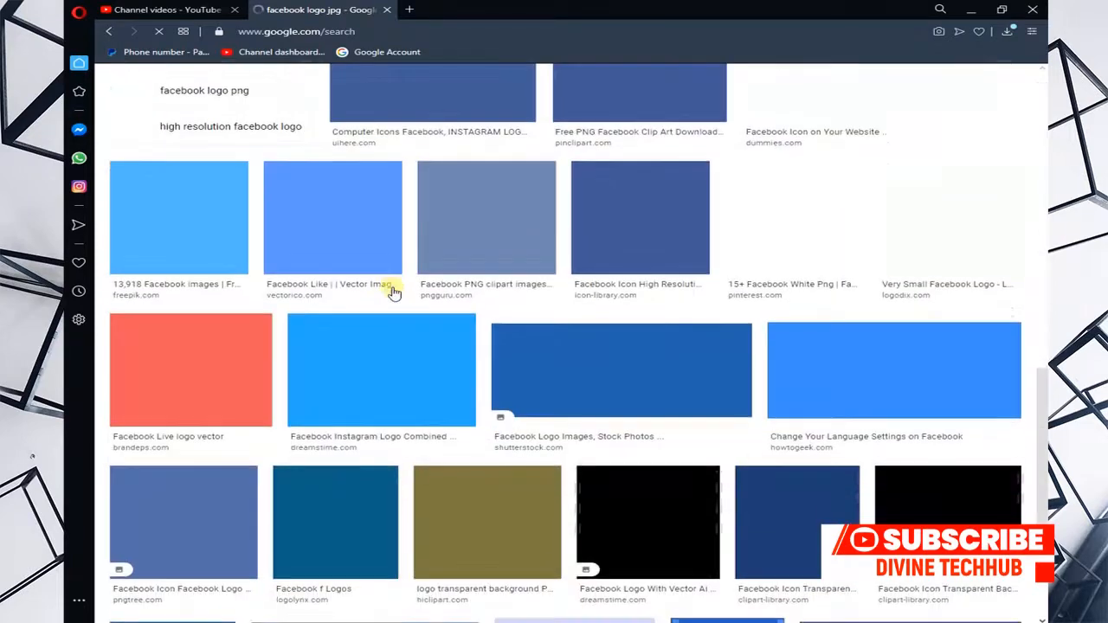
scroll(down, 3)
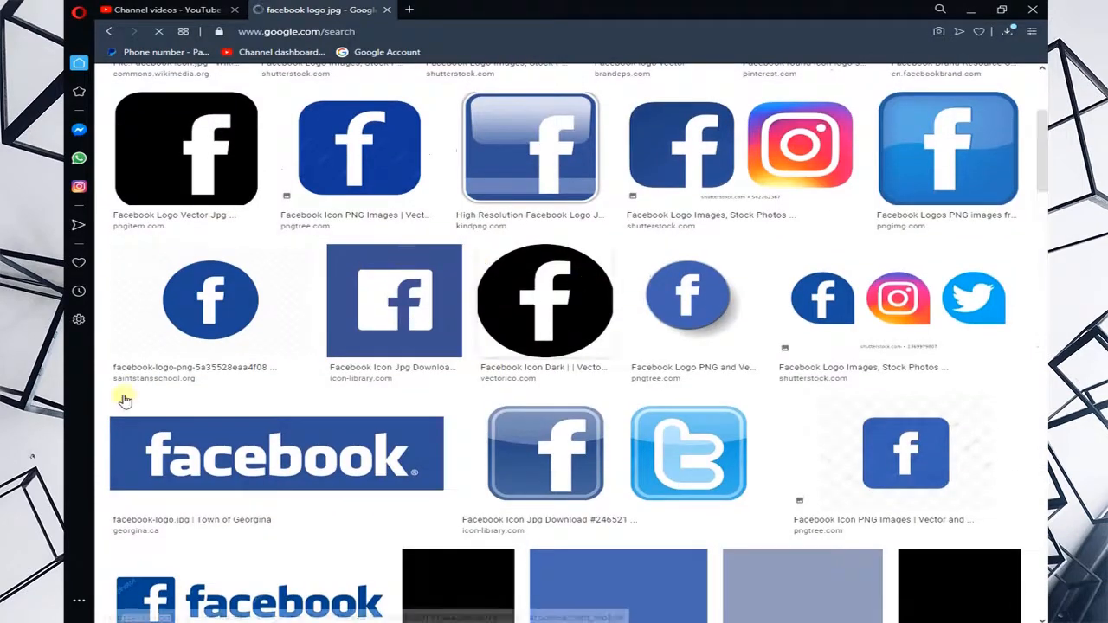
mouse_move(807, 492)
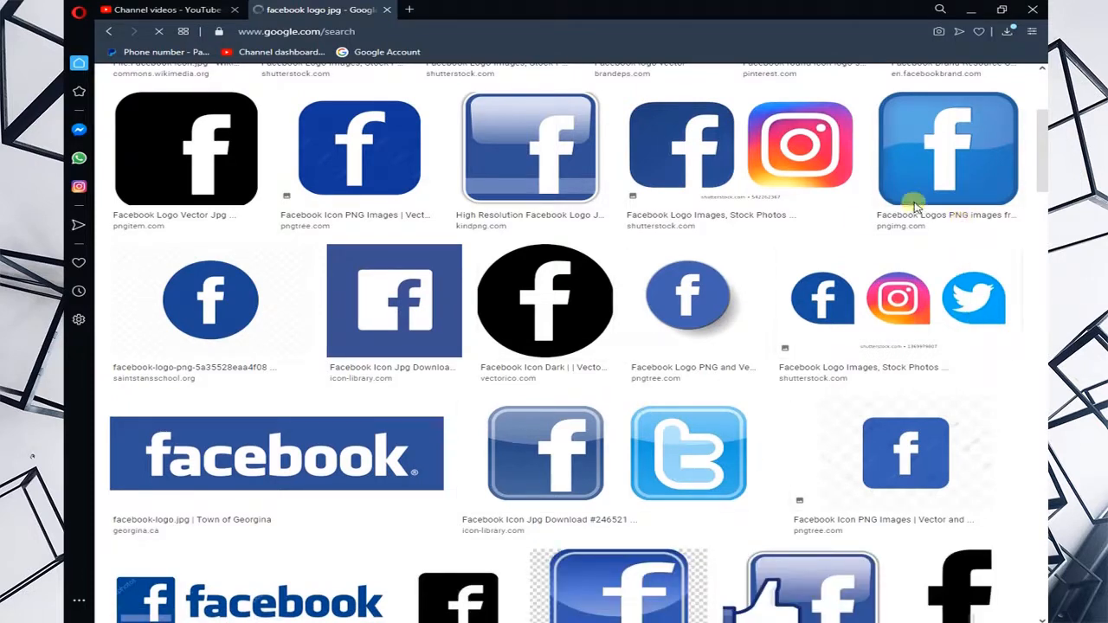
mouse_move(898, 228)
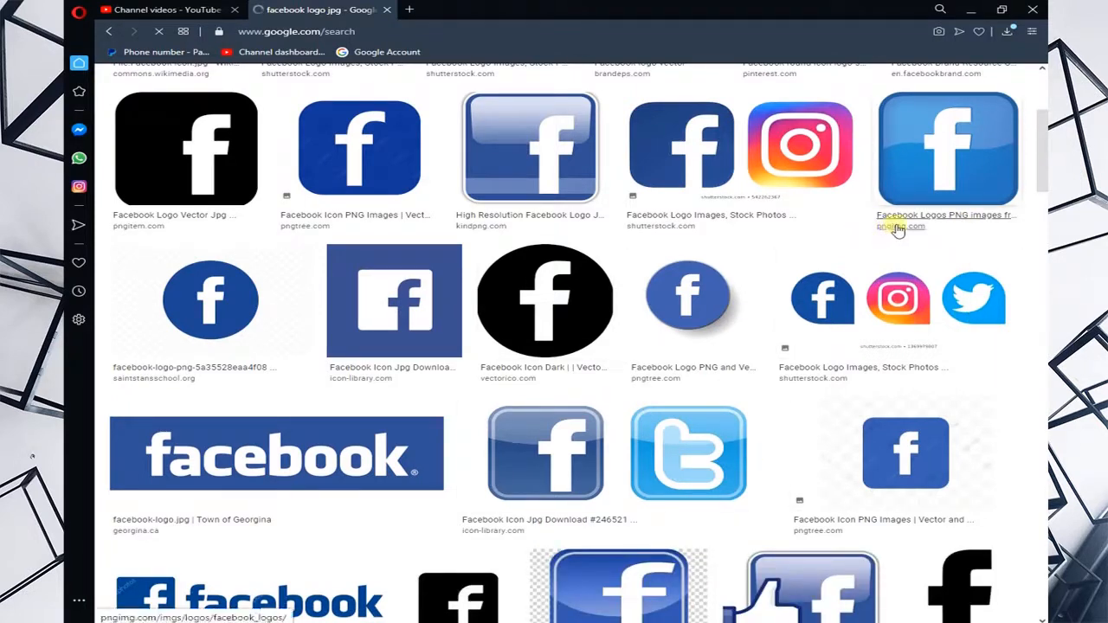
mouse_move(333, 251)
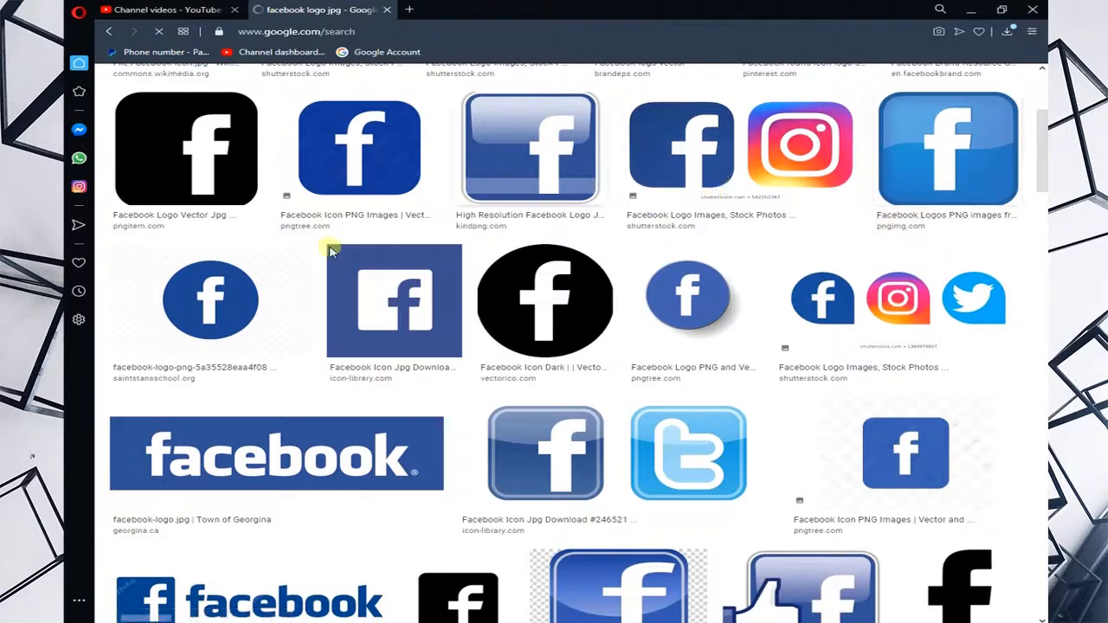
scroll(down, 3)
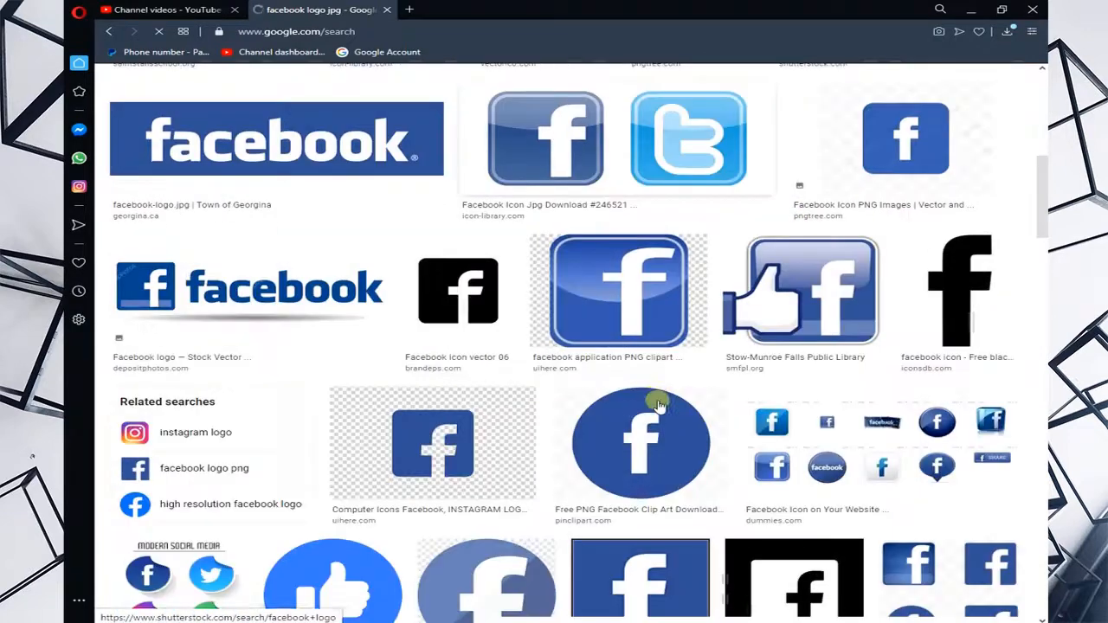
scroll(down, 3)
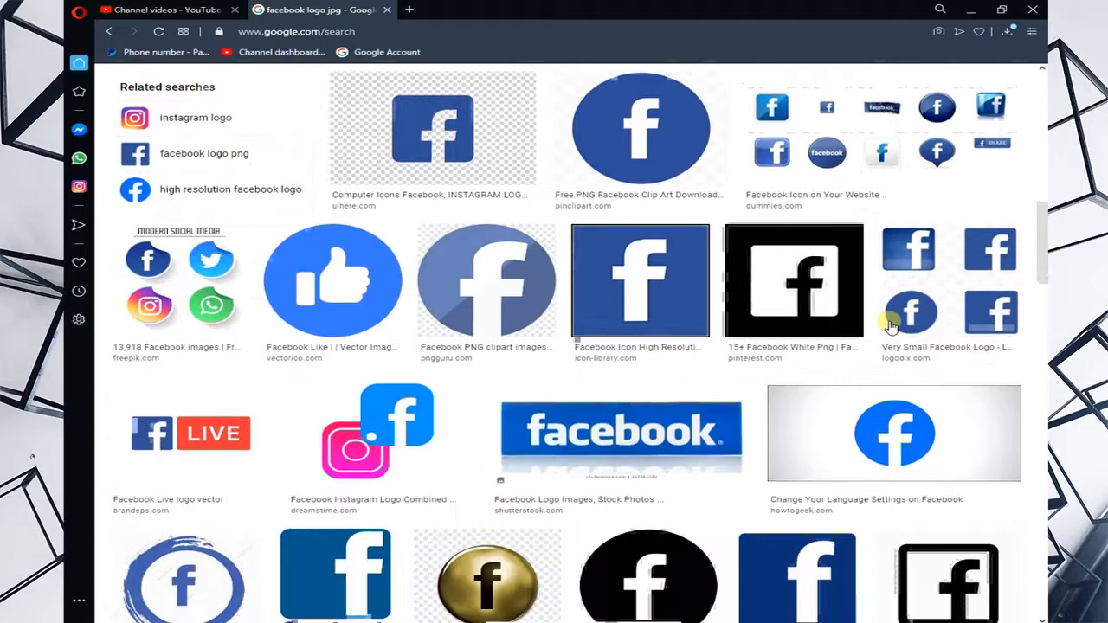
Scroll further through the JPG logo results and return toward the top
scroll(down, 3)
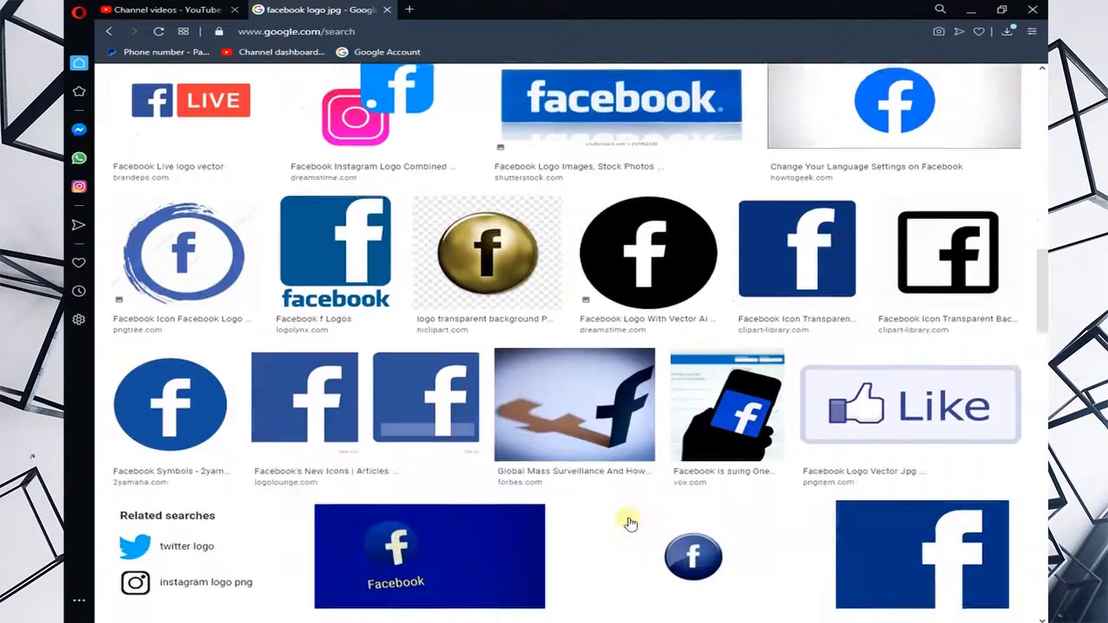
scroll(down, 3)
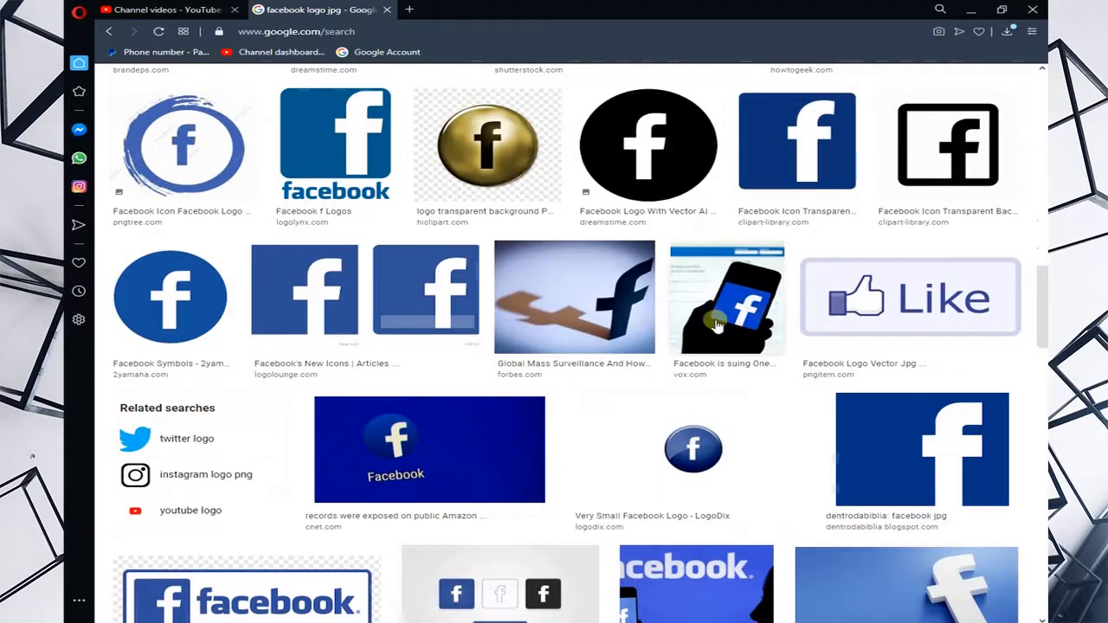
mouse_move(537, 286)
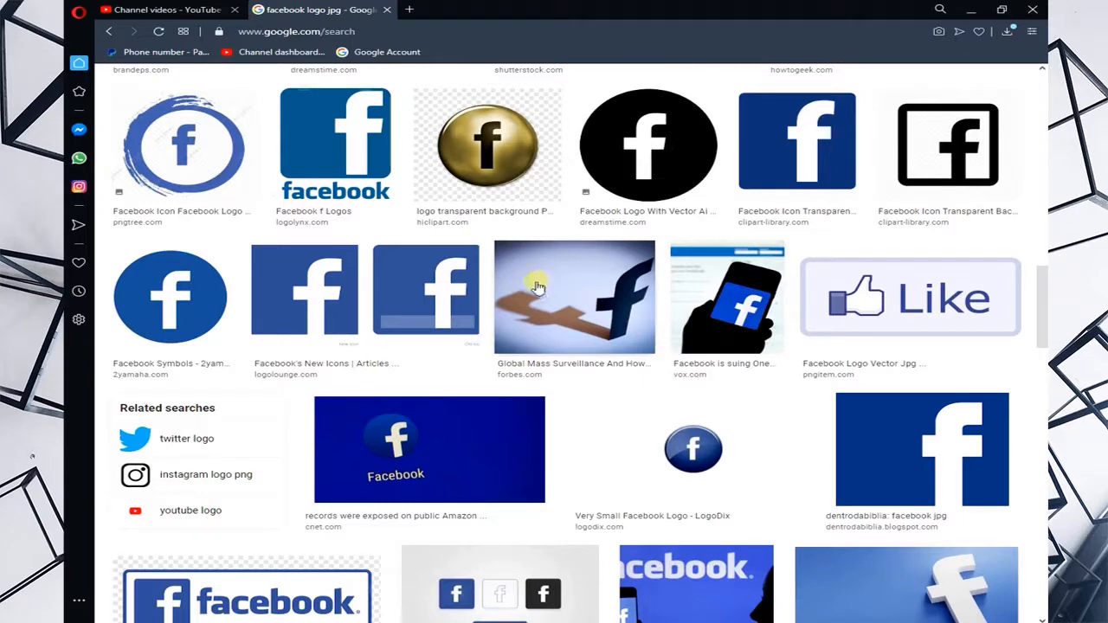
mouse_move(433, 450)
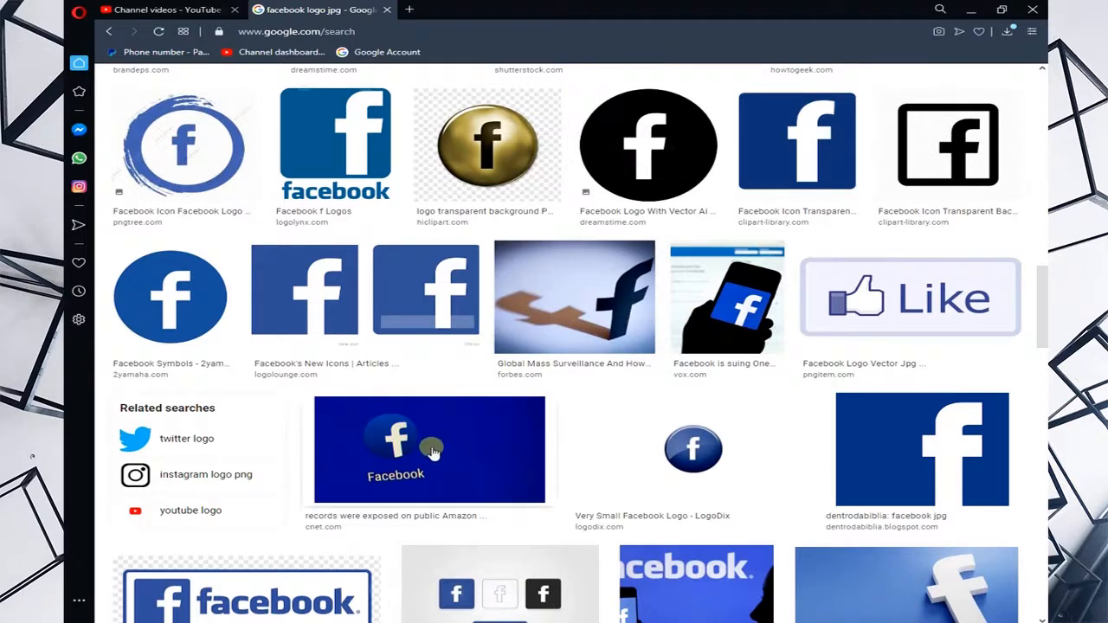
scroll(down, 3)
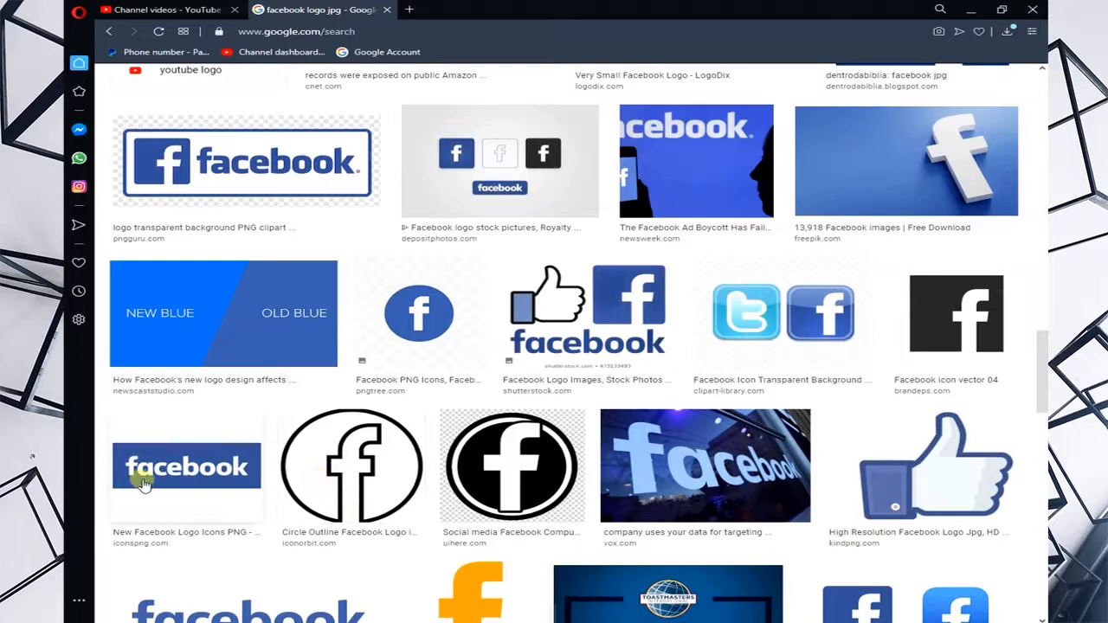
mouse_move(118, 554)
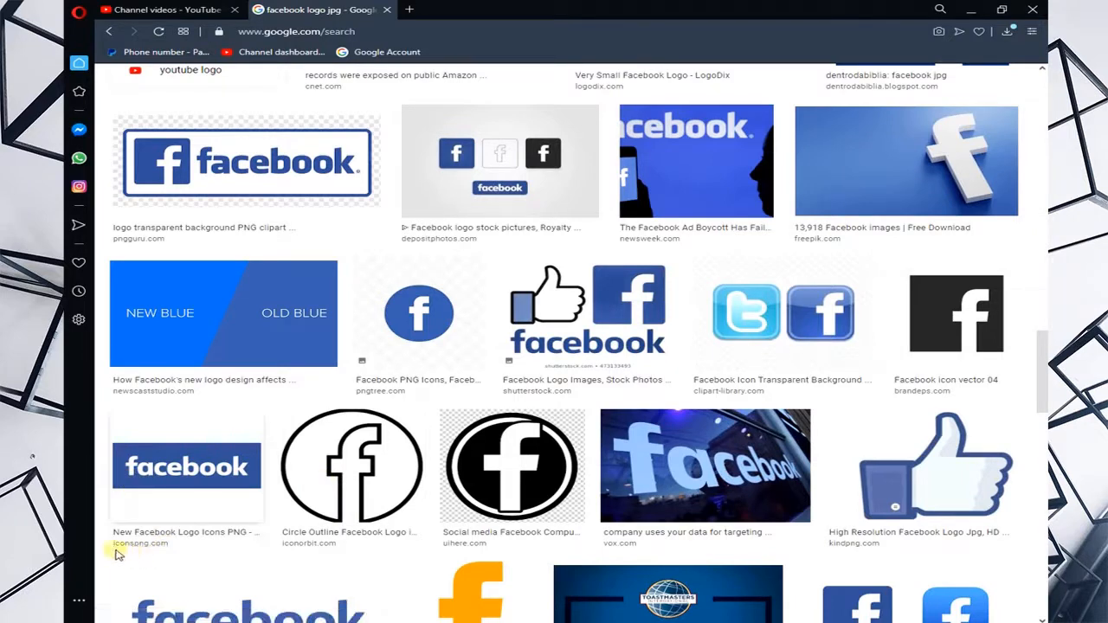
scroll(up, 3)
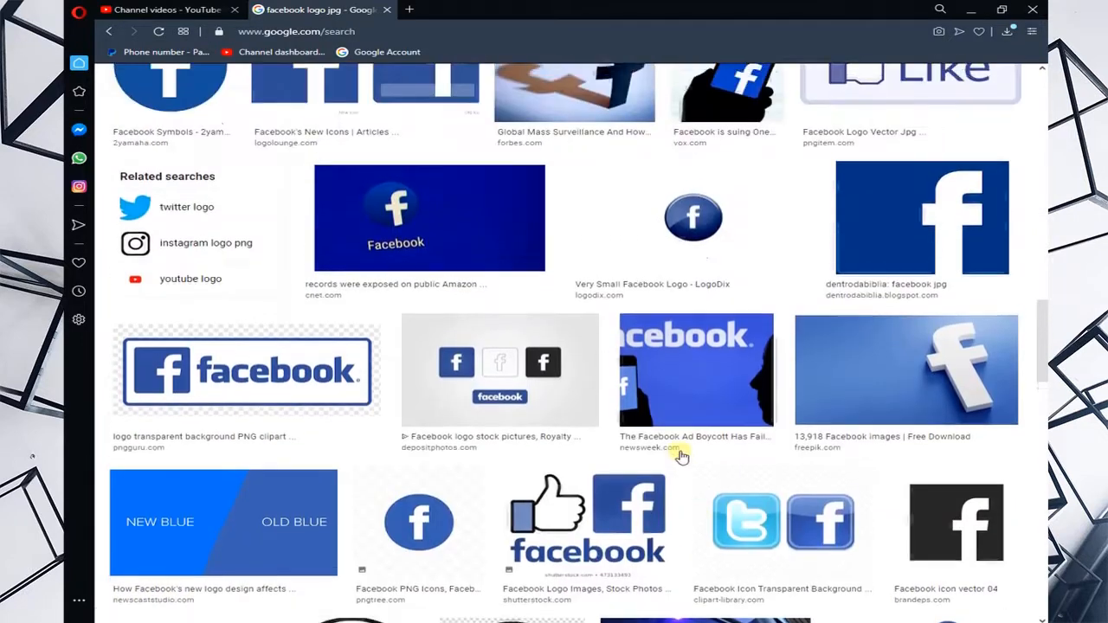
scroll(down, 3)
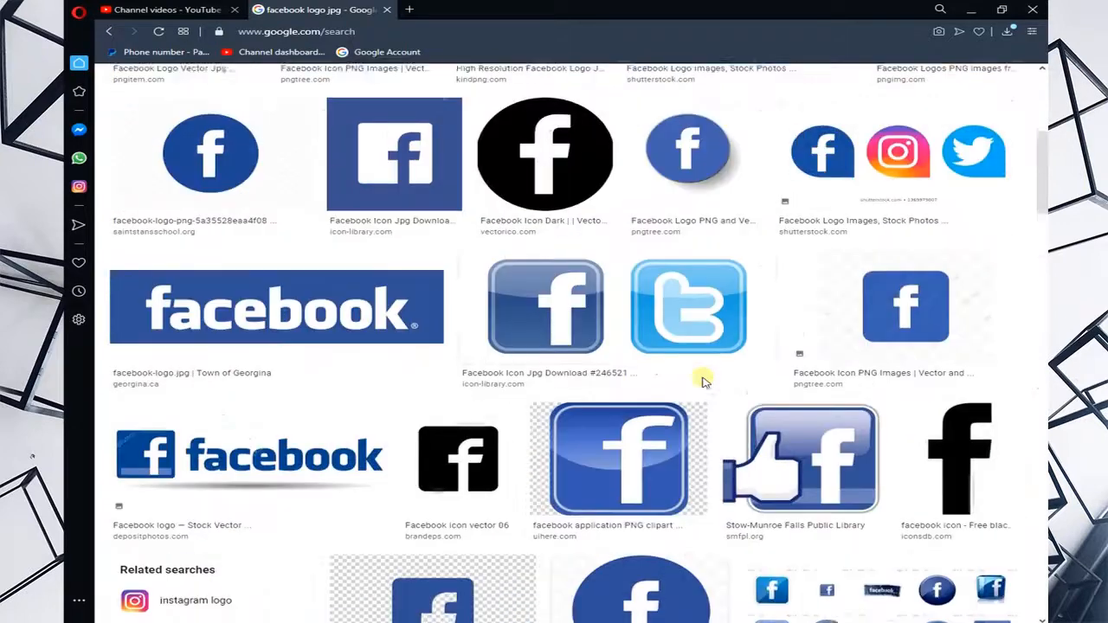
scroll(up, 3)
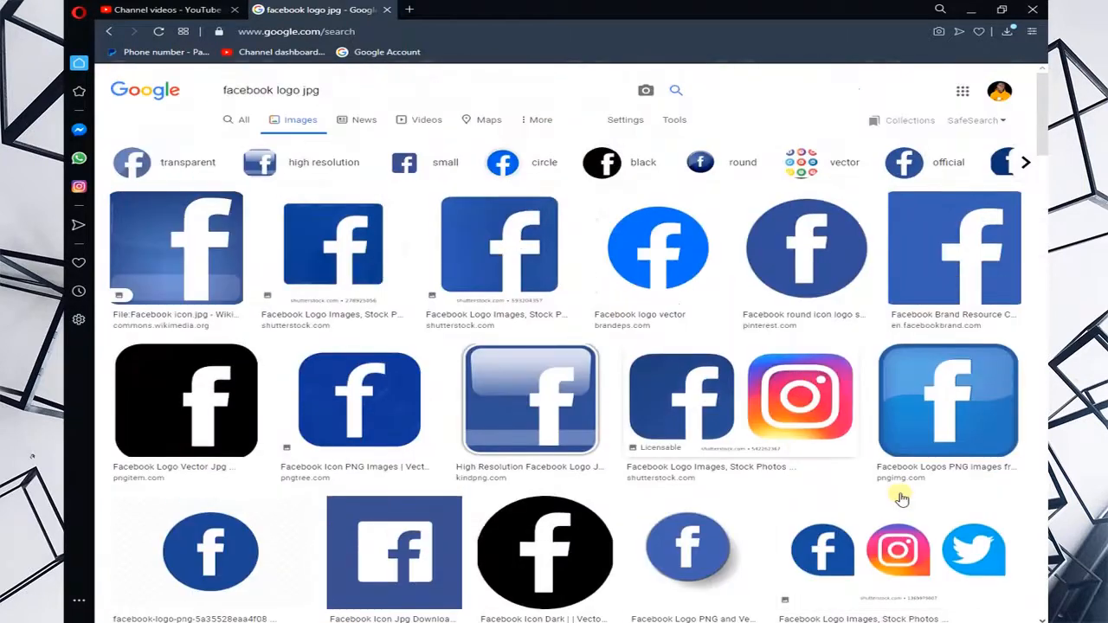
mouse_move(519, 281)
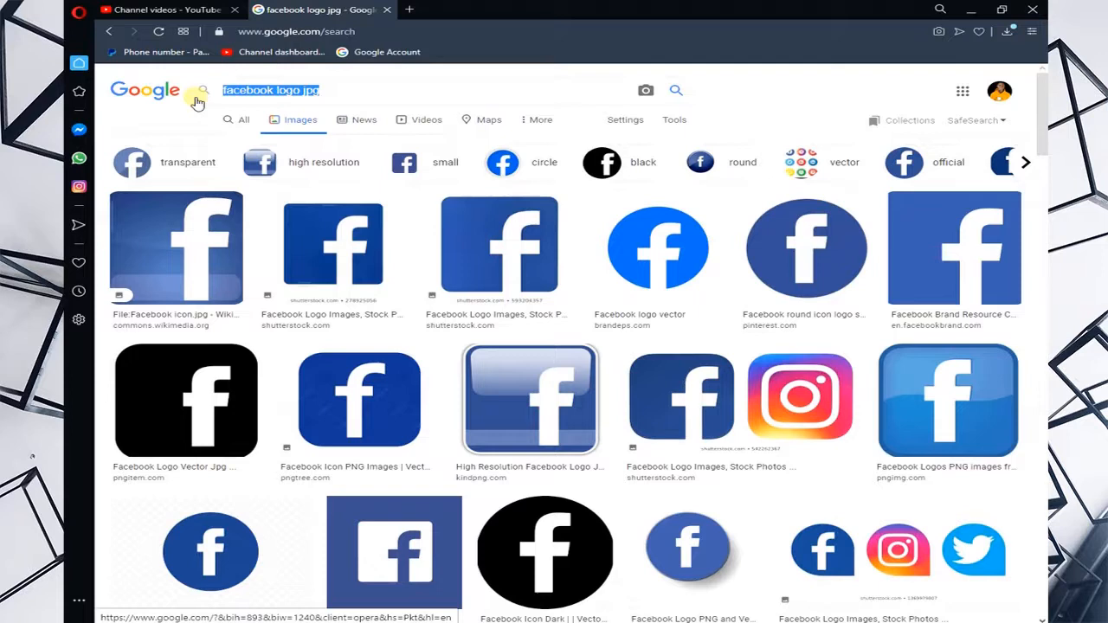
Search Google Images for 'call png' to show phone-call icon results
text(call)
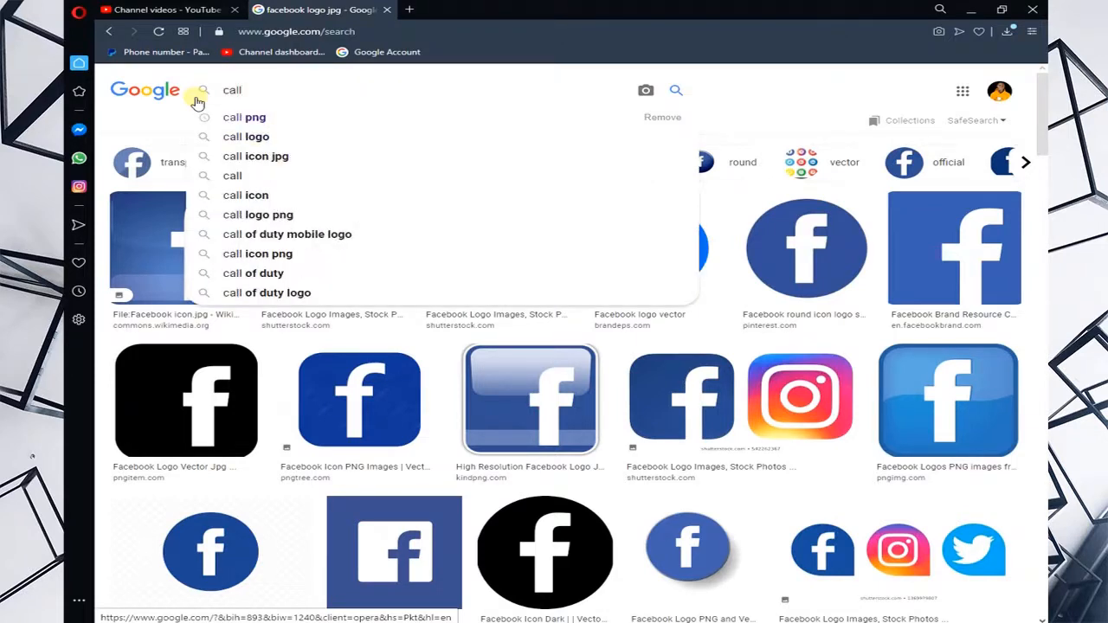
text(p)
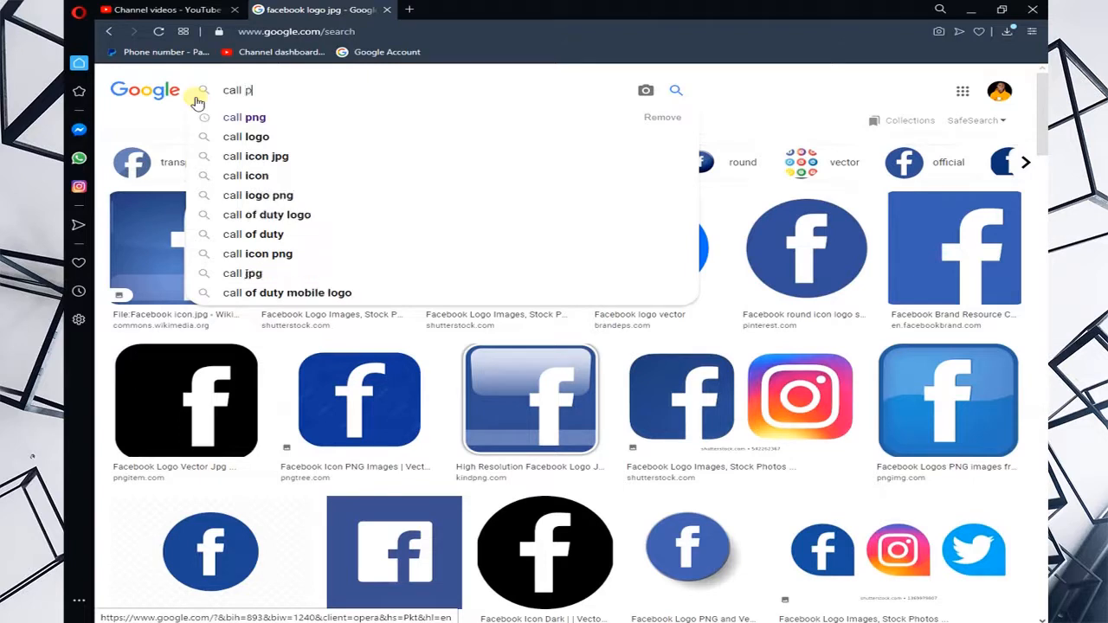
text(ng)
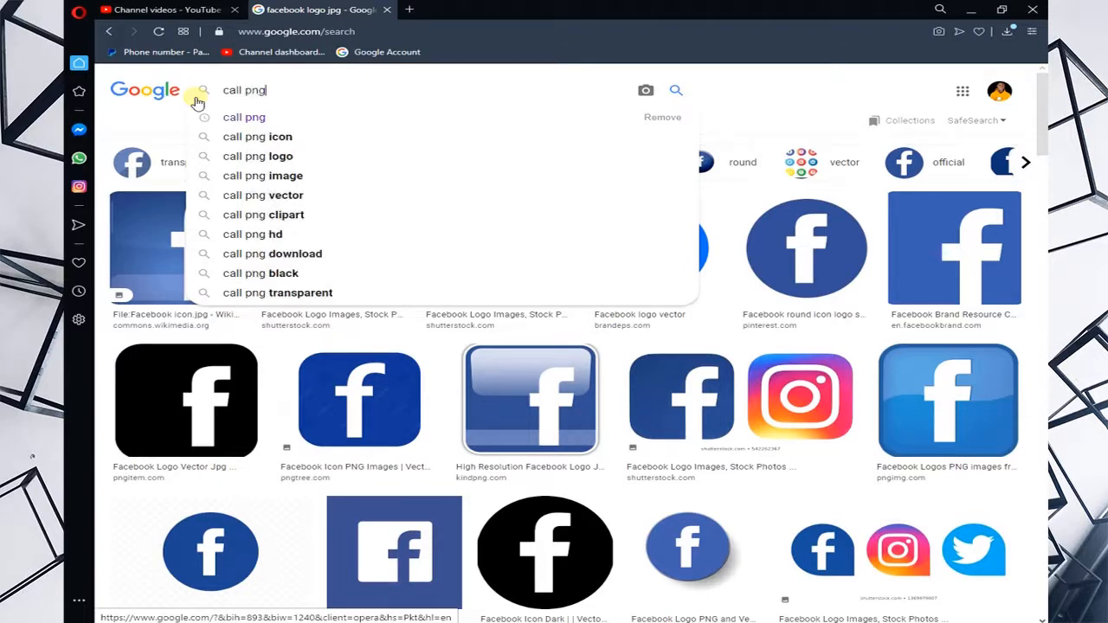
key(Return)
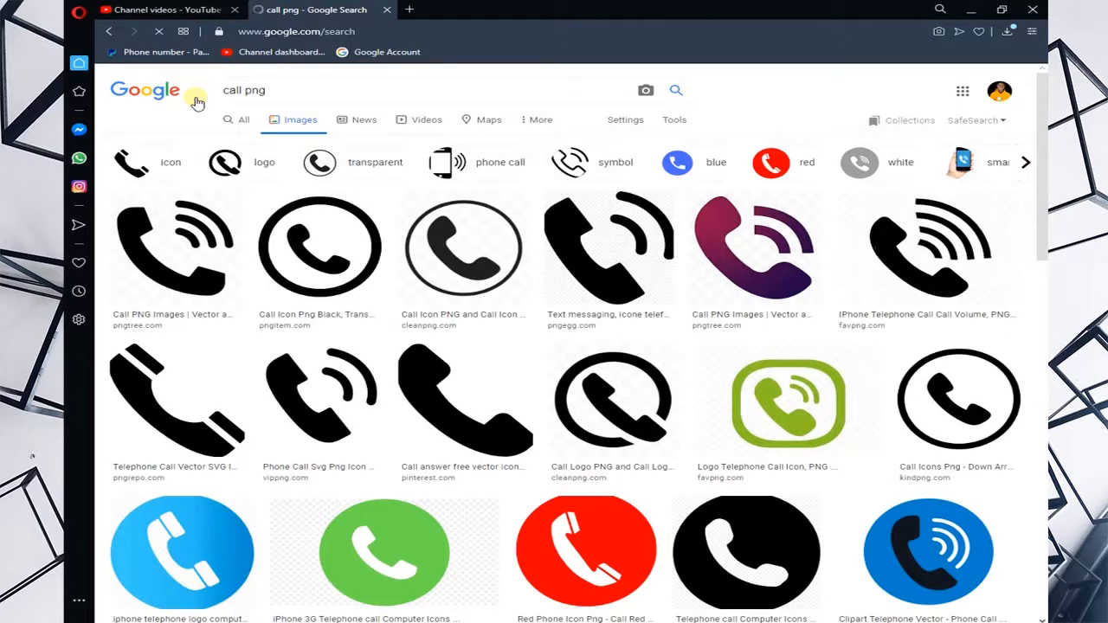
mouse_move(234, 102)
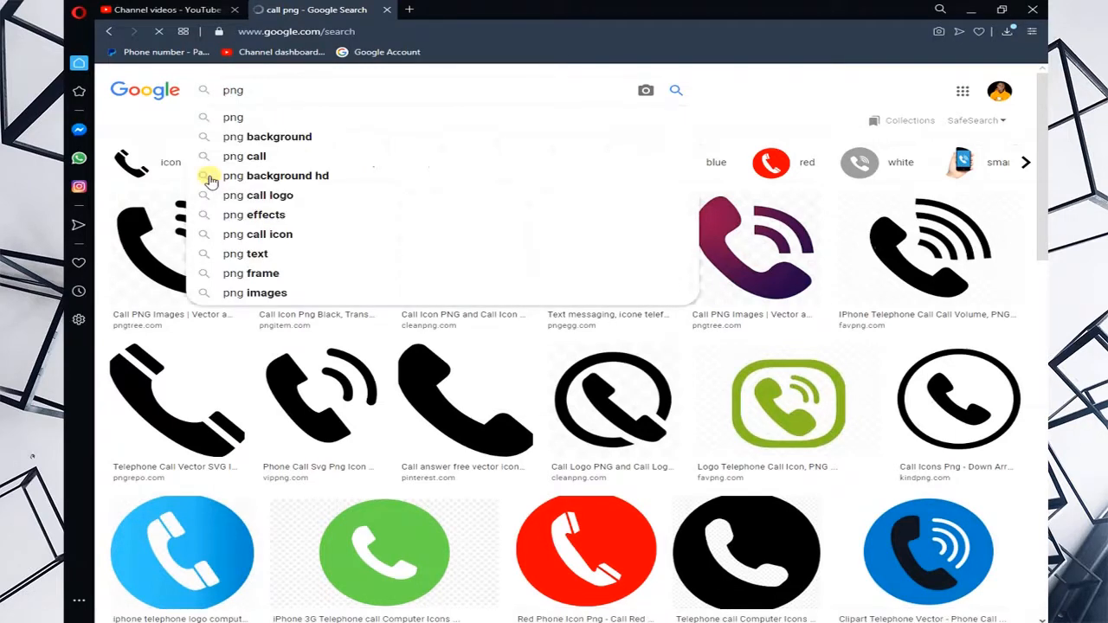
text(calender)
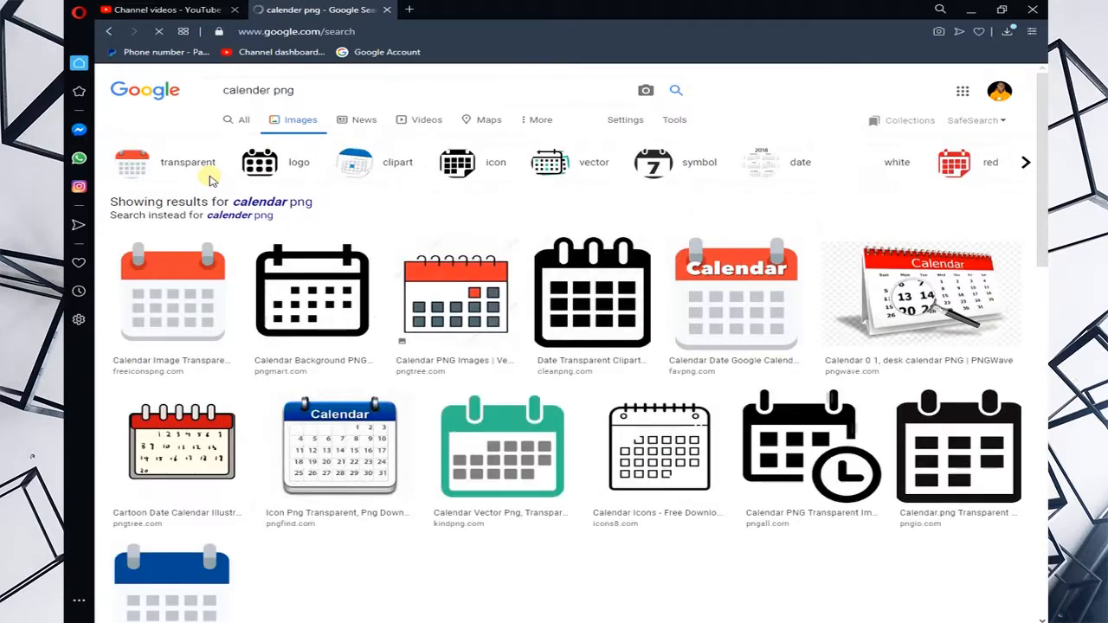
scroll(down, 3)
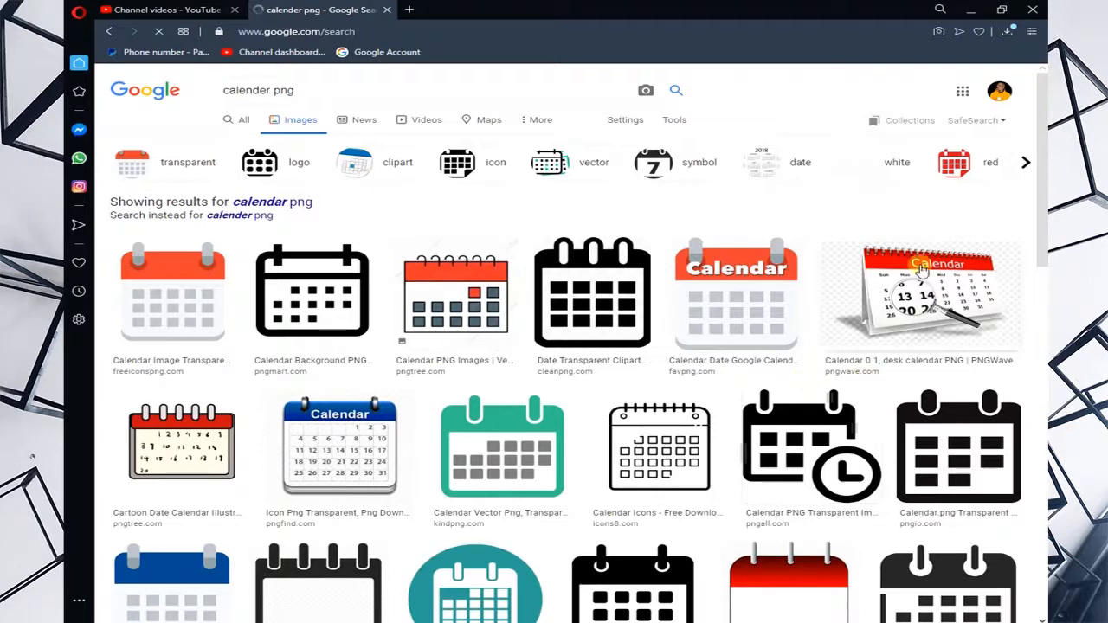
mouse_move(840, 315)
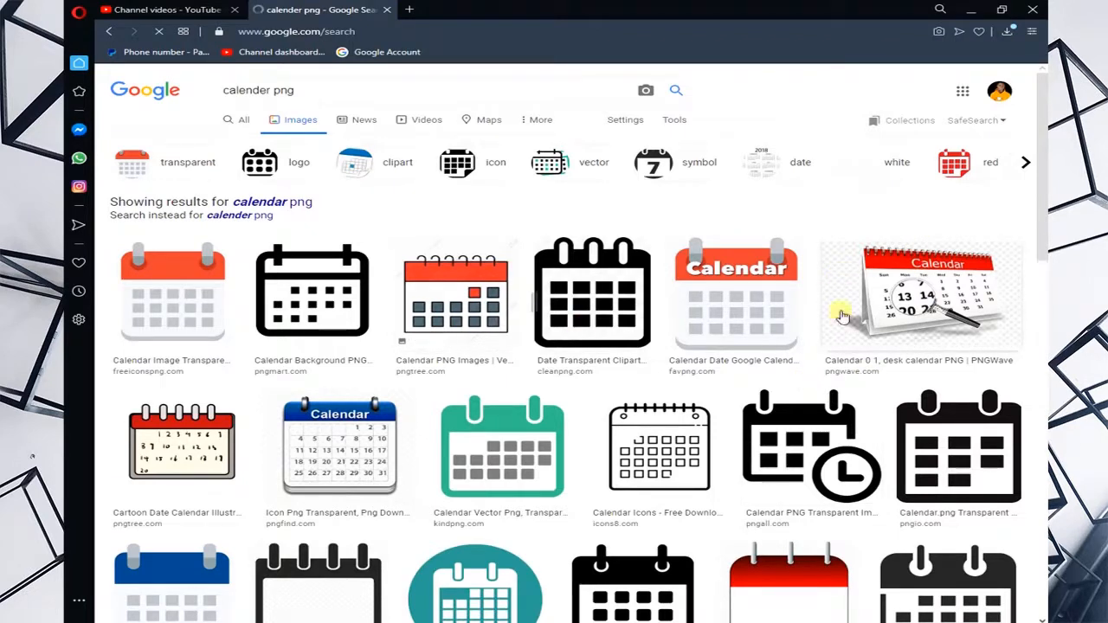
mouse_move(852, 284)
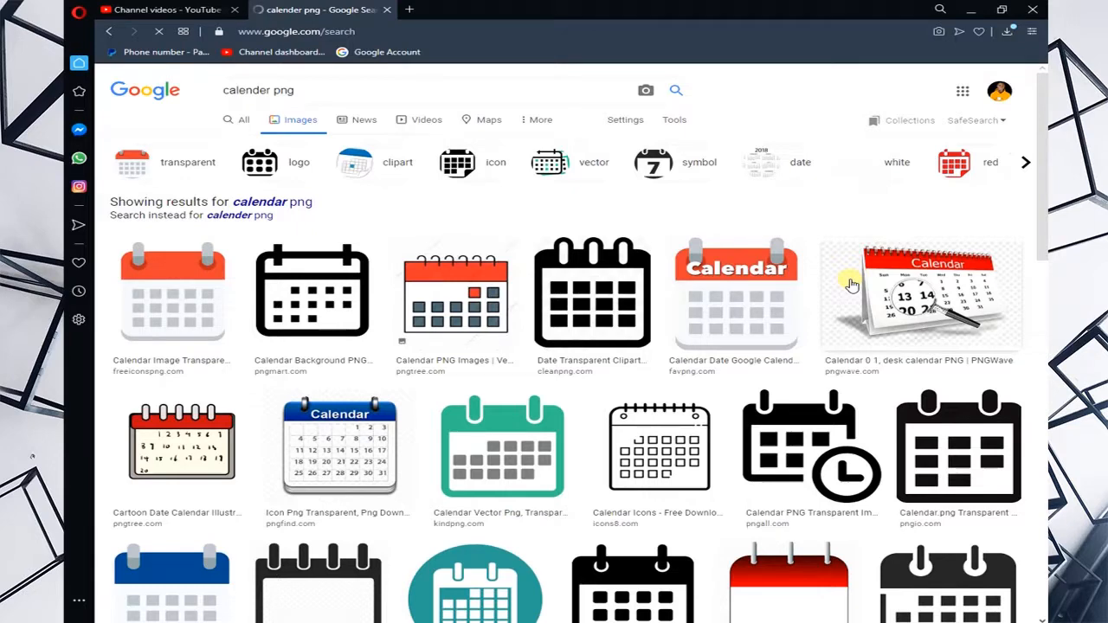
mouse_move(736, 277)
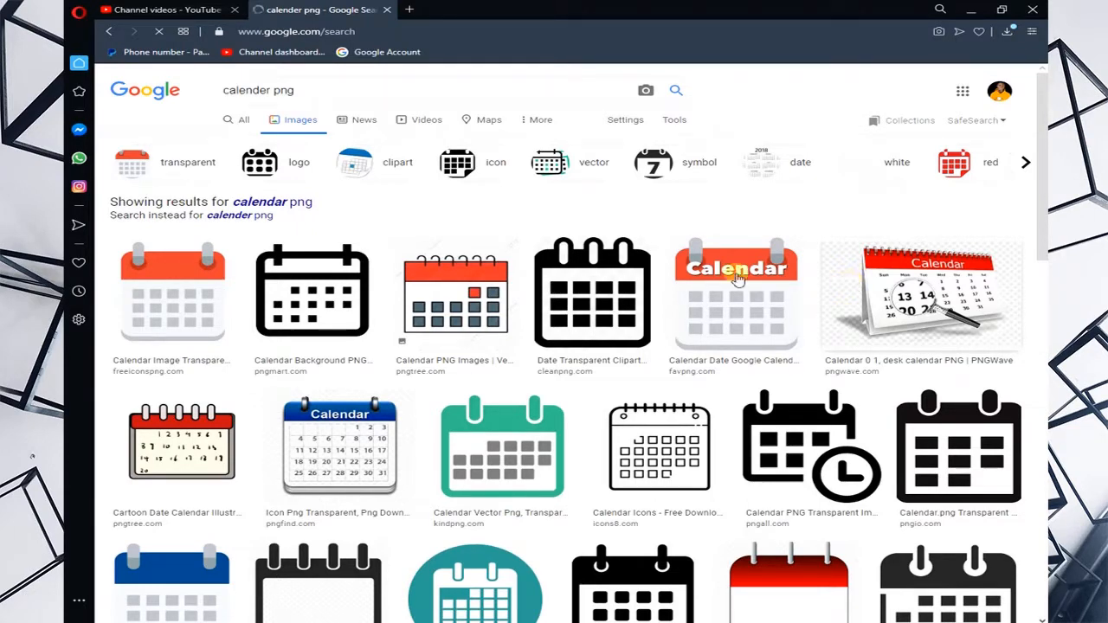
scroll(down, 3)
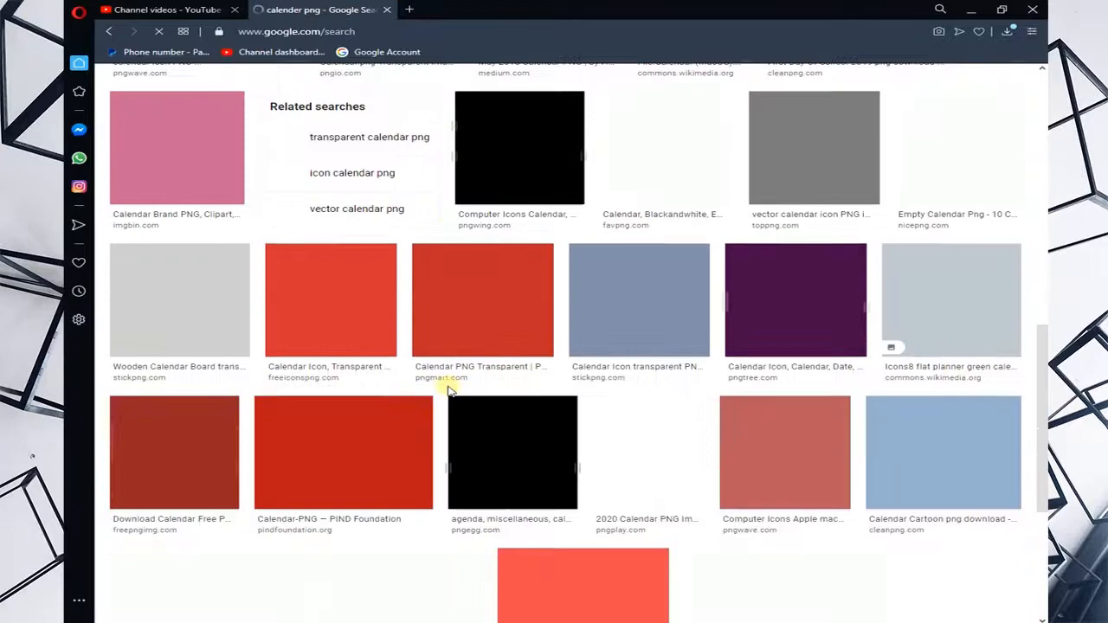
scroll(up, 3)
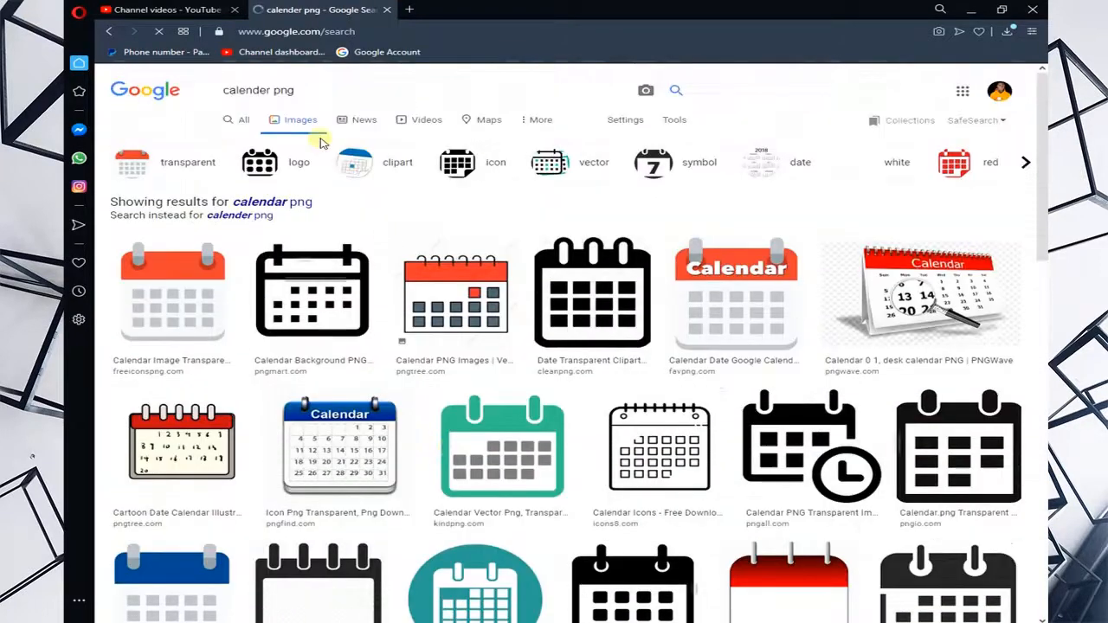
mouse_move(528, 170)
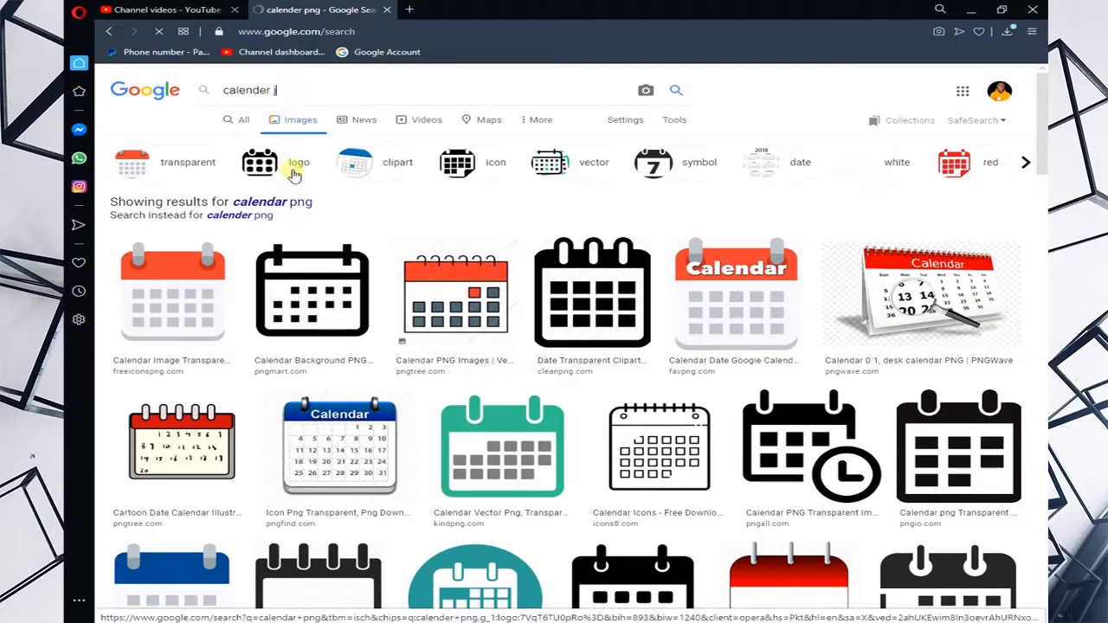
Search for 'calender jpg' and scroll through the calendar image results
text(pg)
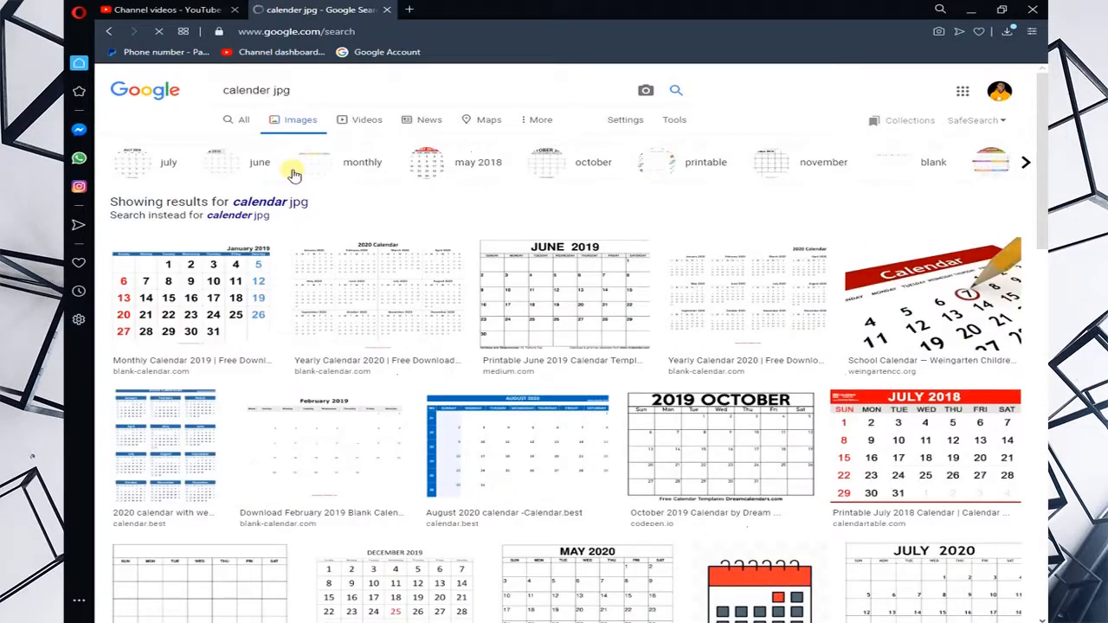
mouse_move(528, 319)
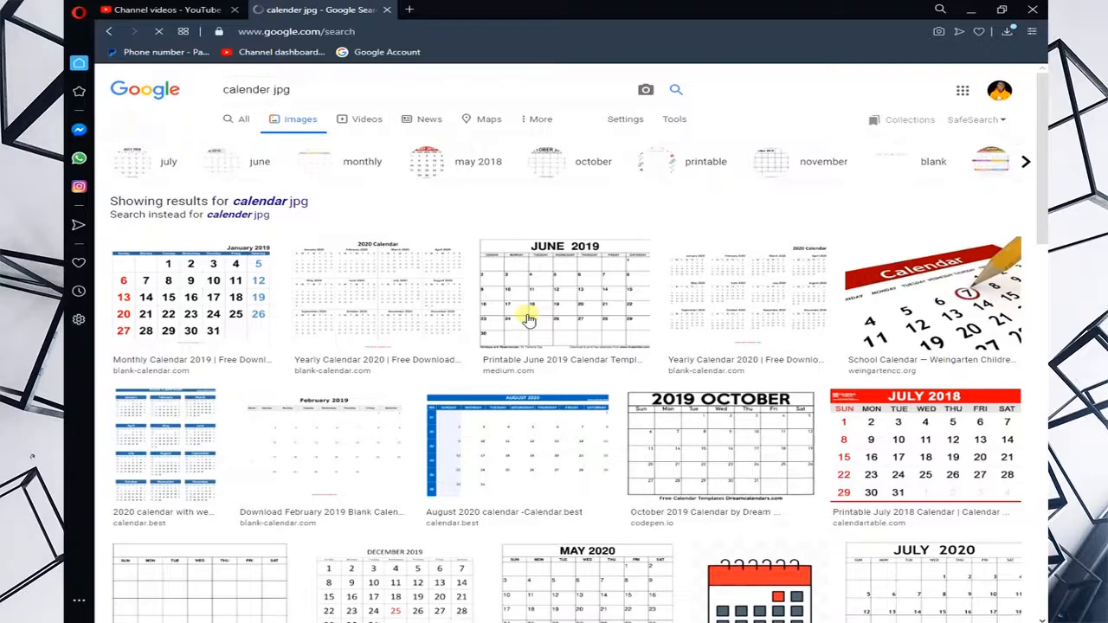
scroll(down, 3)
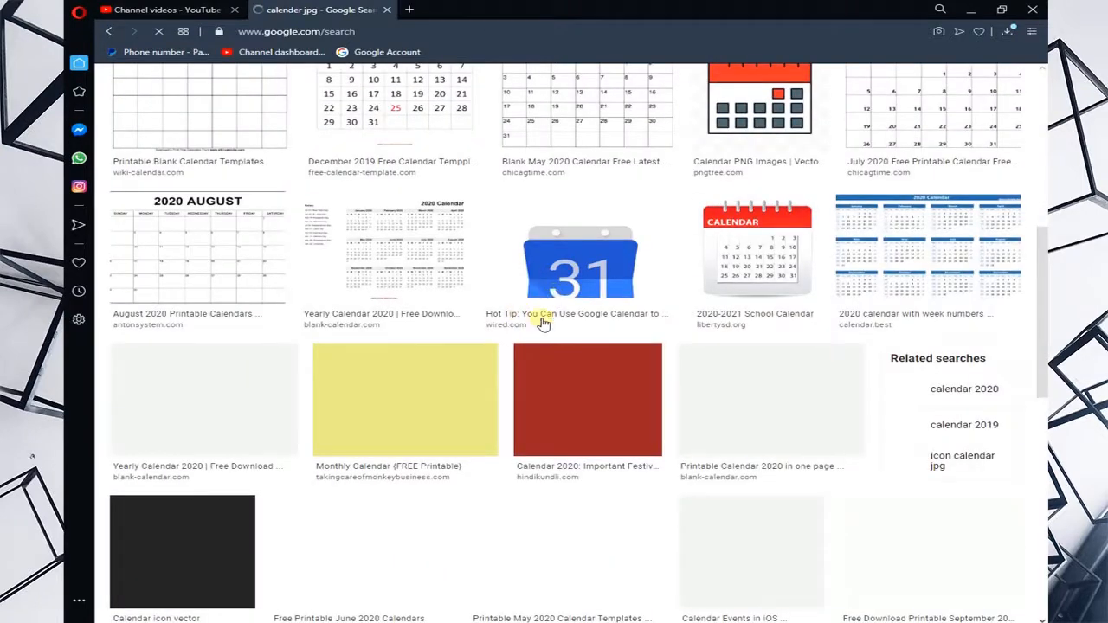
scroll(down, 3)
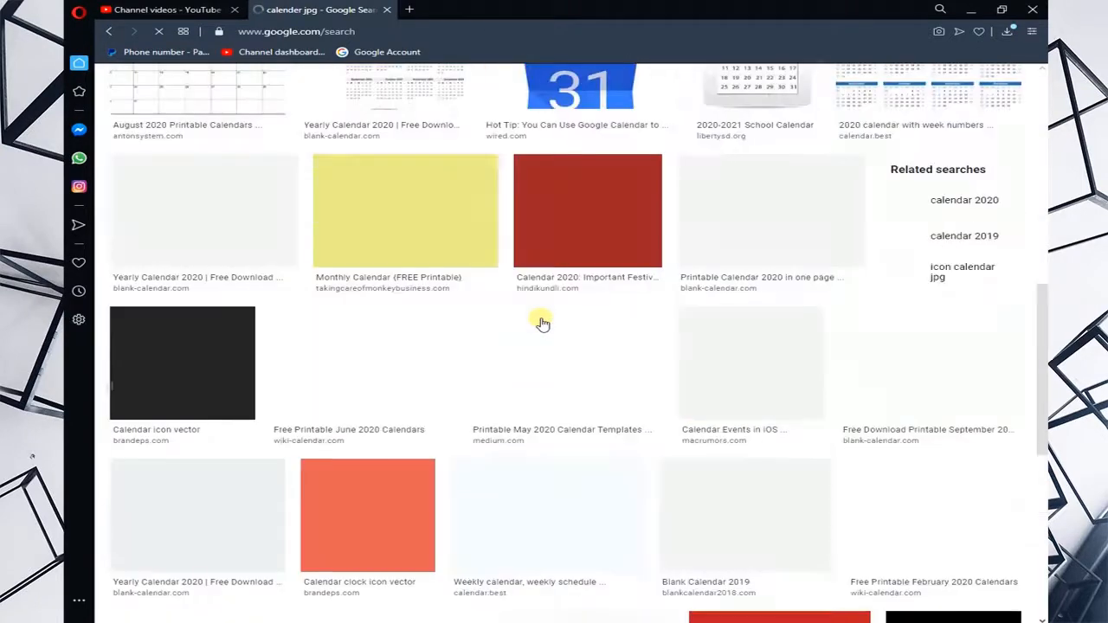
scroll(up, 3)
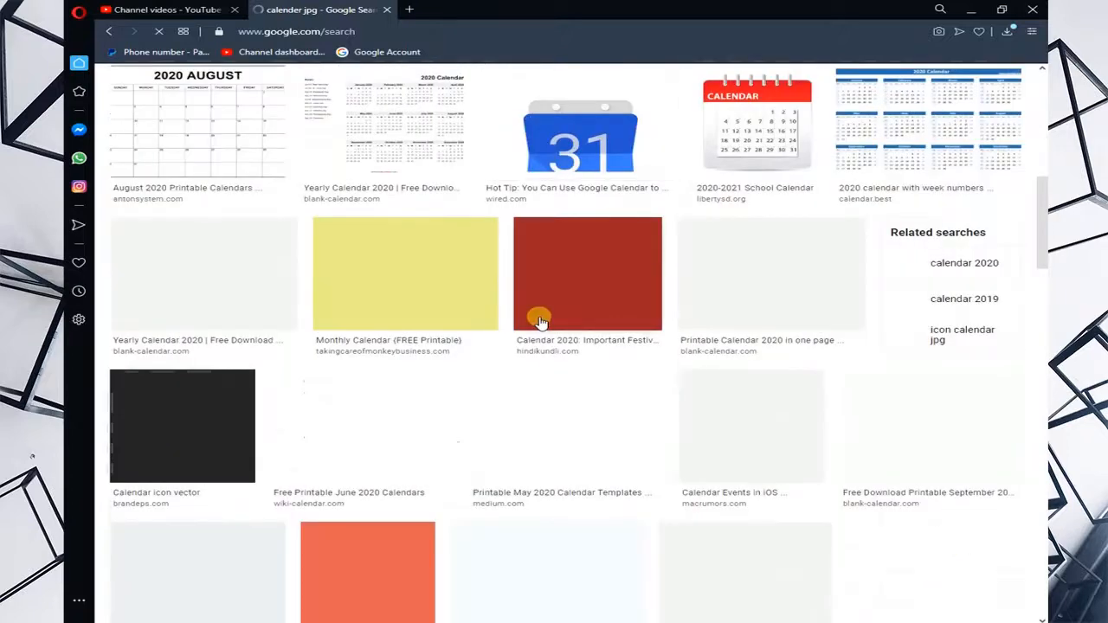
scroll(up, 3)
text(am)
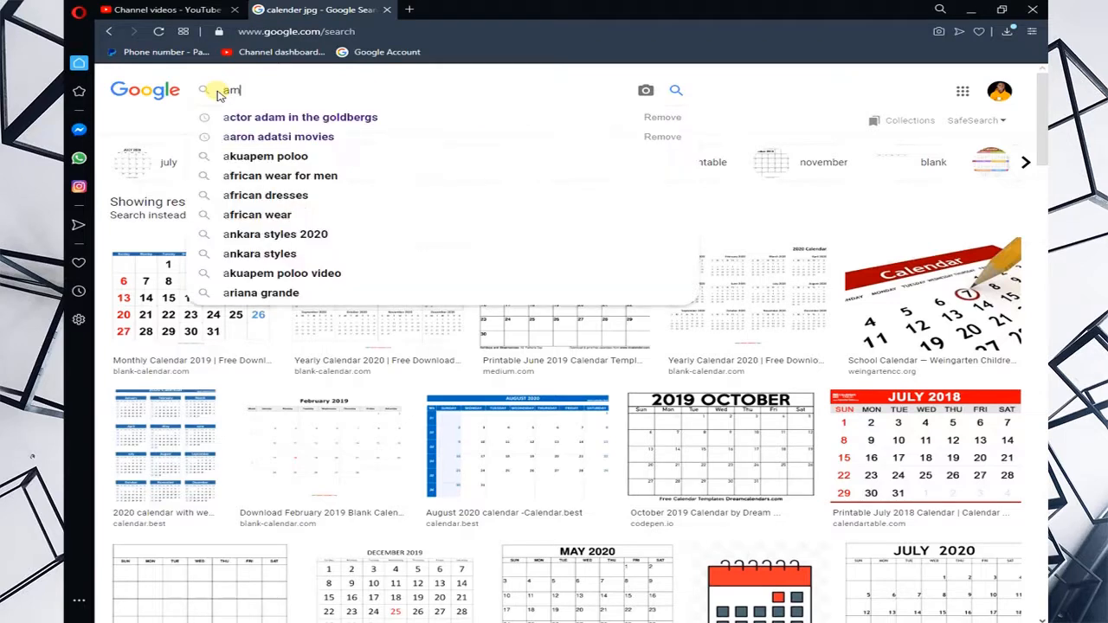
Search for 'amazing pictures jpeg' and browse the landscape and wallpaper results
text(azing)
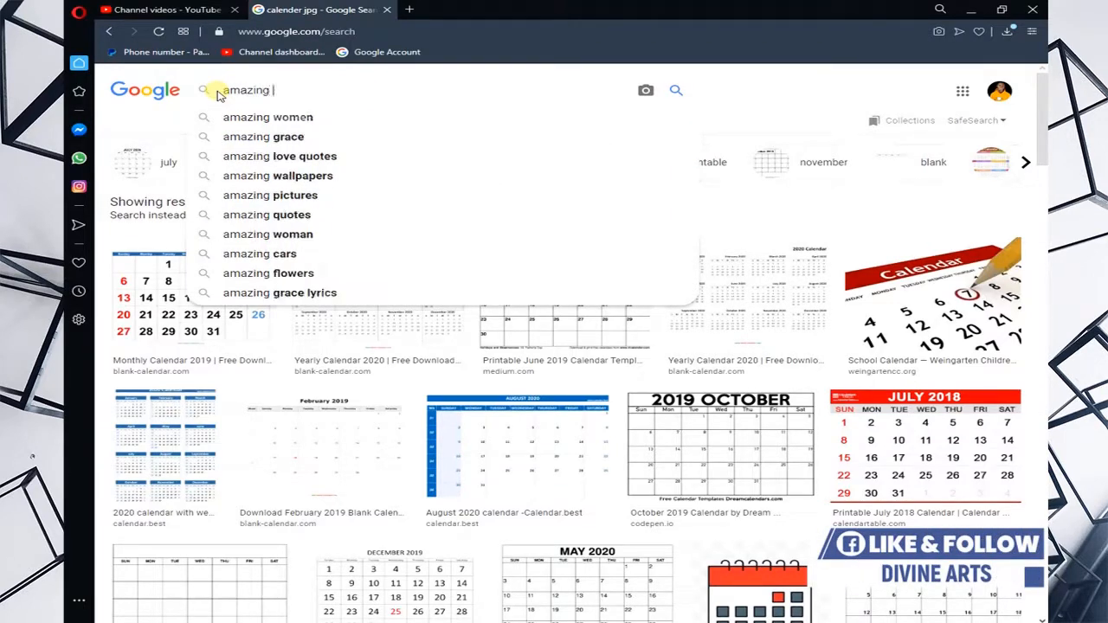
text(pl)
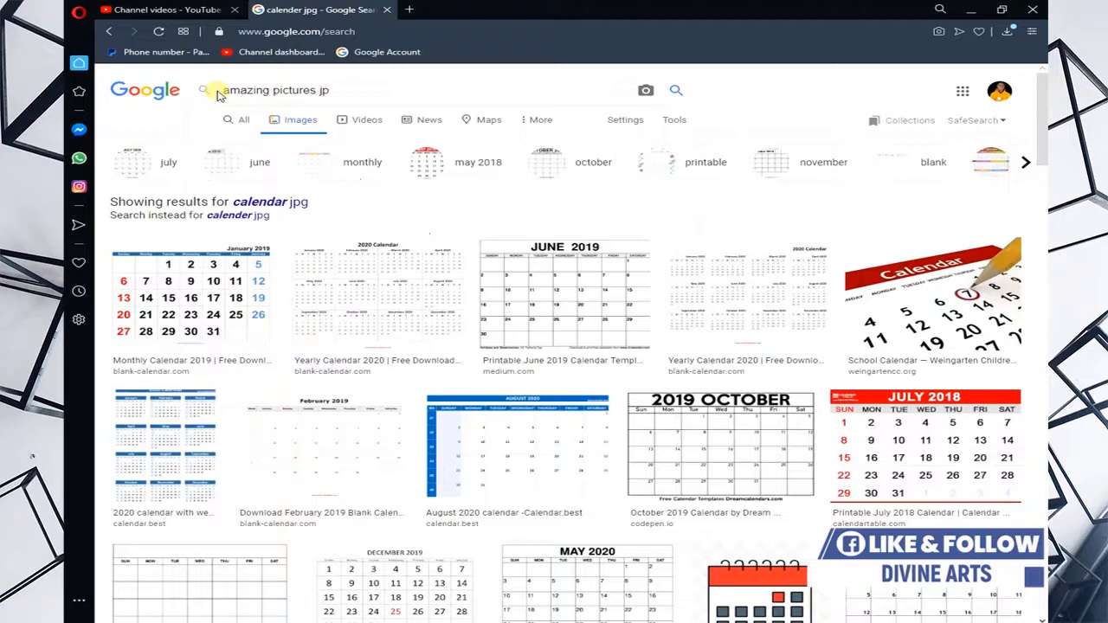
text(eg)
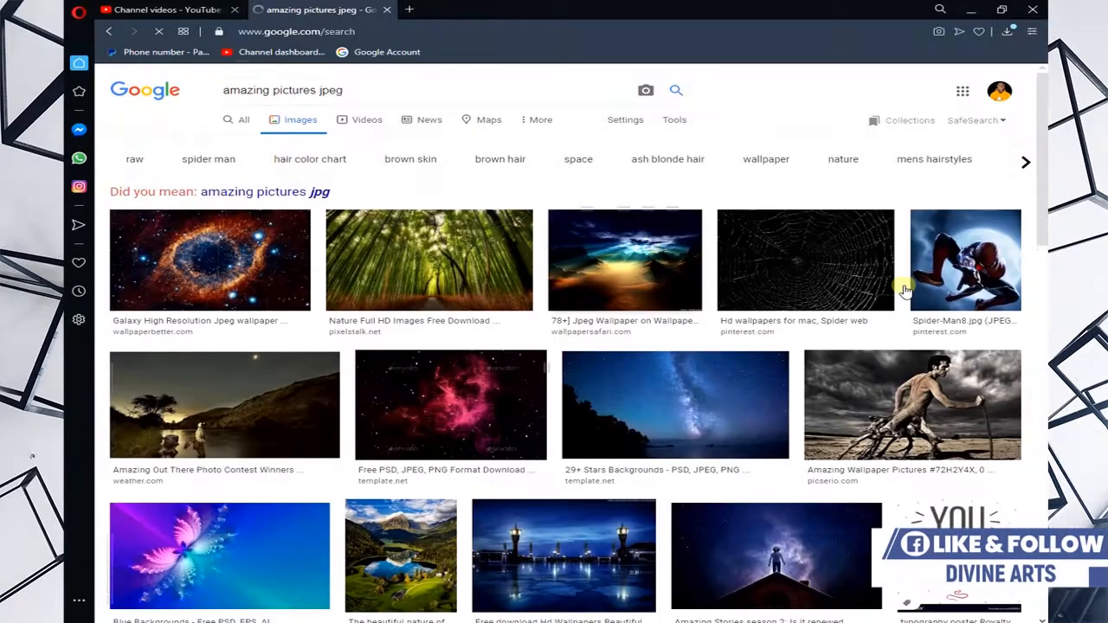
scroll(down, 3)
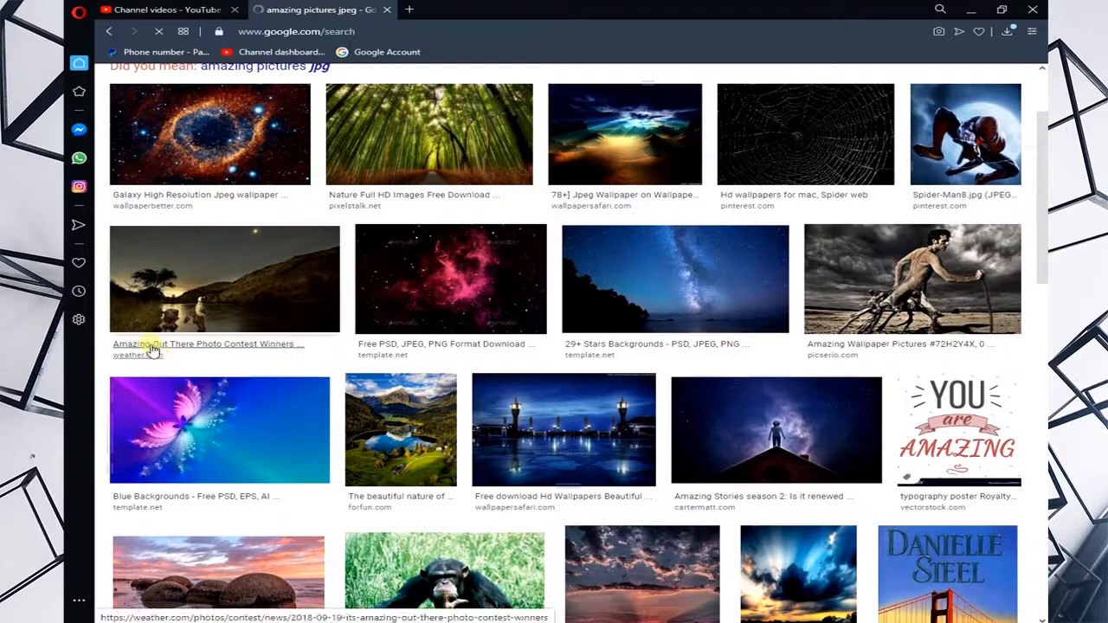
scroll(up, 3)
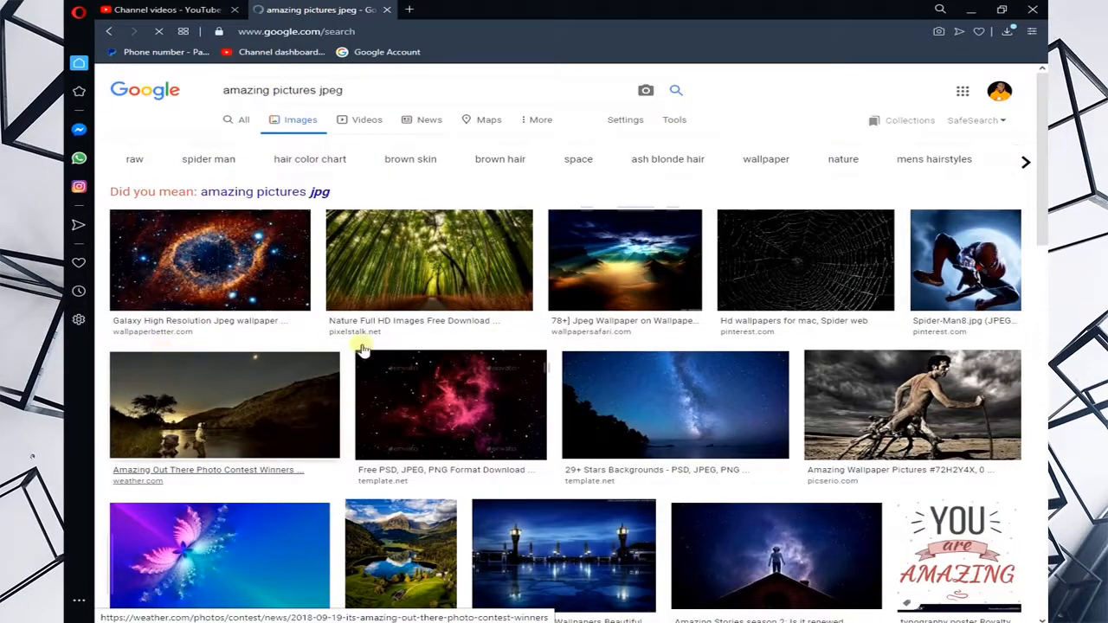
mouse_move(281, 312)
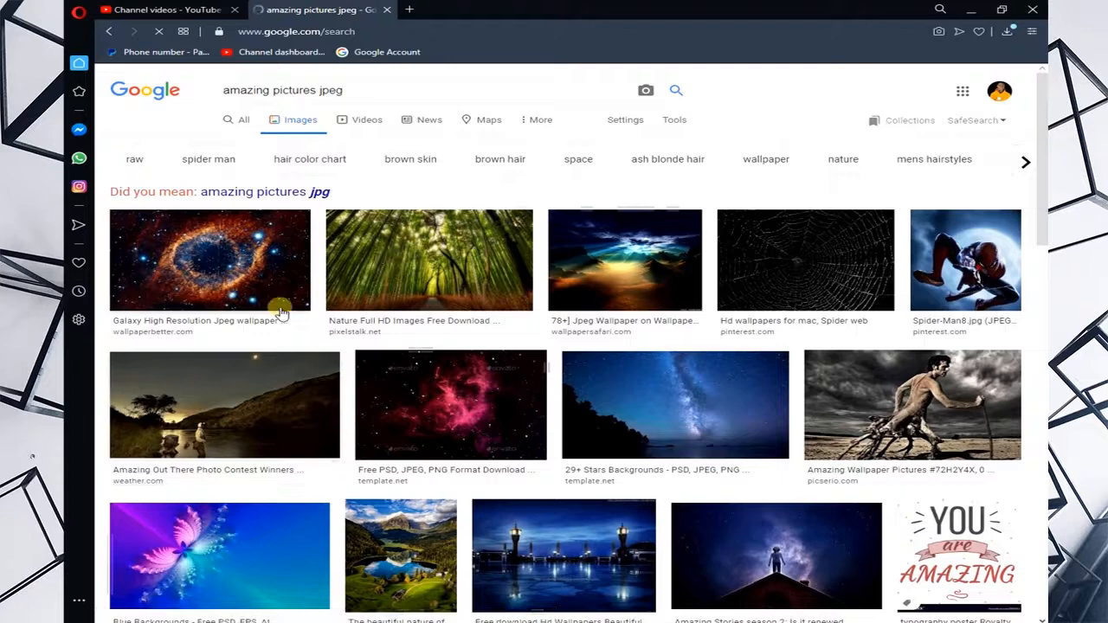
mouse_move(589, 333)
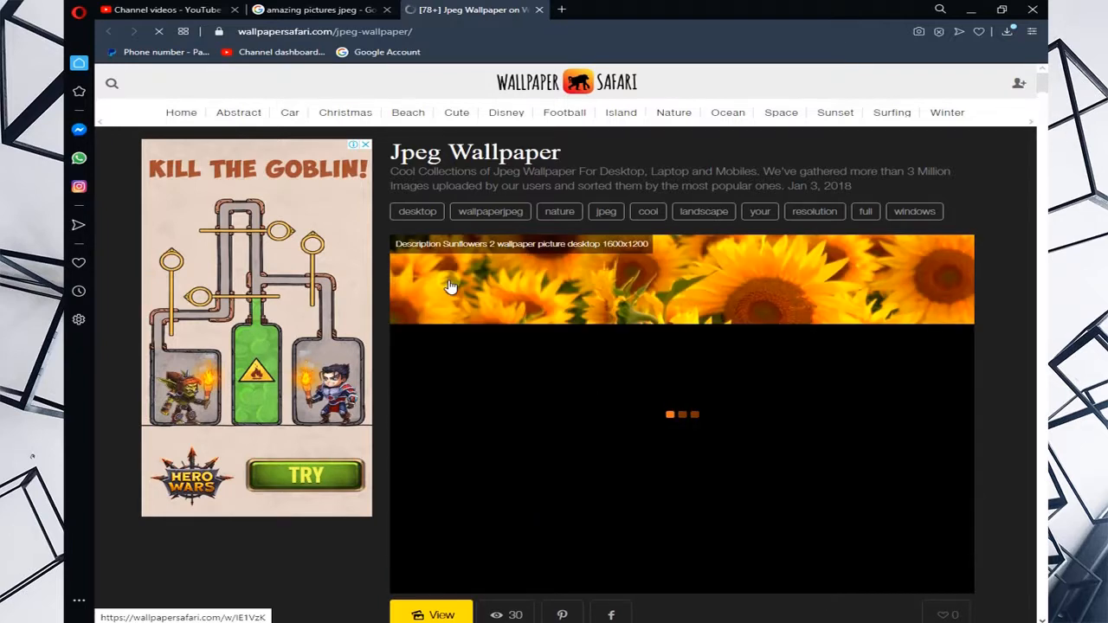
mouse_move(450, 285)
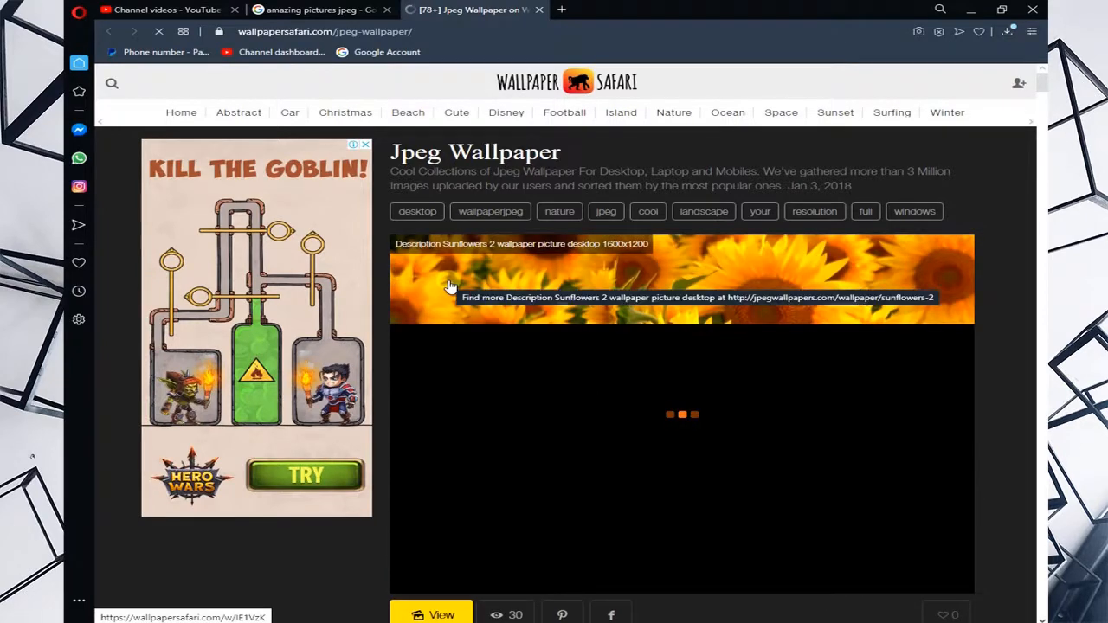
mouse_move(600, 317)
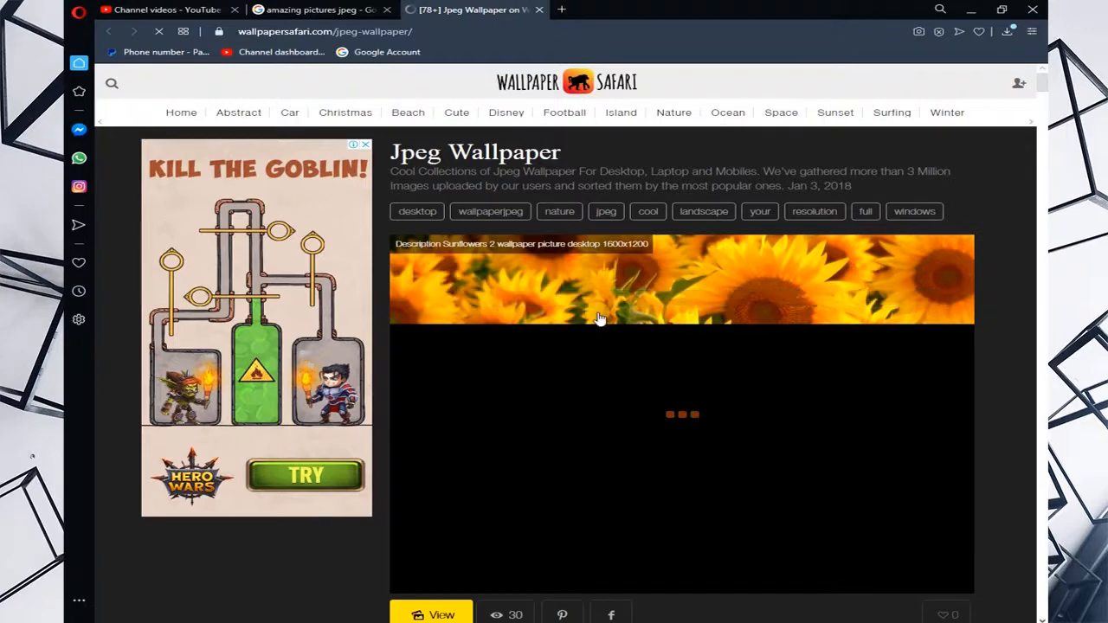
Save the sunset lone-tree wallpaper as a JPEG to the desktop and return to the results tab
scroll(down, 3)
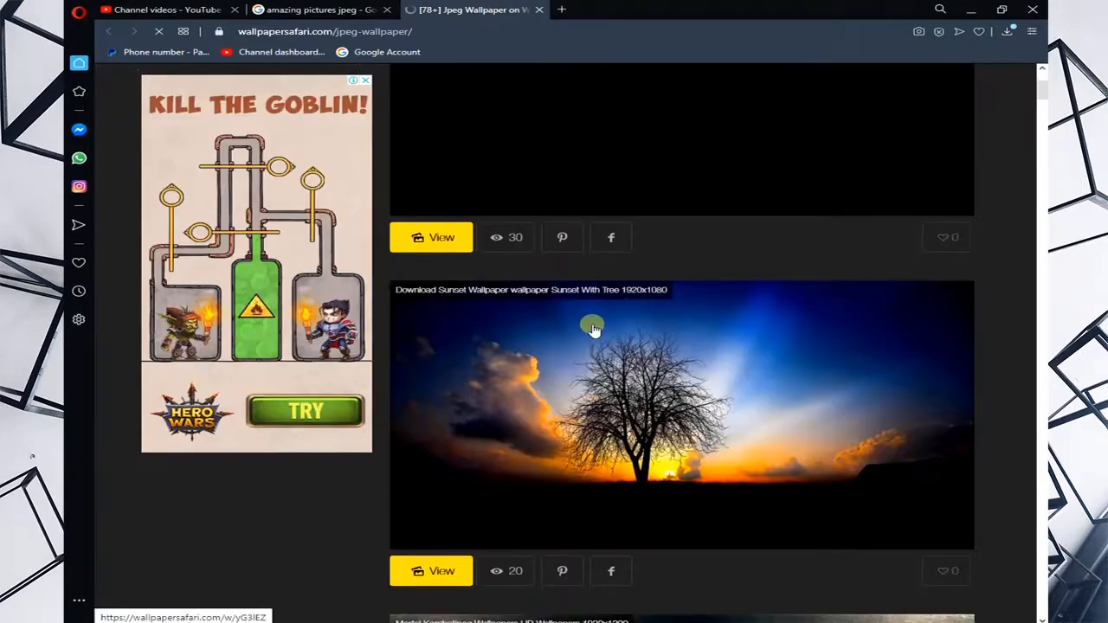
mouse_move(970, 483)
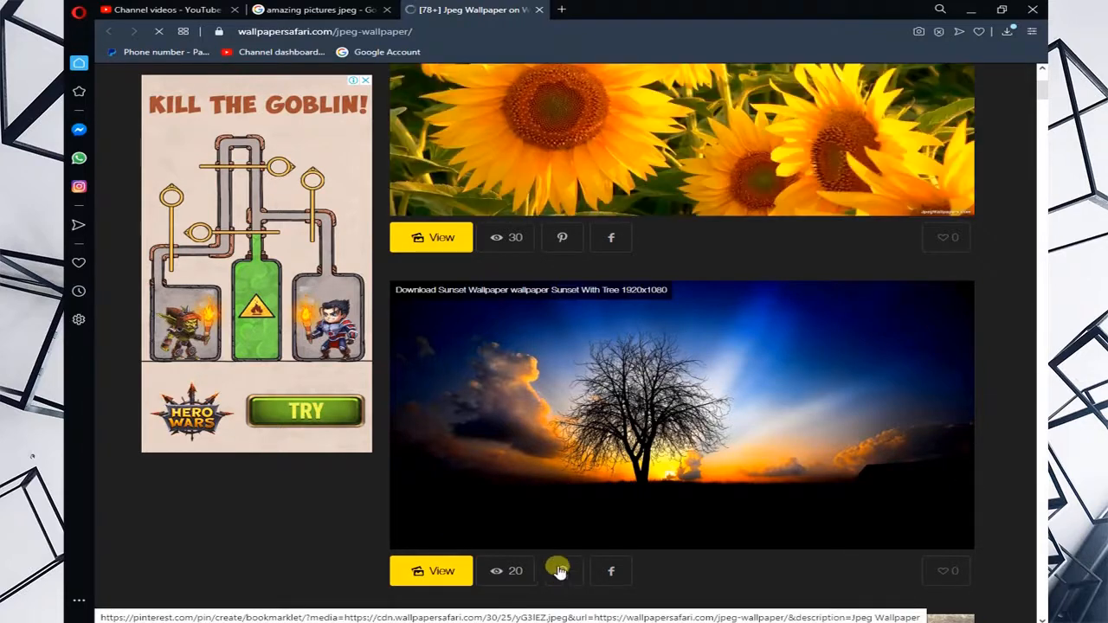
mouse_move(606, 398)
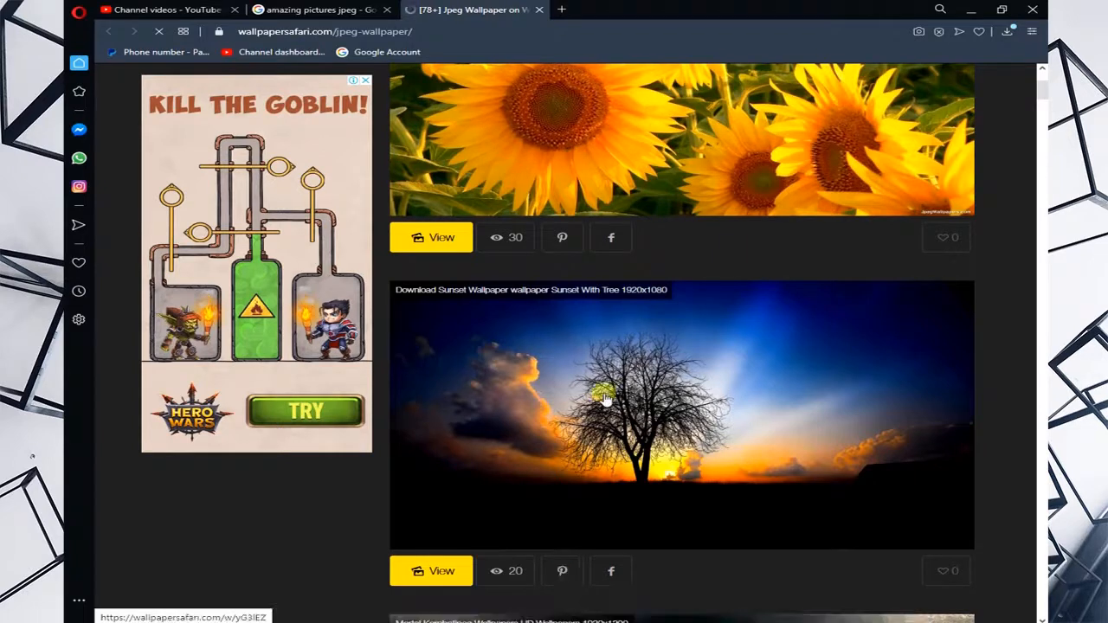
right_click(606, 398)
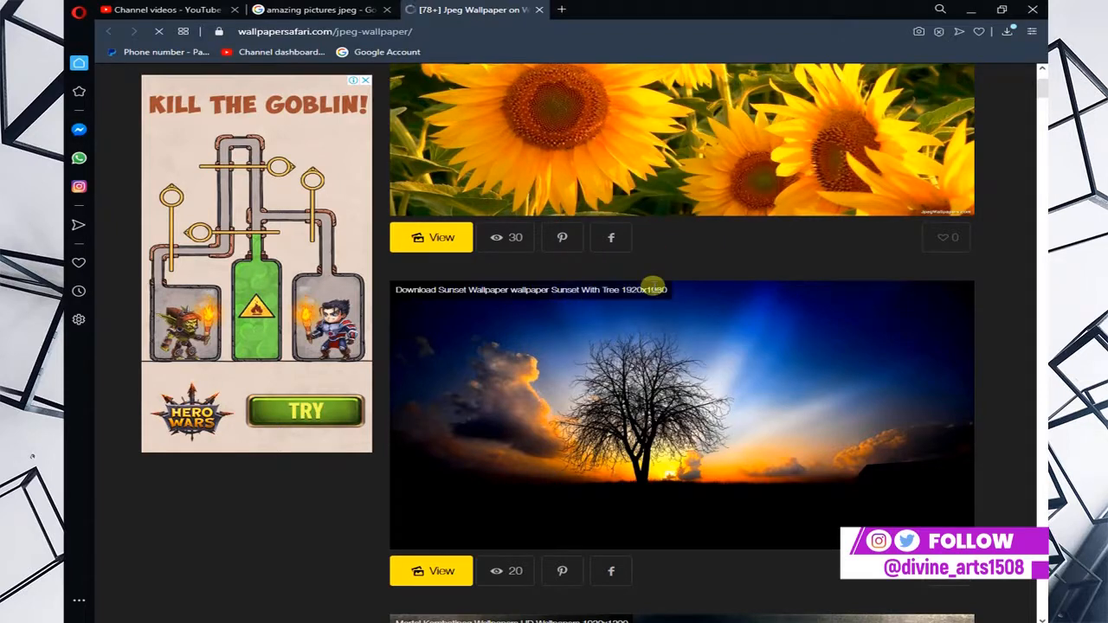
mouse_move(592, 368)
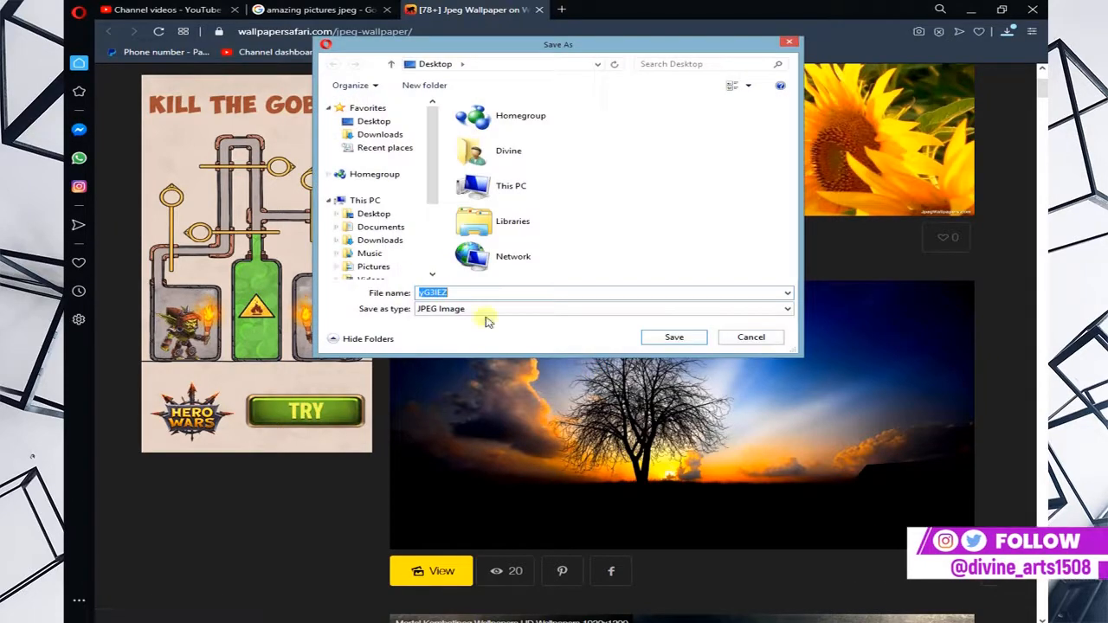
mouse_move(602, 291)
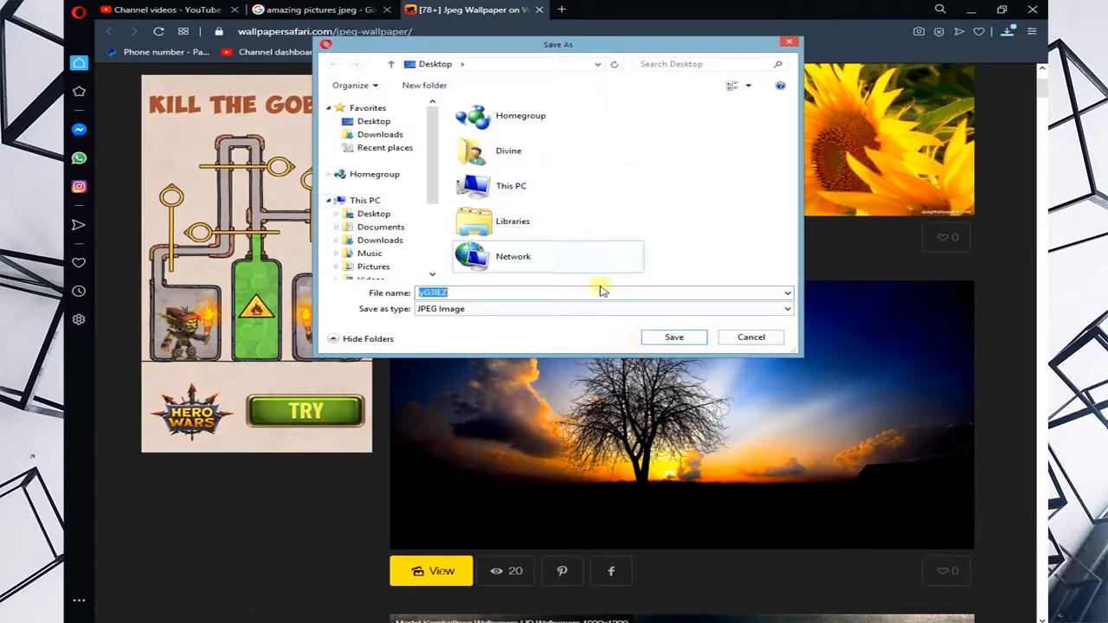
click(673, 336)
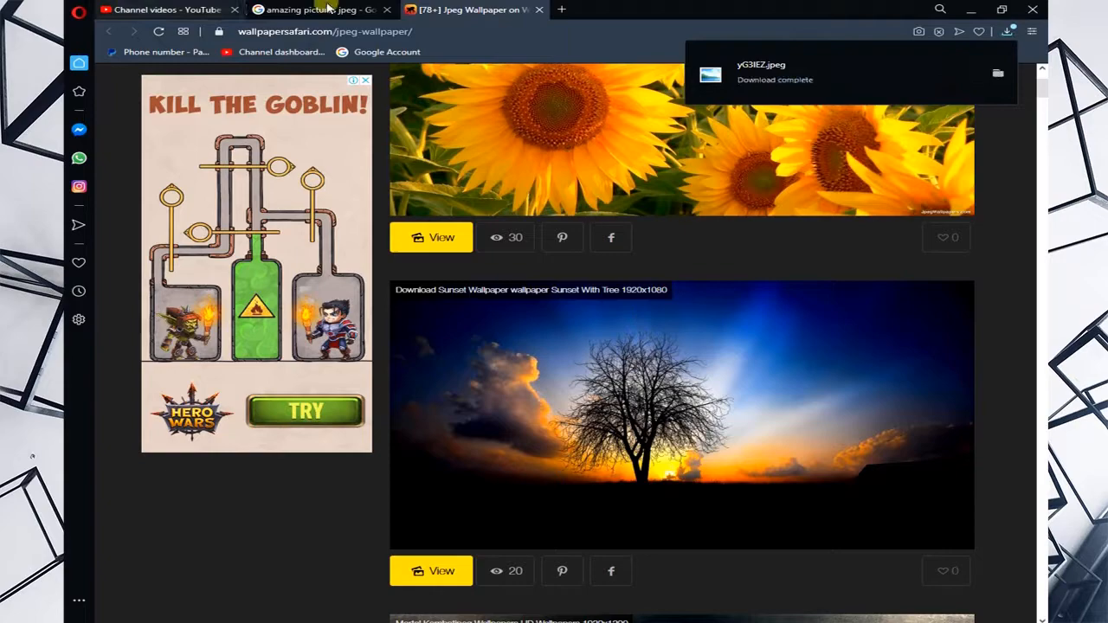
click(312, 10)
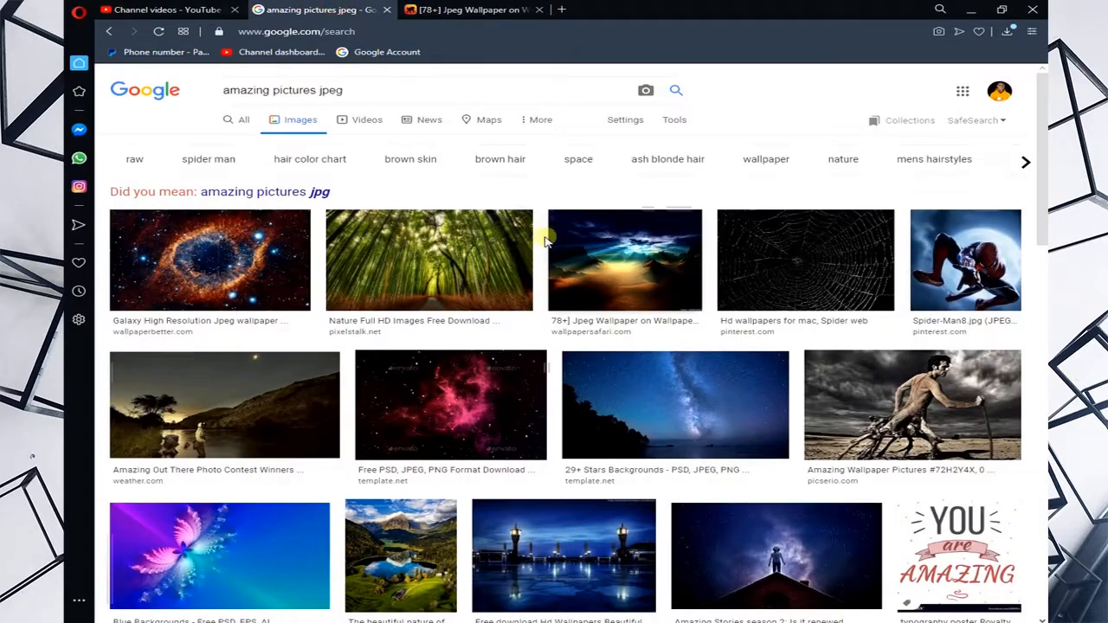
Browse the image results and open a picserio.com result, which hits a clock error page
scroll(down, 3)
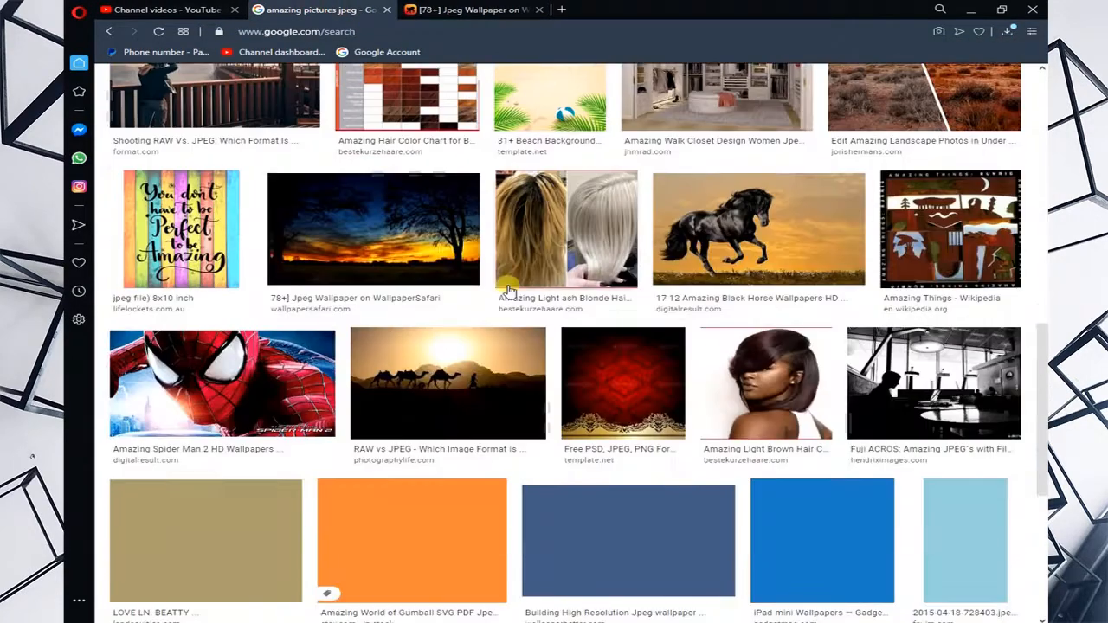
scroll(up, 3)
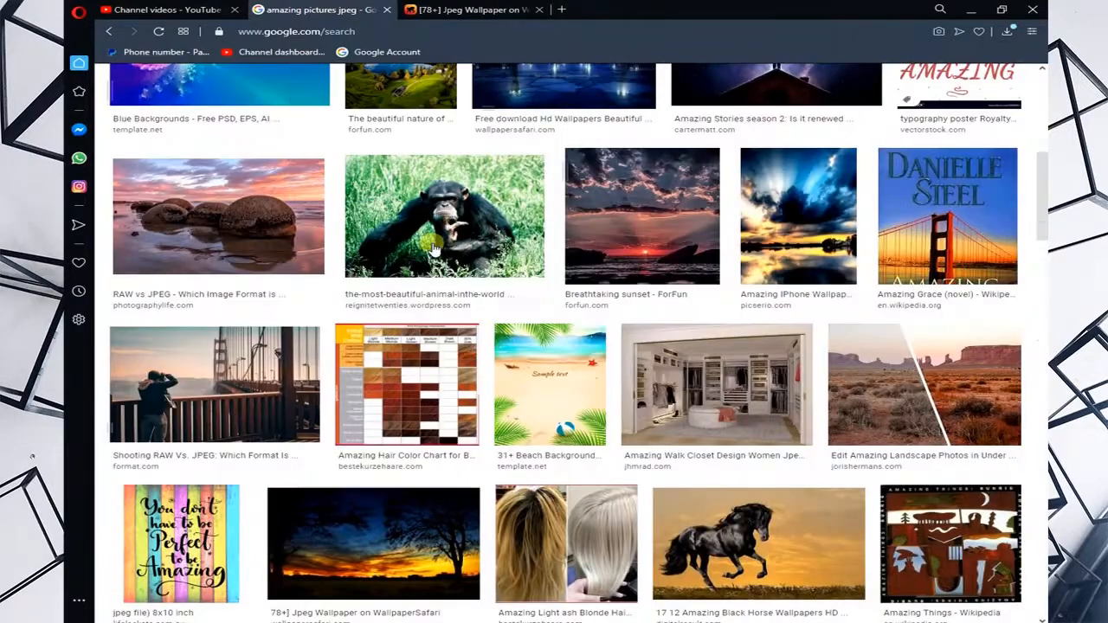
scroll(up, 3)
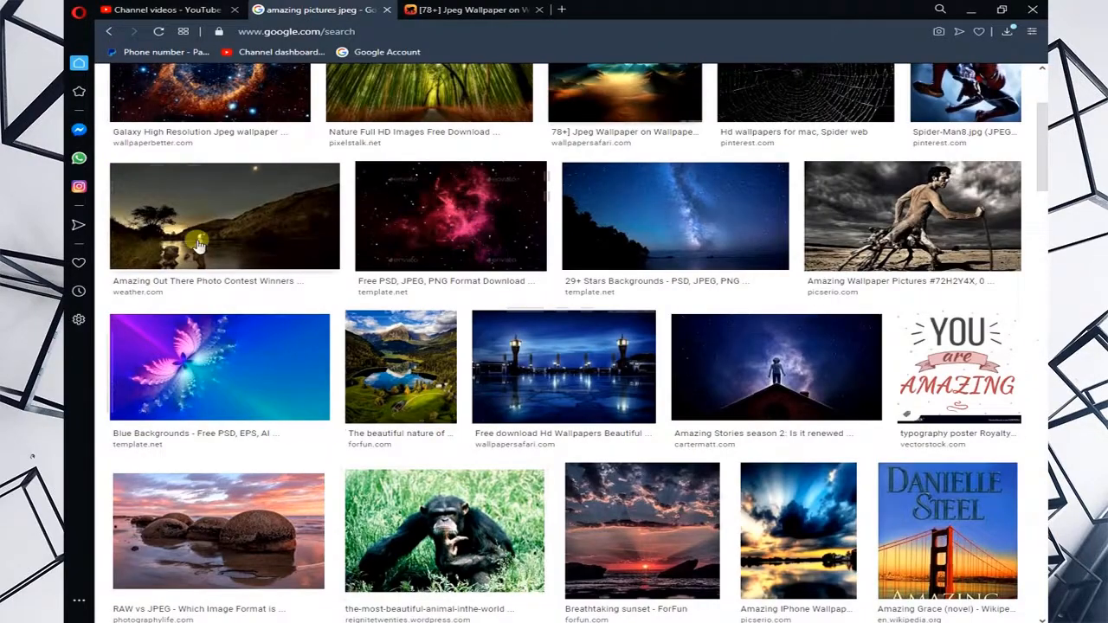
scroll(up, 3)
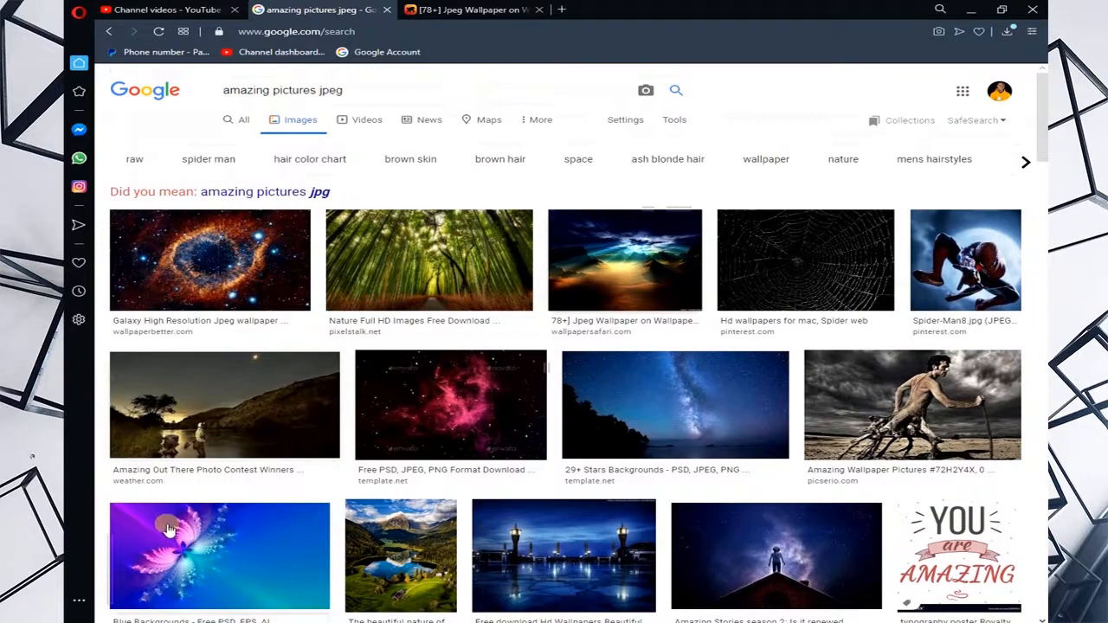
mouse_move(256, 467)
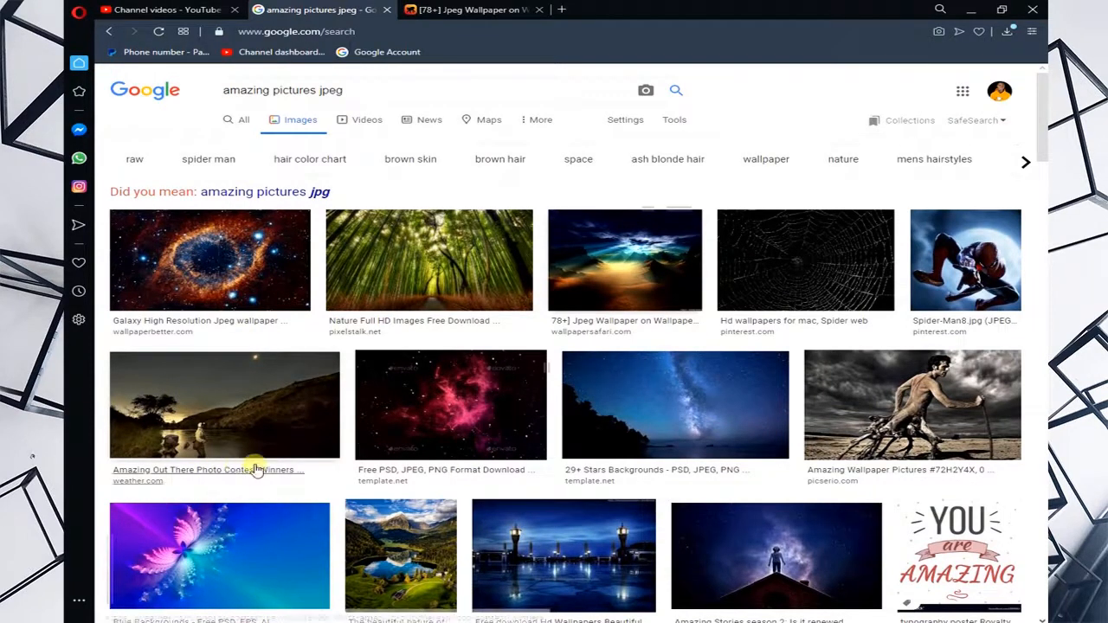
mouse_move(250, 454)
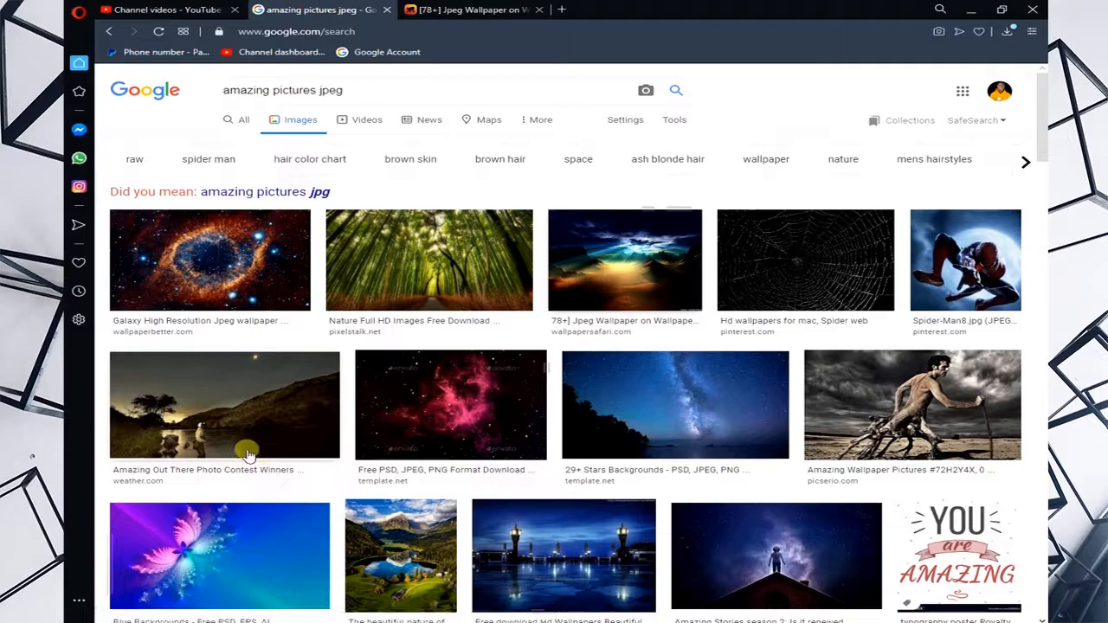
scroll(down, 3)
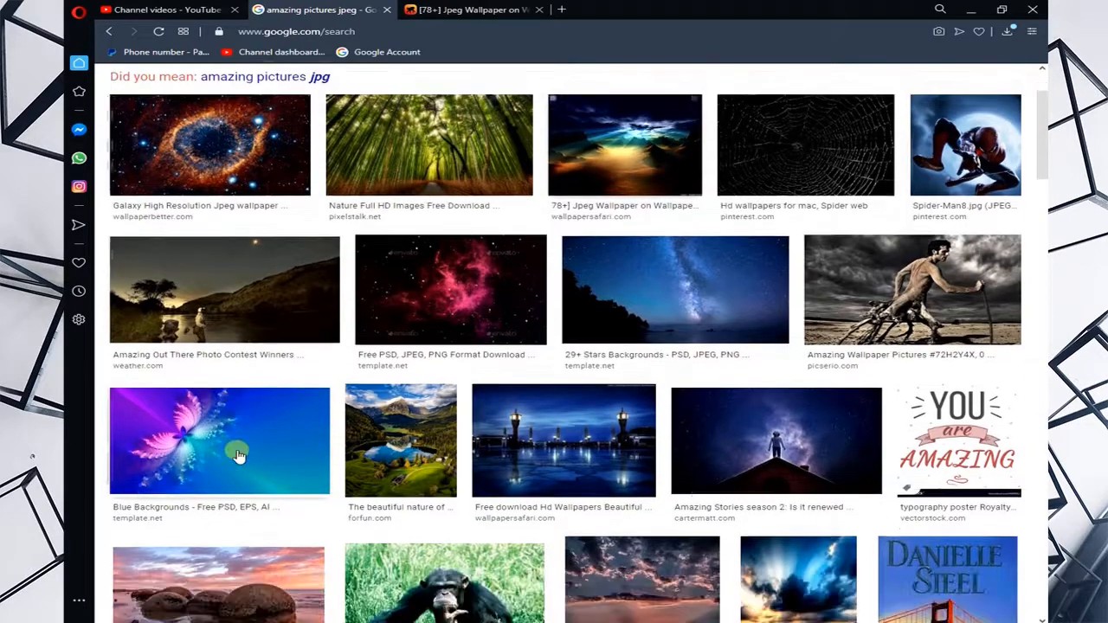
scroll(down, 3)
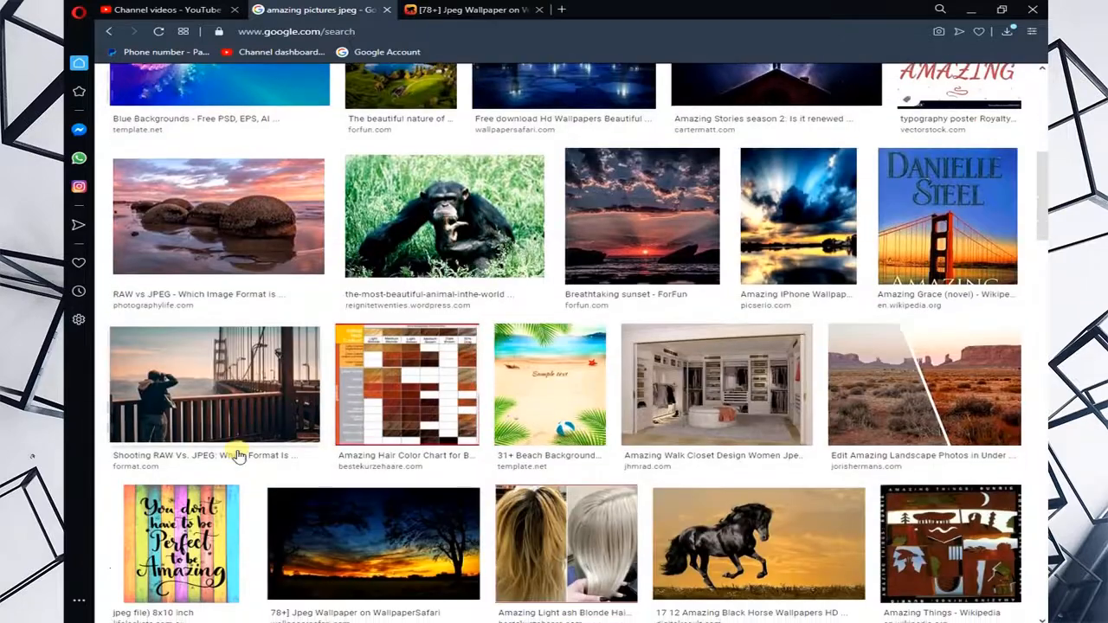
mouse_move(773, 298)
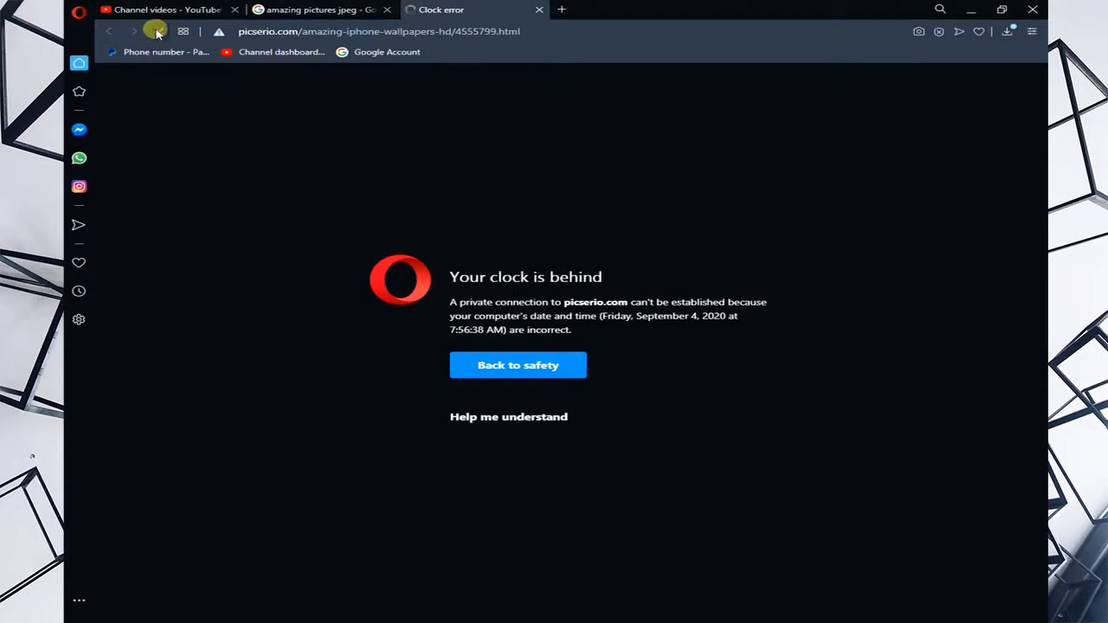
click(159, 31)
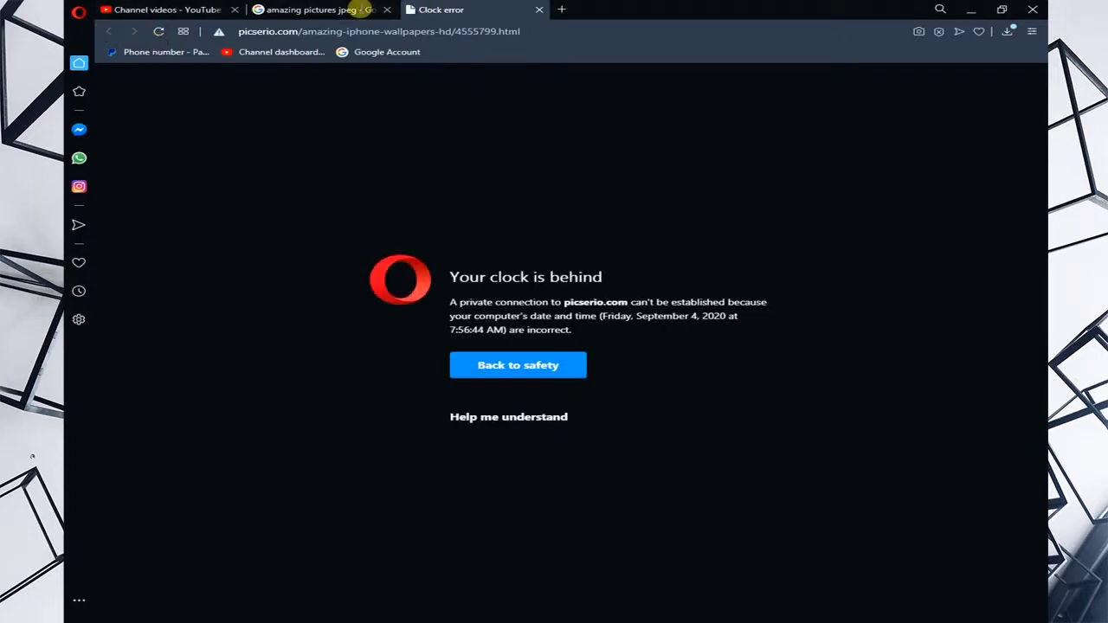
Leave the failed page and return to the amazing pictures jpeg results
click(538, 10)
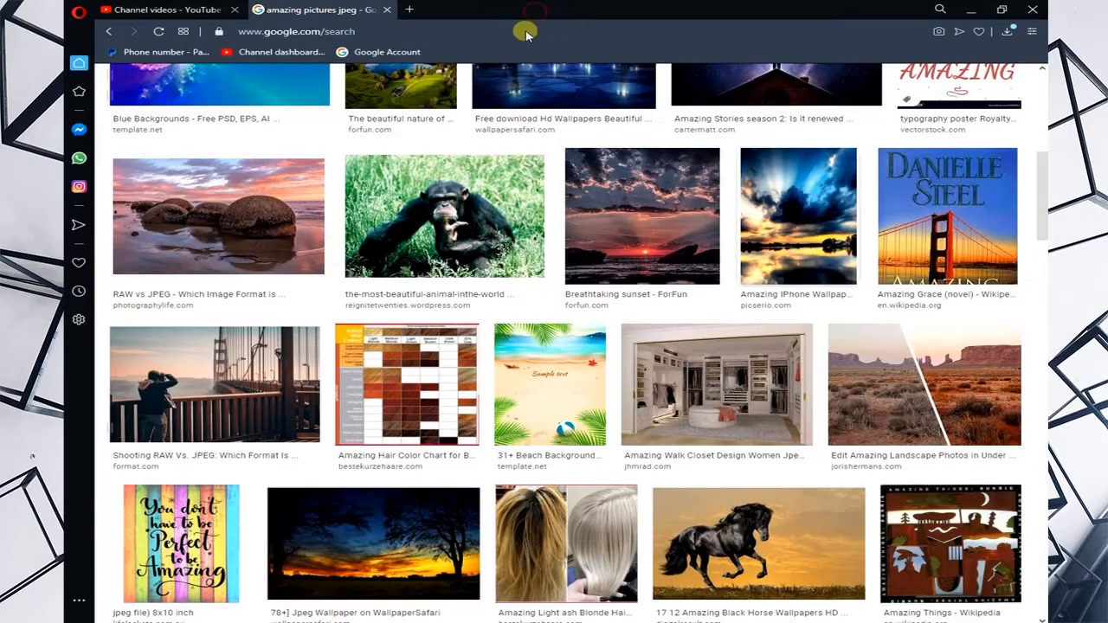
scroll(down, 3)
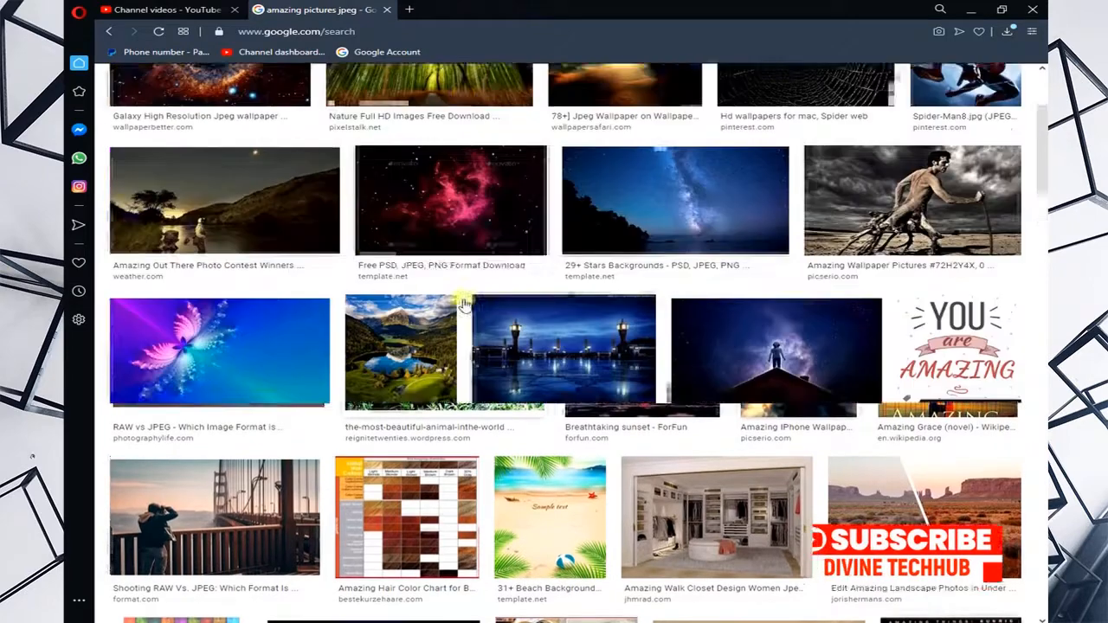
scroll(up, 3)
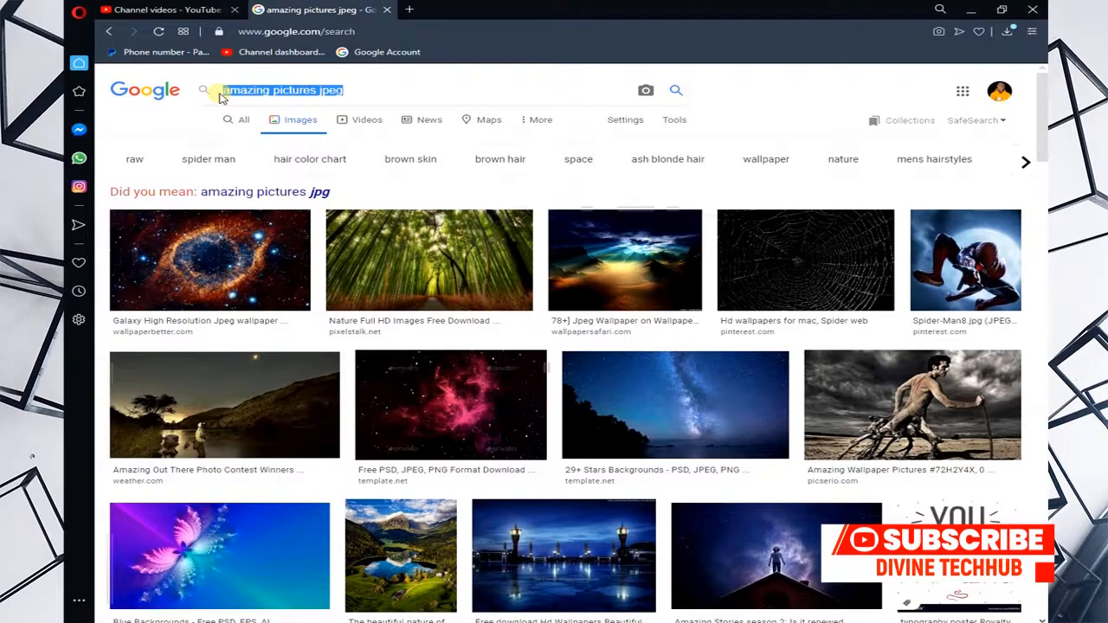
Search Google for 'pinterest' via web results and open the Pinterest homepage
text(pin)
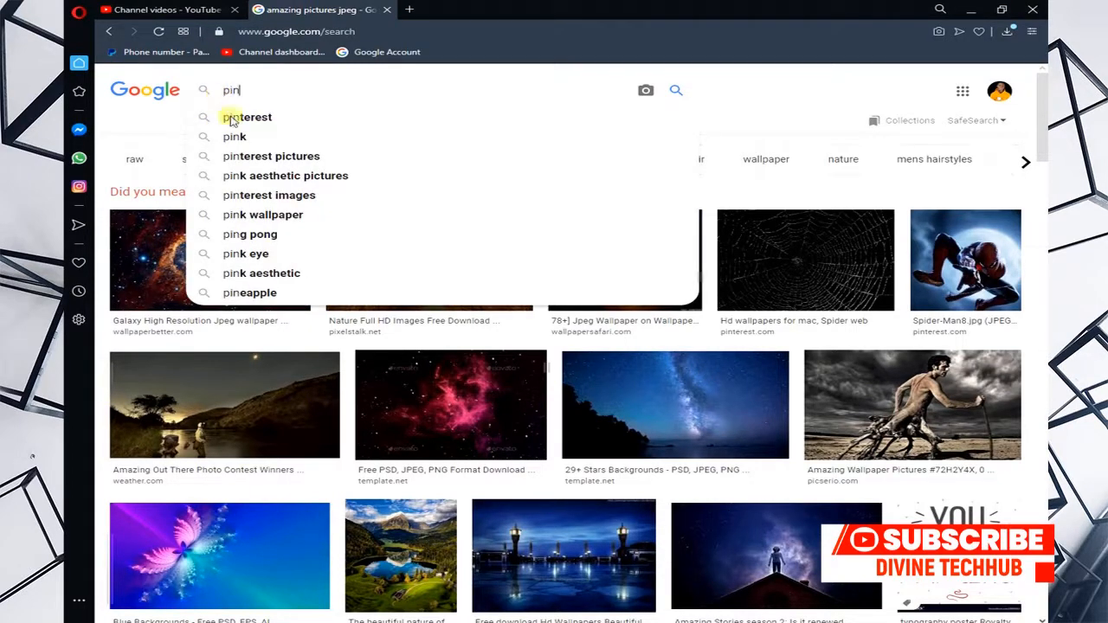
click(256, 117)
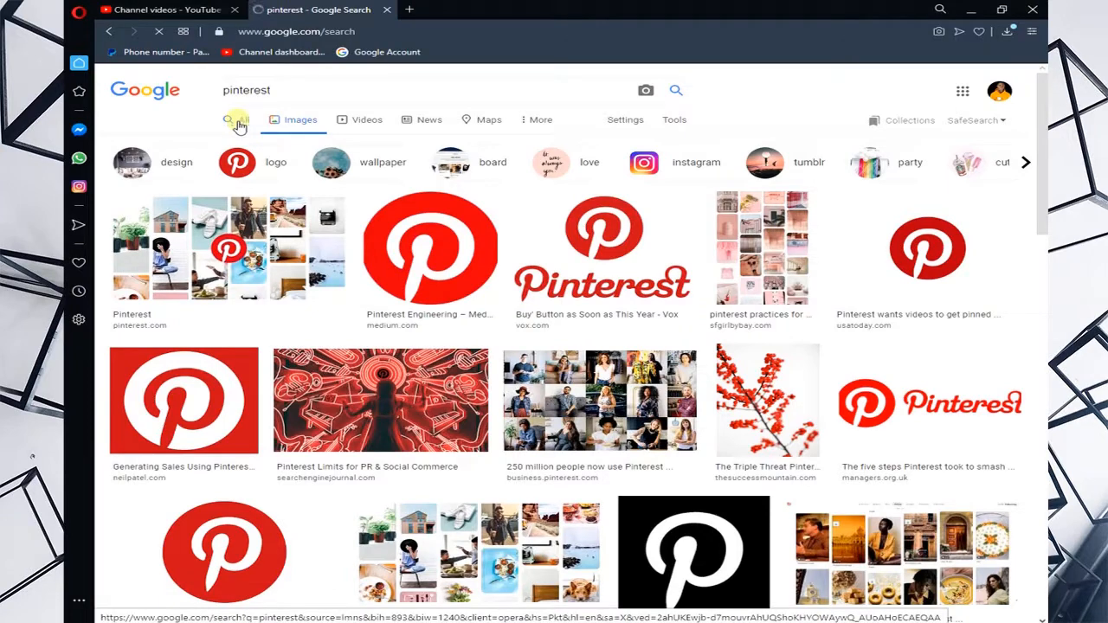
click(253, 119)
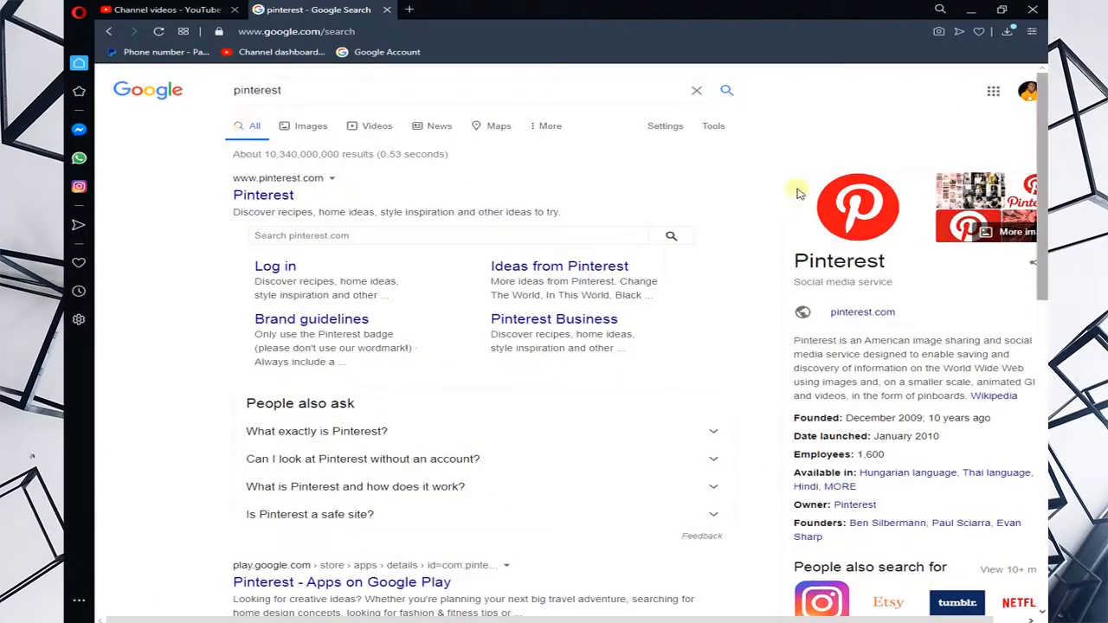
mouse_move(260, 197)
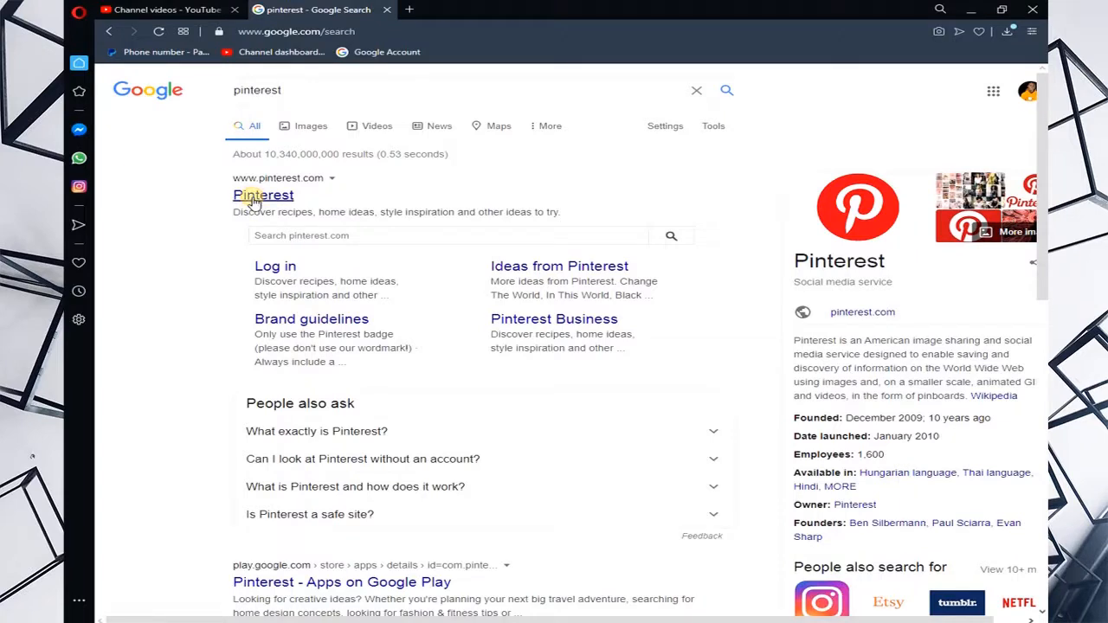
click(263, 194)
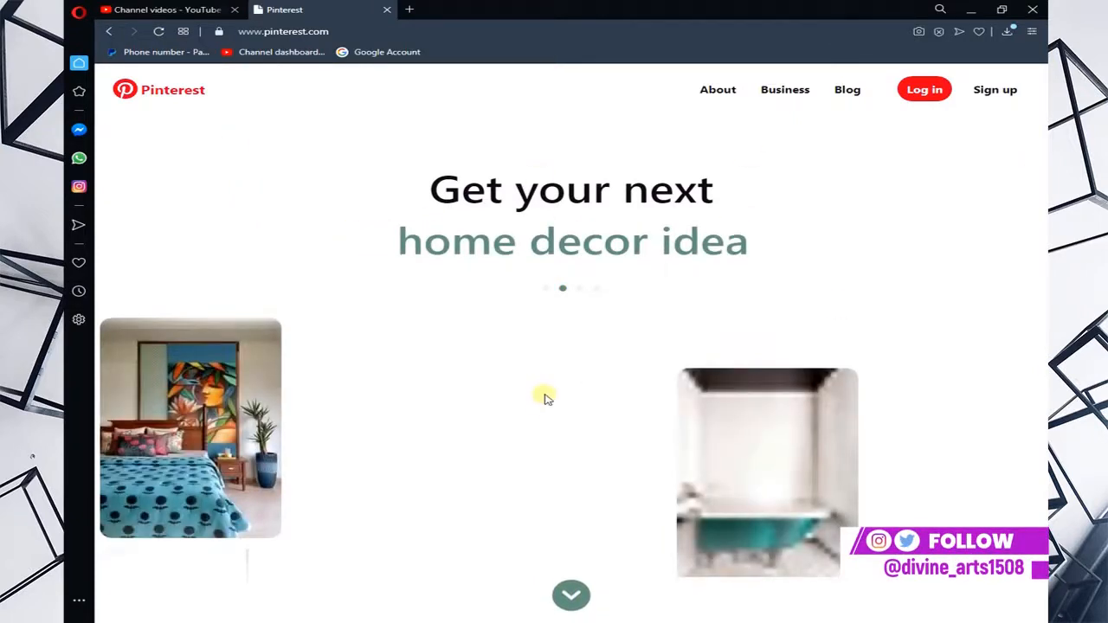
scroll(down, 3)
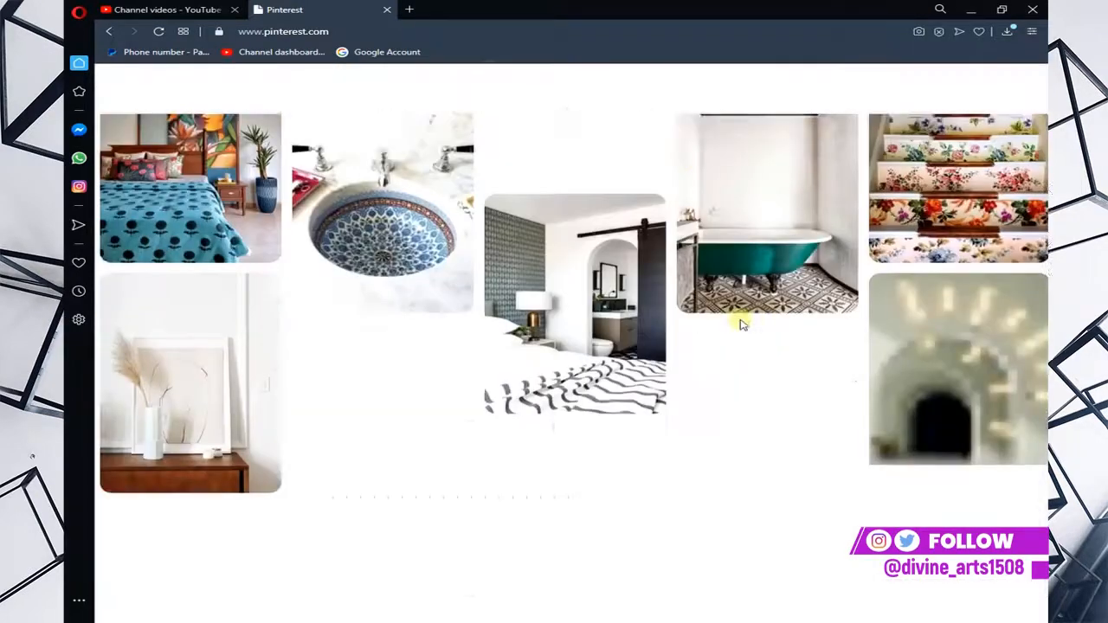
scroll(up, 3)
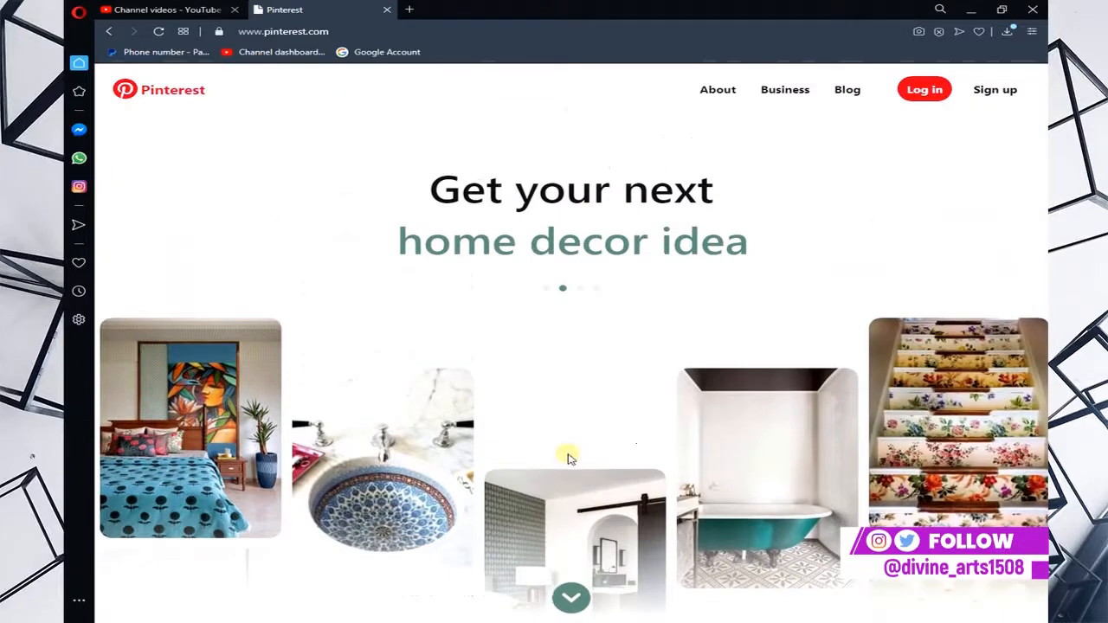
mouse_move(571, 592)
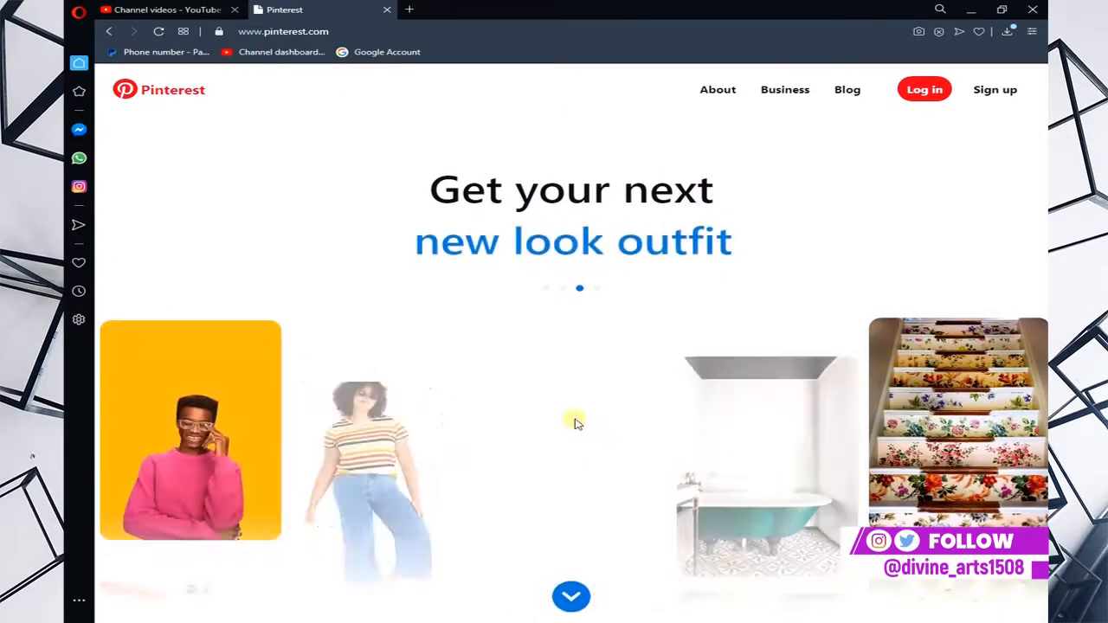
scroll(down, 3)
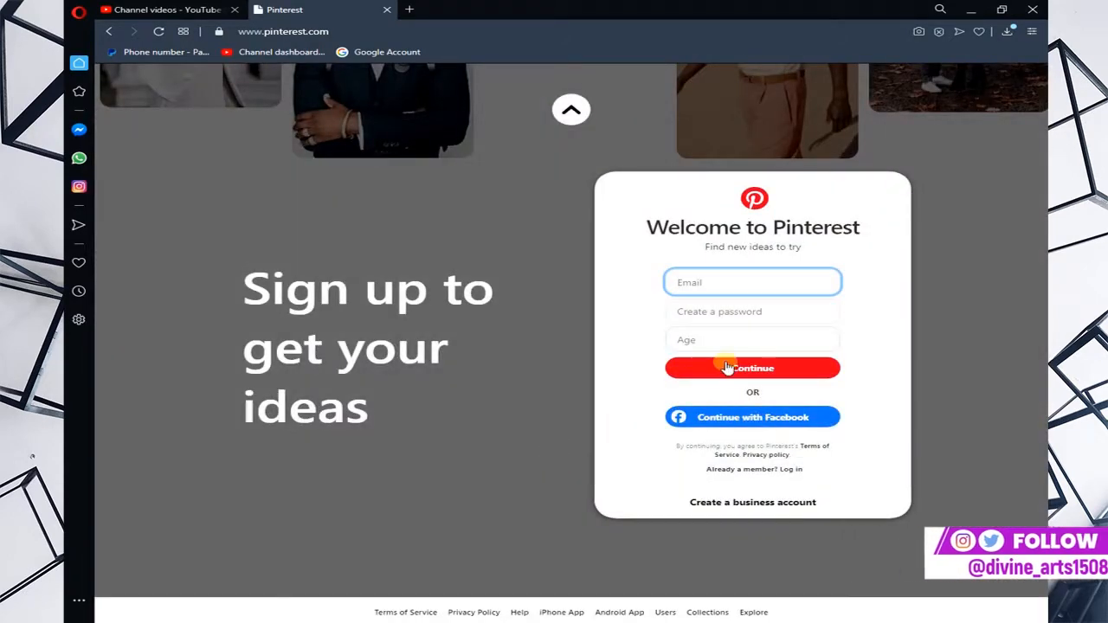
mouse_move(585, 407)
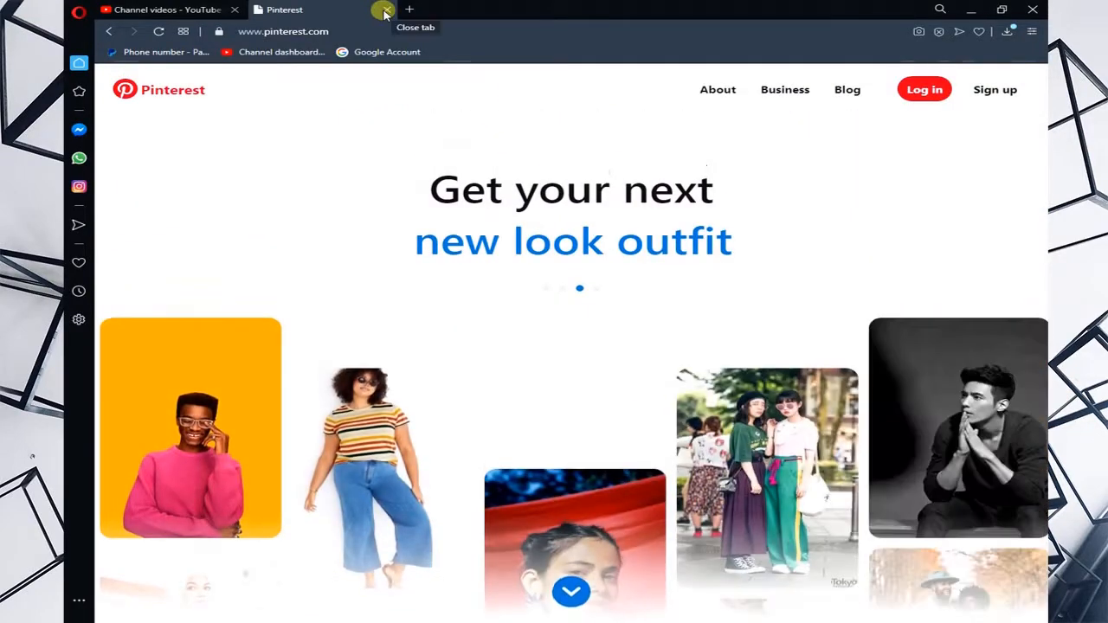
Close the Pinterest tab, minimize Opera and dismiss the phone storage File Explorer window
click(384, 10)
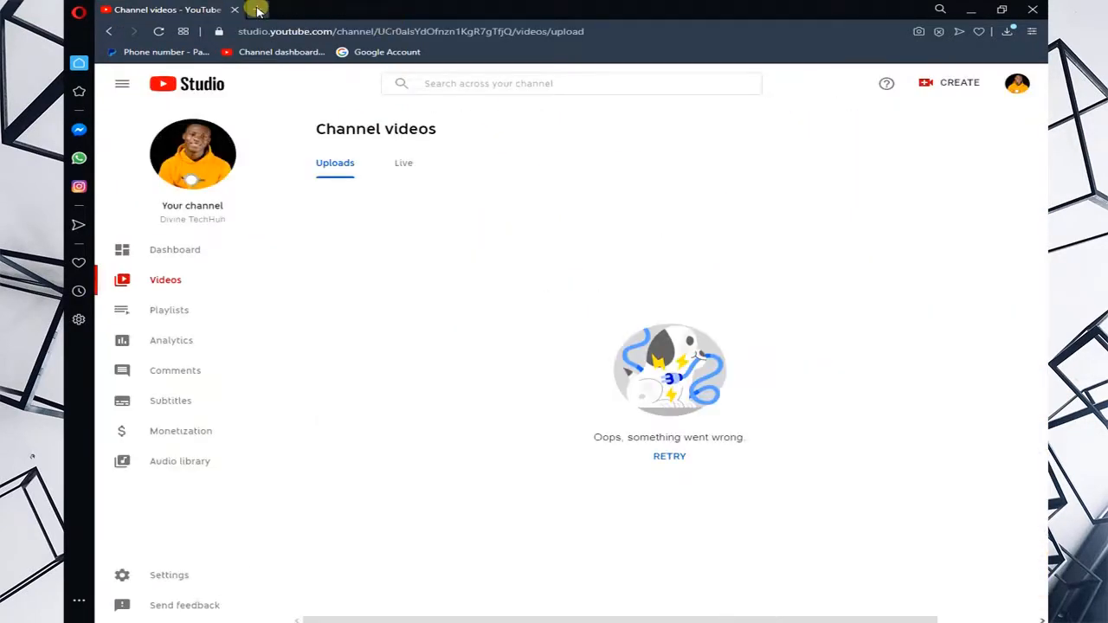
click(256, 10)
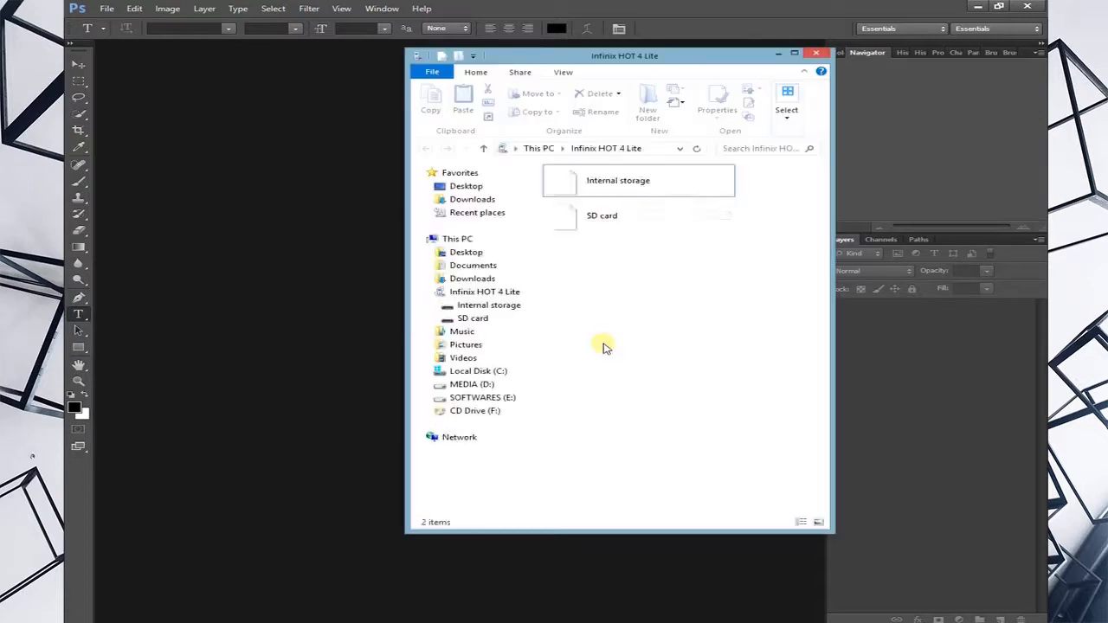
click(793, 52)
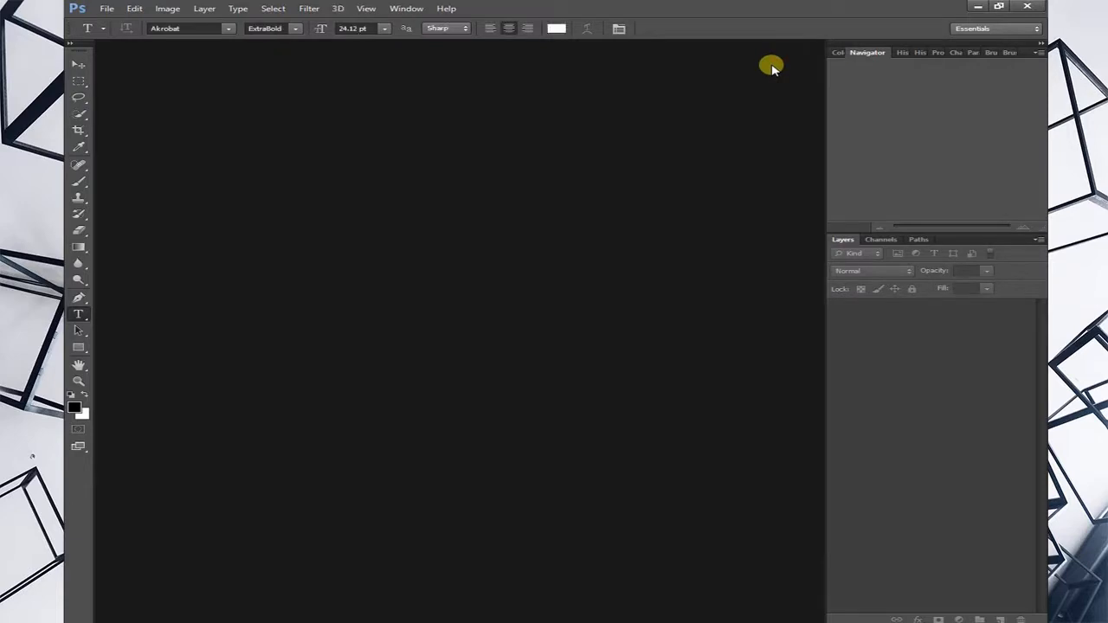
mouse_move(620, 36)
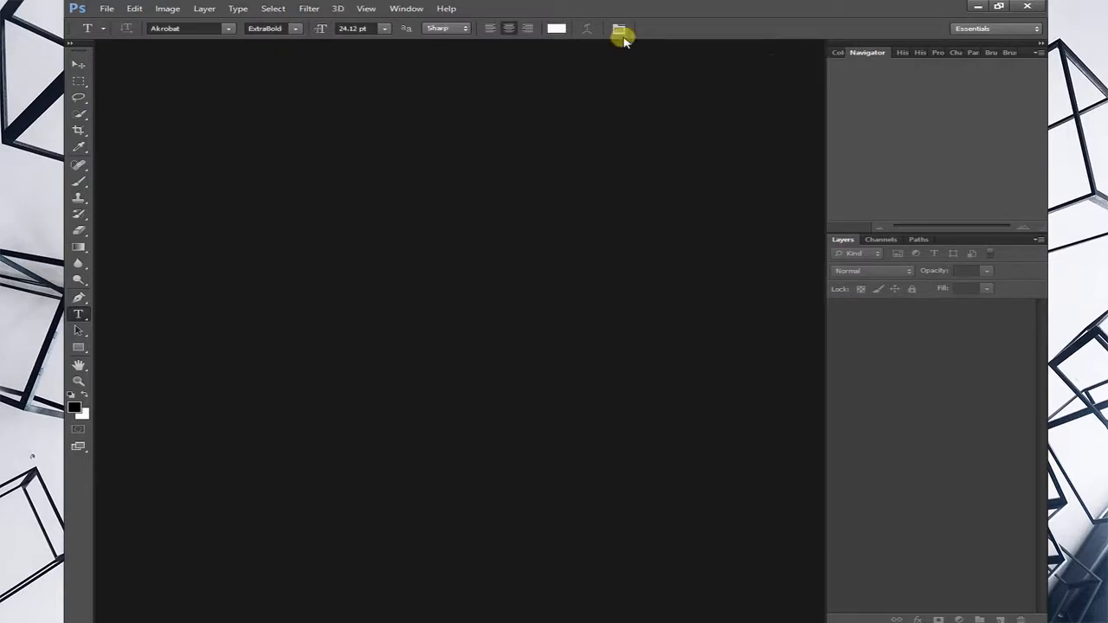
Create a new 10×5 cm document filled with the background colour
click(108, 8)
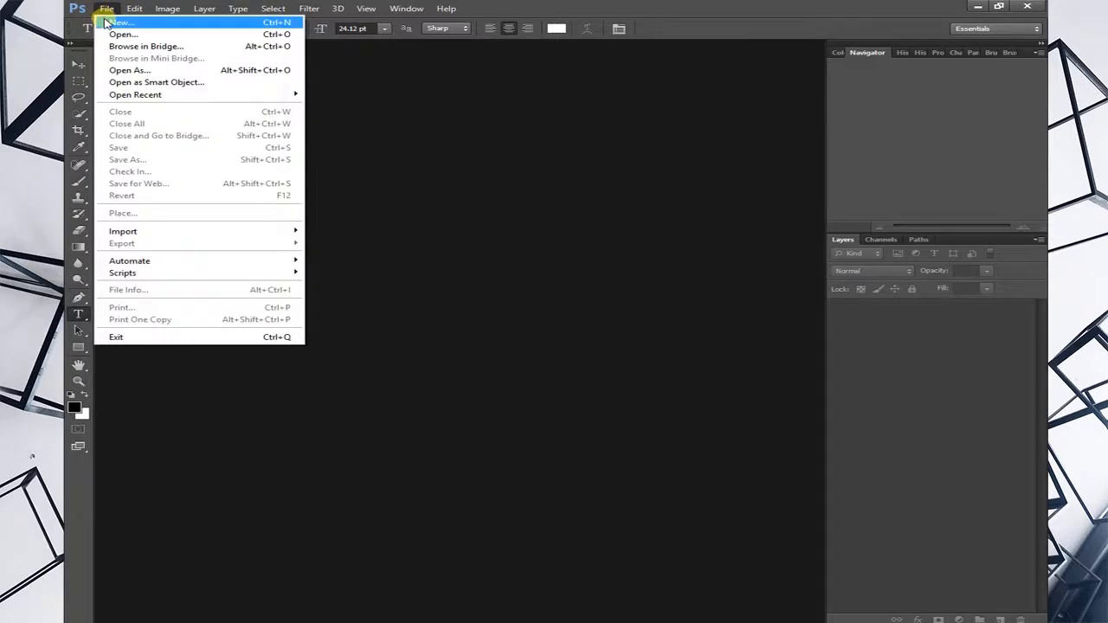
click(122, 21)
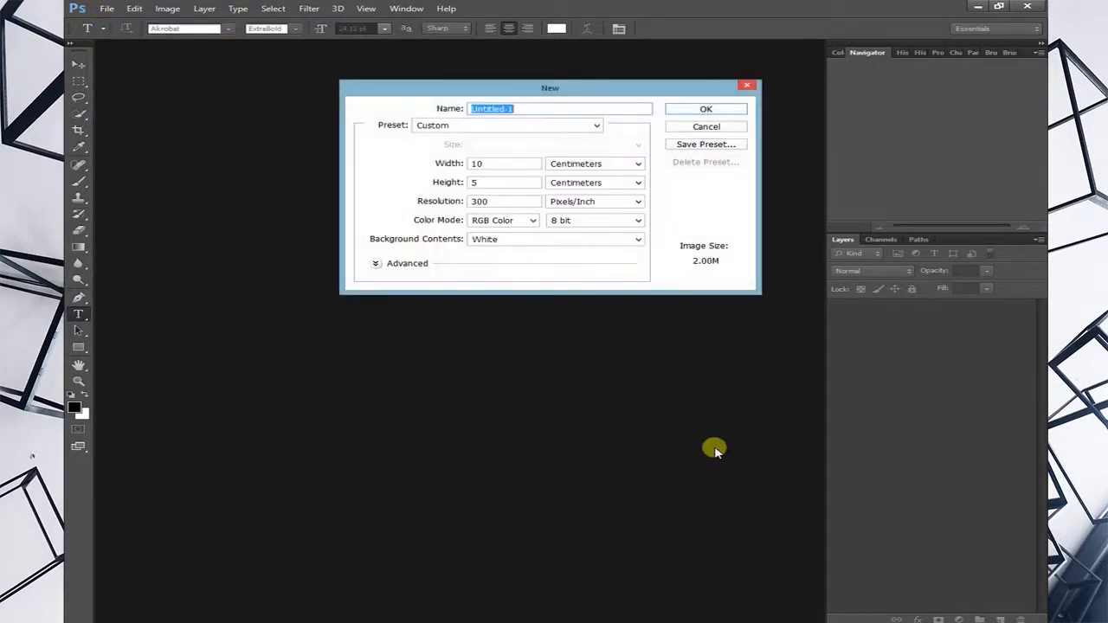
mouse_move(689, 136)
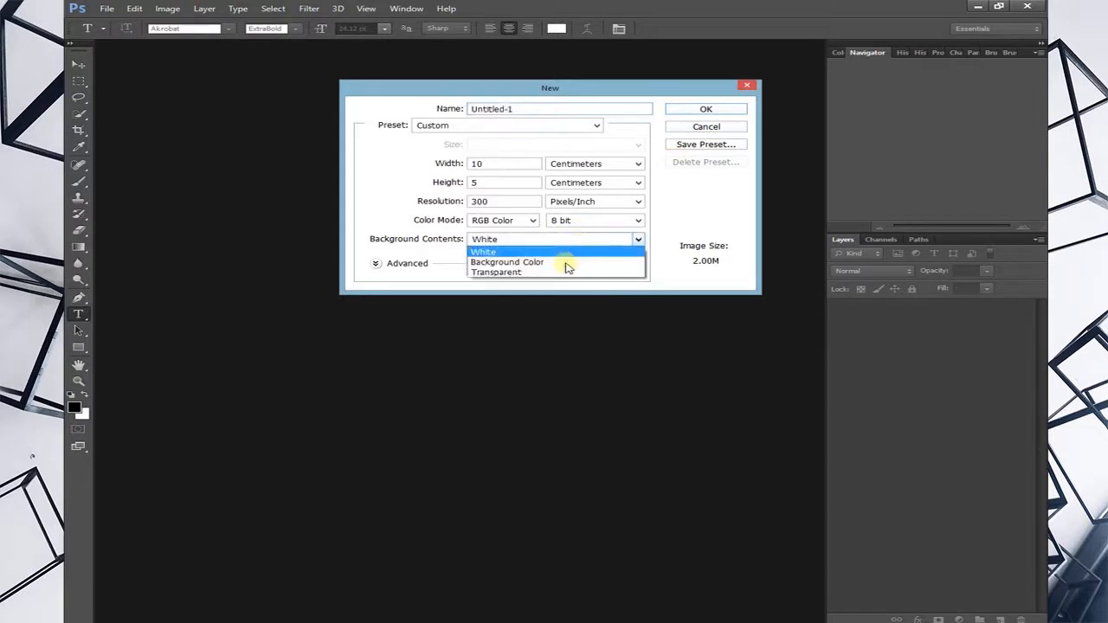
mouse_move(510, 263)
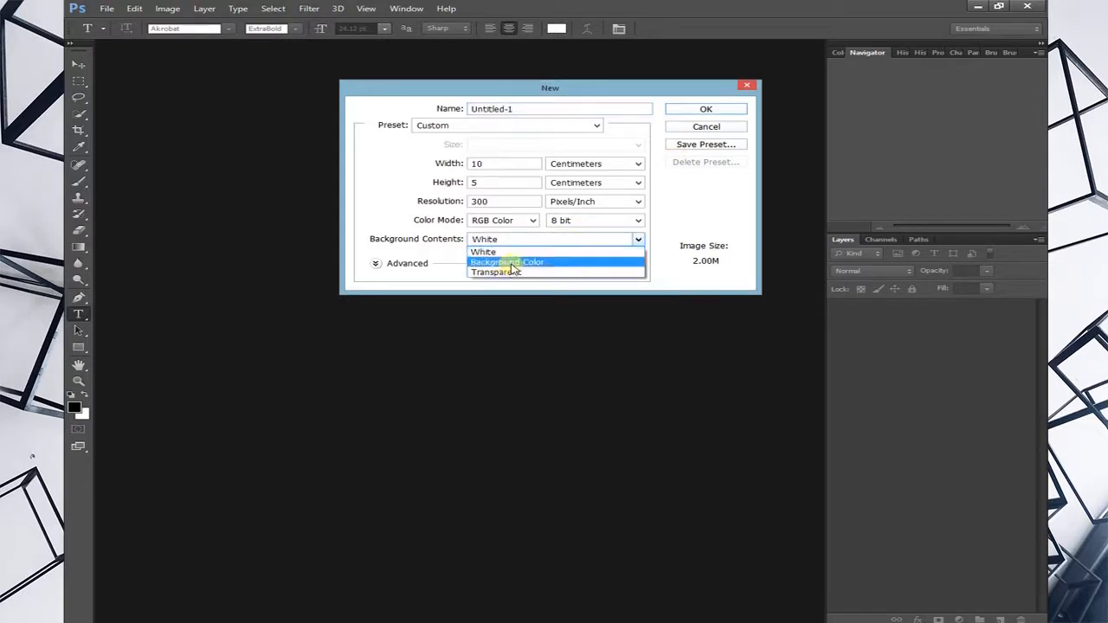
click(507, 262)
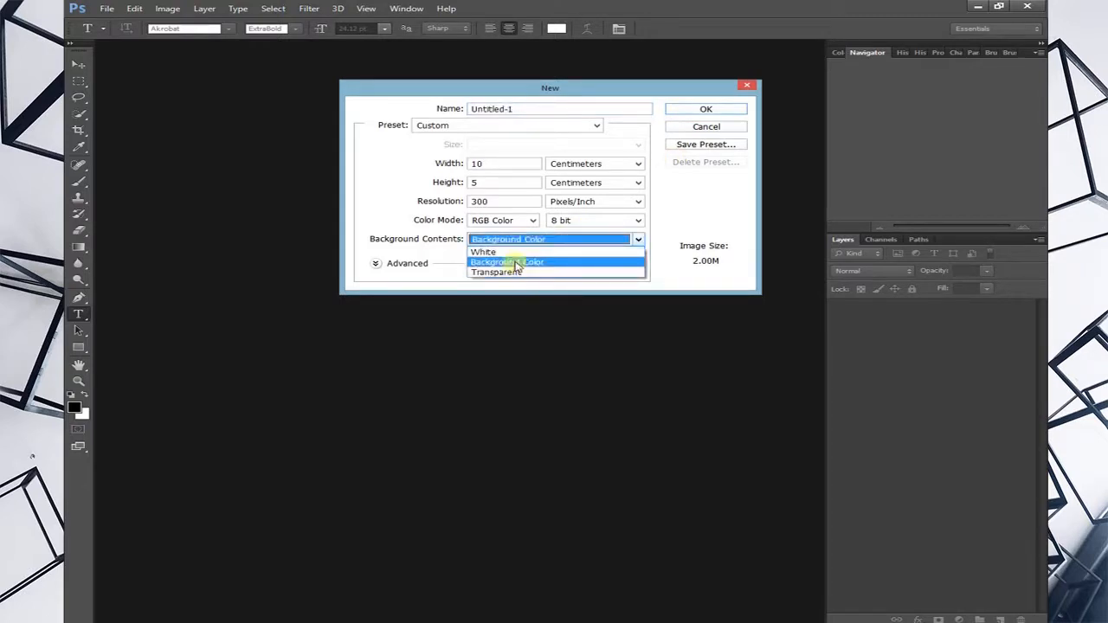
click(509, 261)
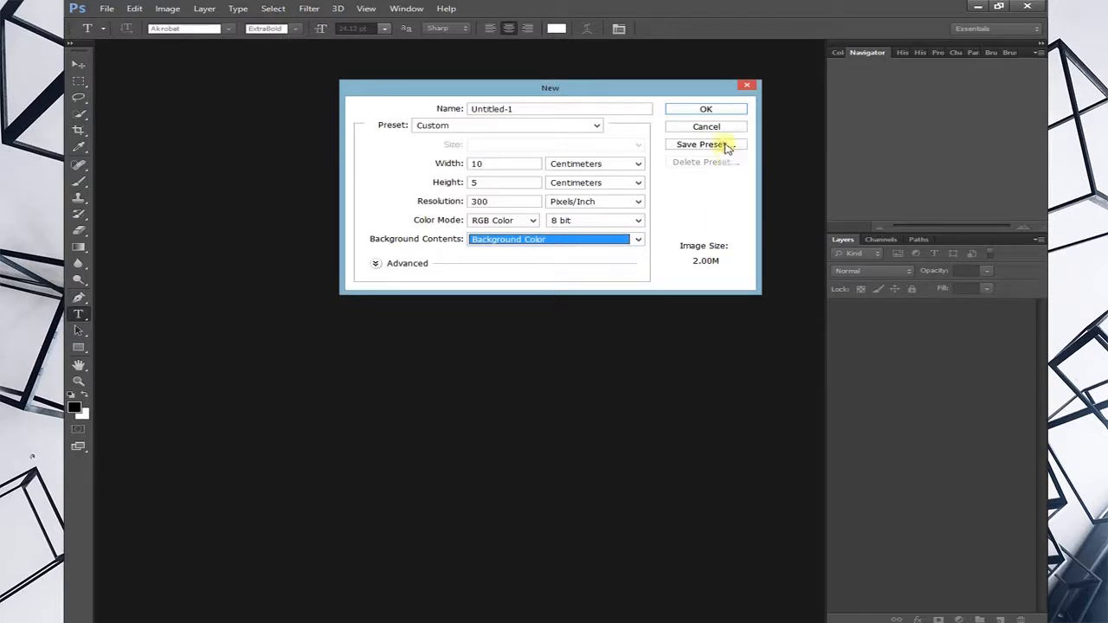
click(706, 108)
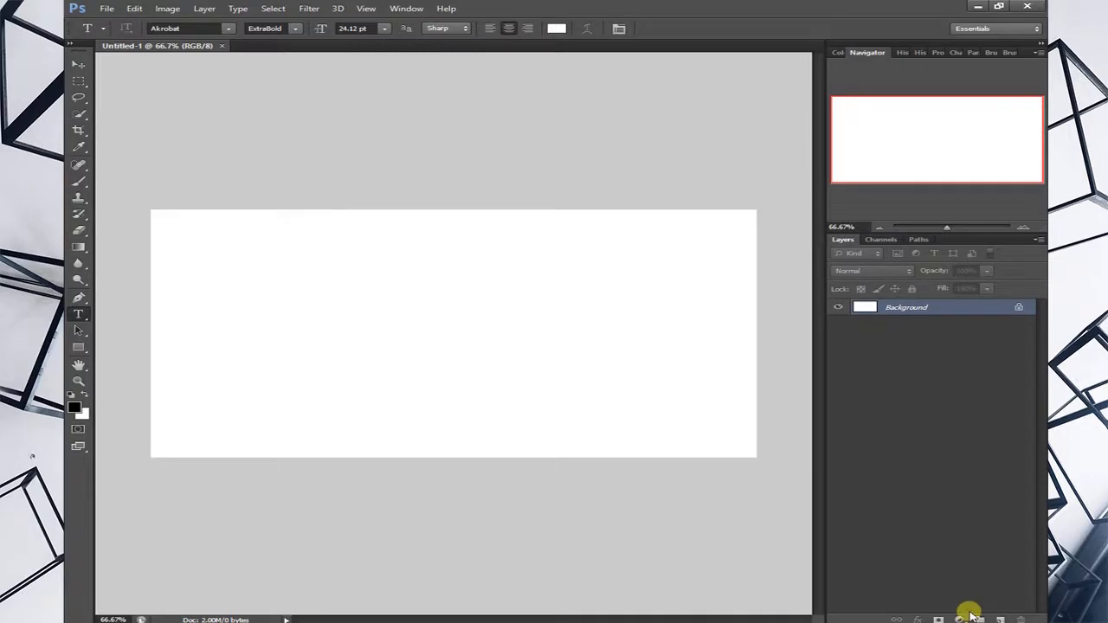
Add a solid red colour fill layer covering the canvas
click(960, 620)
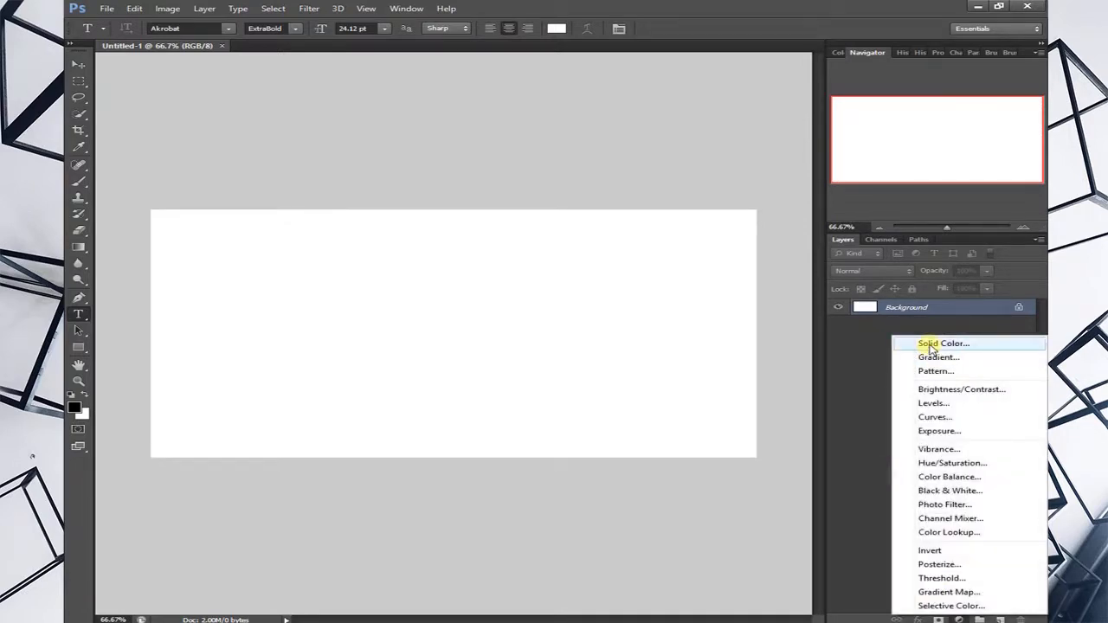
click(928, 343)
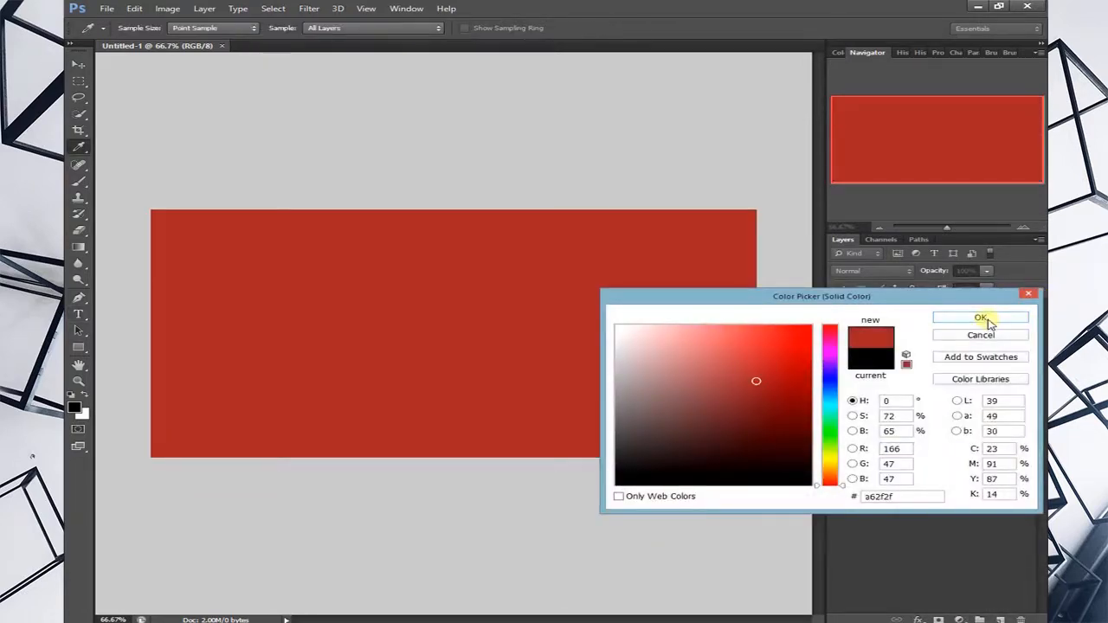
click(981, 318)
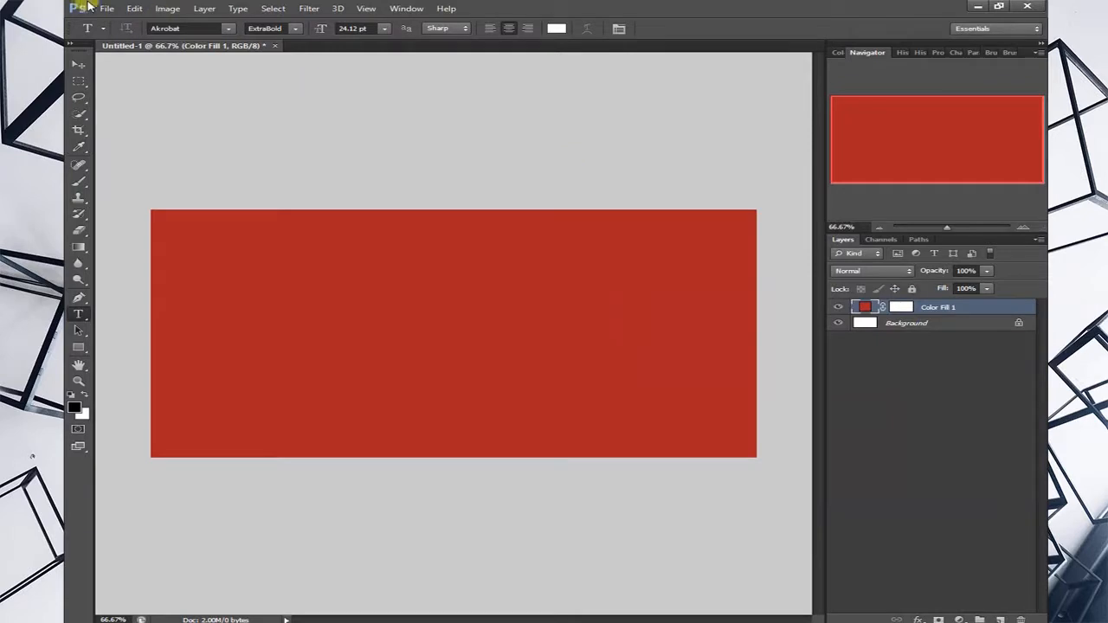
click(108, 7)
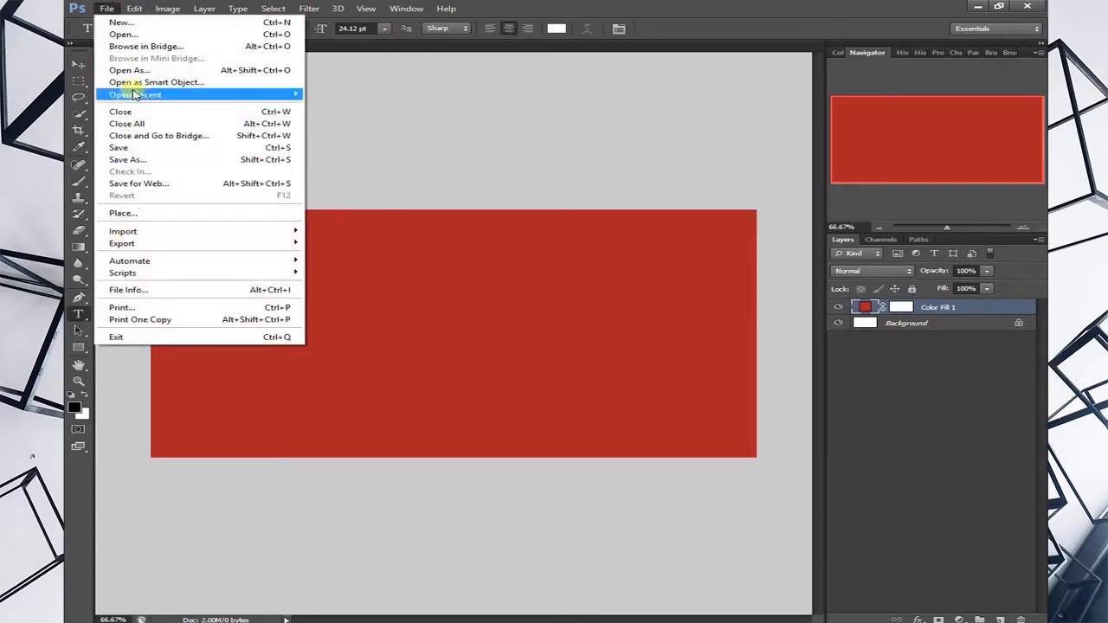
mouse_move(122, 214)
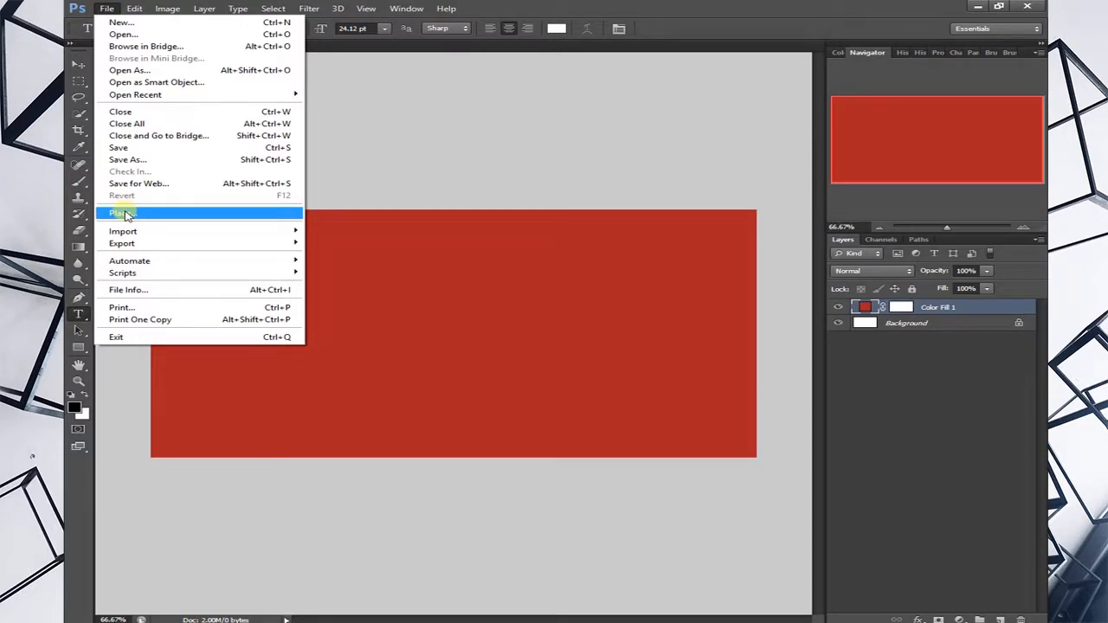
Place the fb logo image into the red document
click(122, 214)
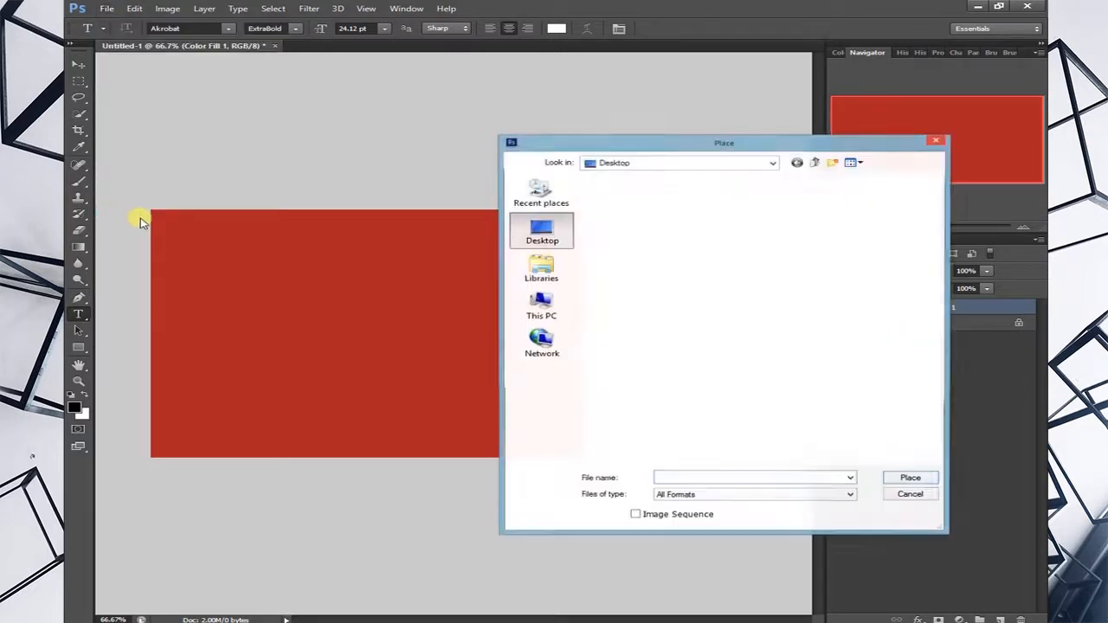
double_click(542, 233)
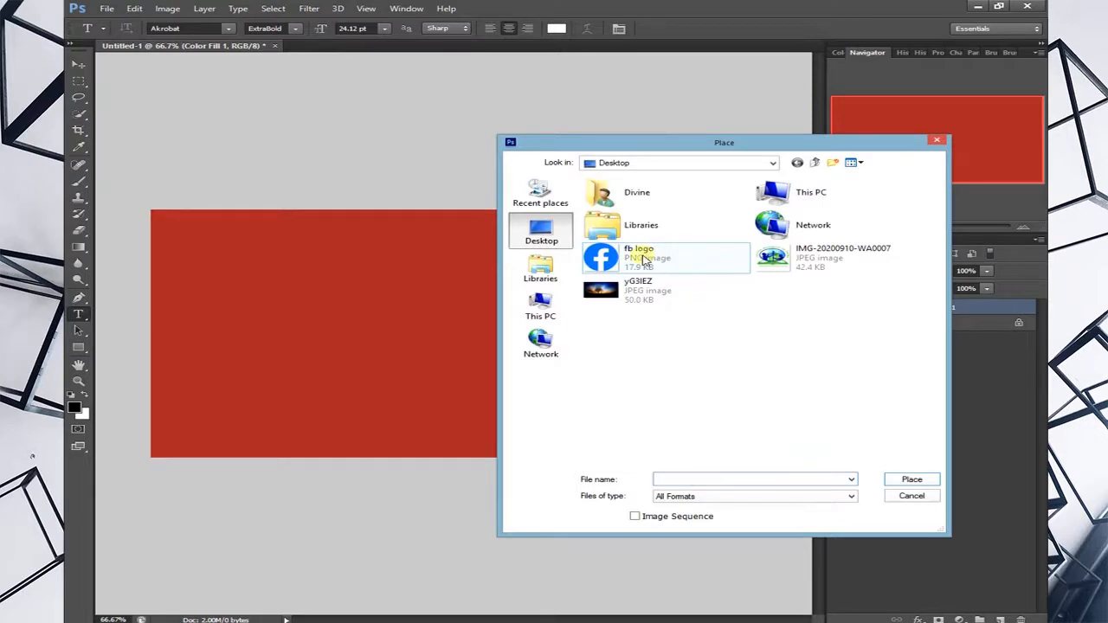
click(911, 496)
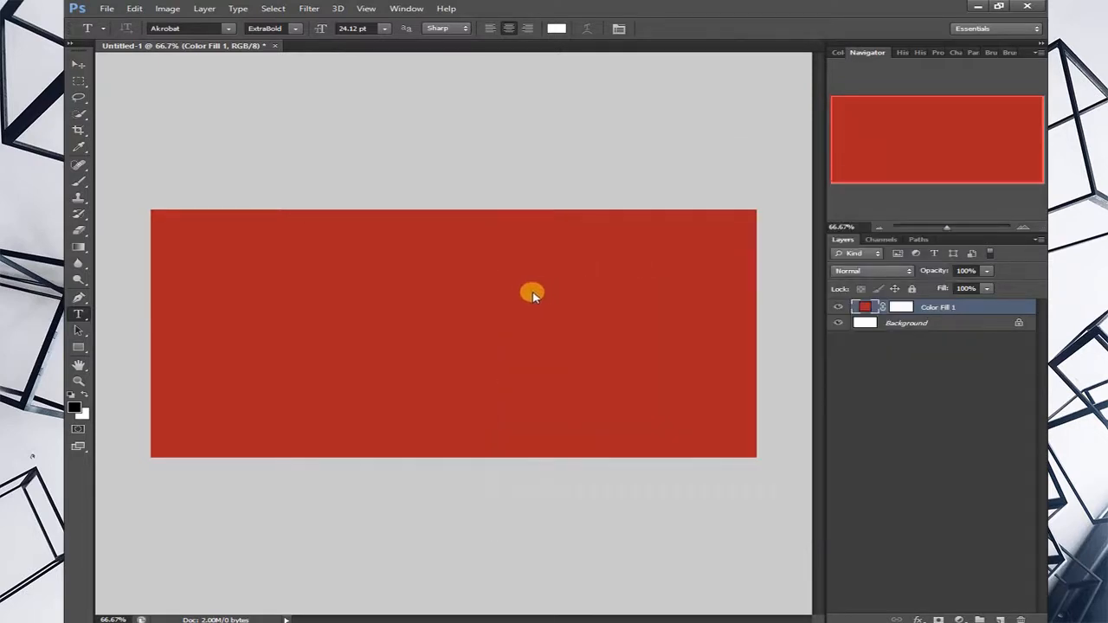
mouse_move(511, 298)
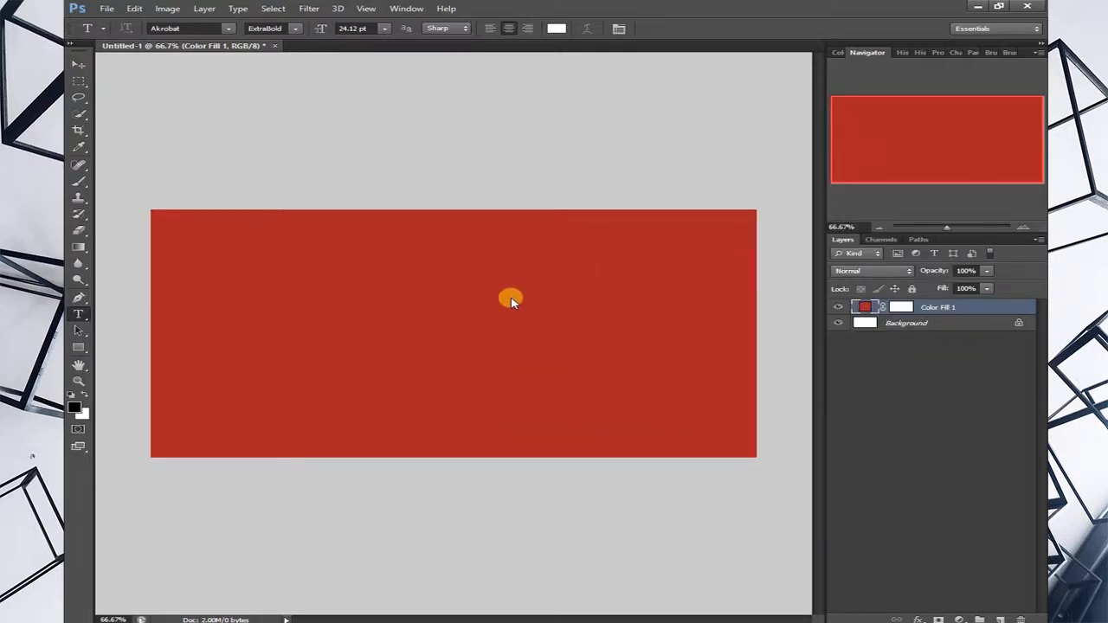
mouse_move(599, 265)
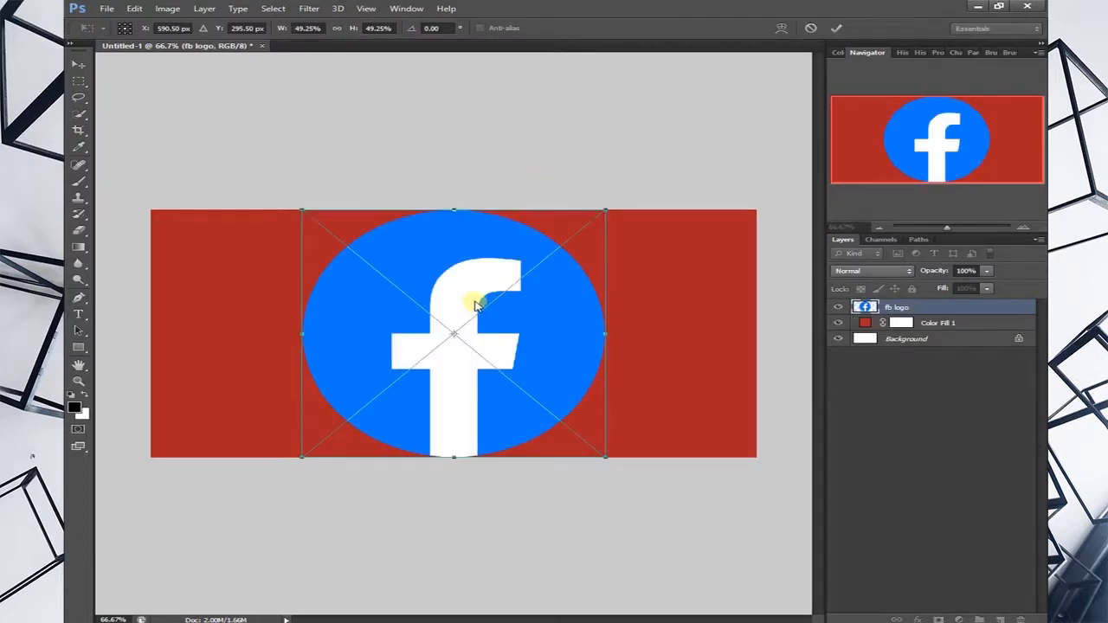
Scale the Facebook logo to about a quarter size, centred, and commit the transform
drag(605, 457, 582, 446)
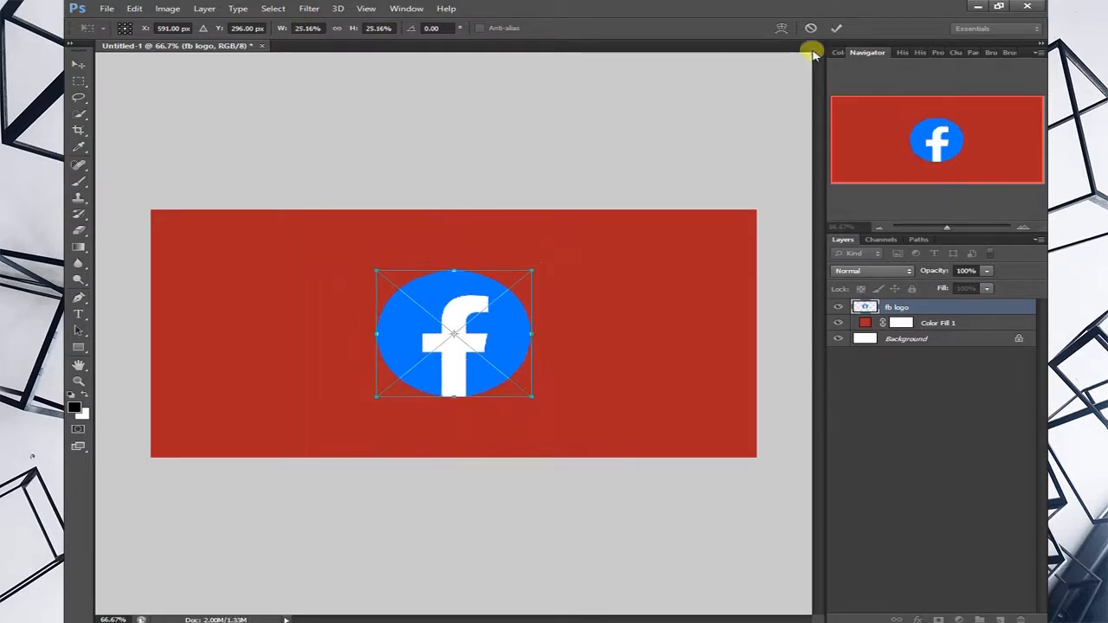
click(836, 28)
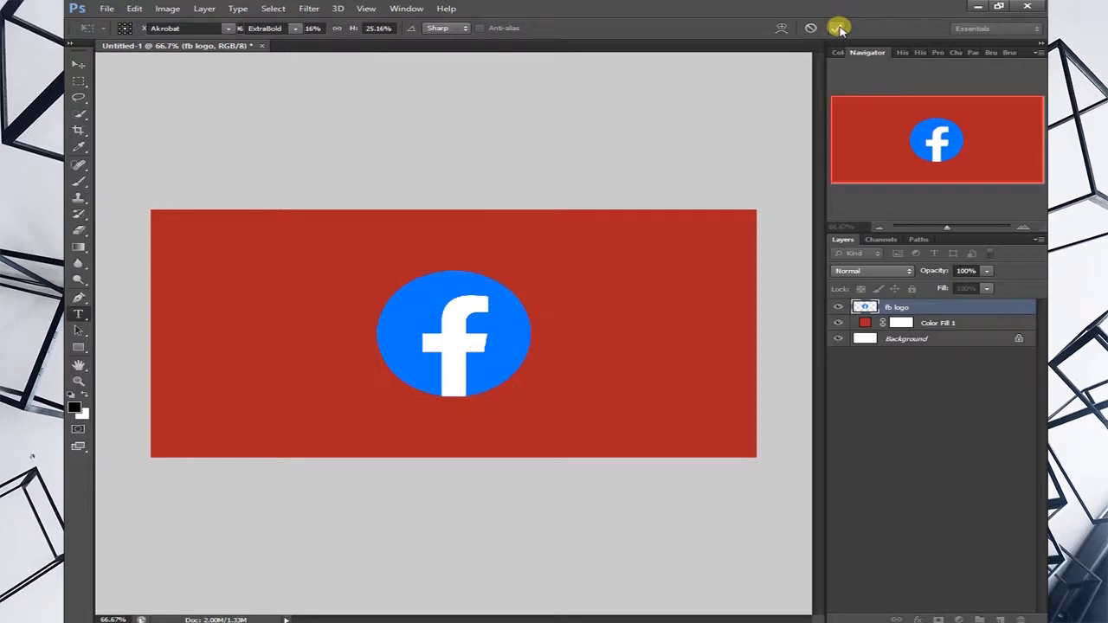
click(78, 314)
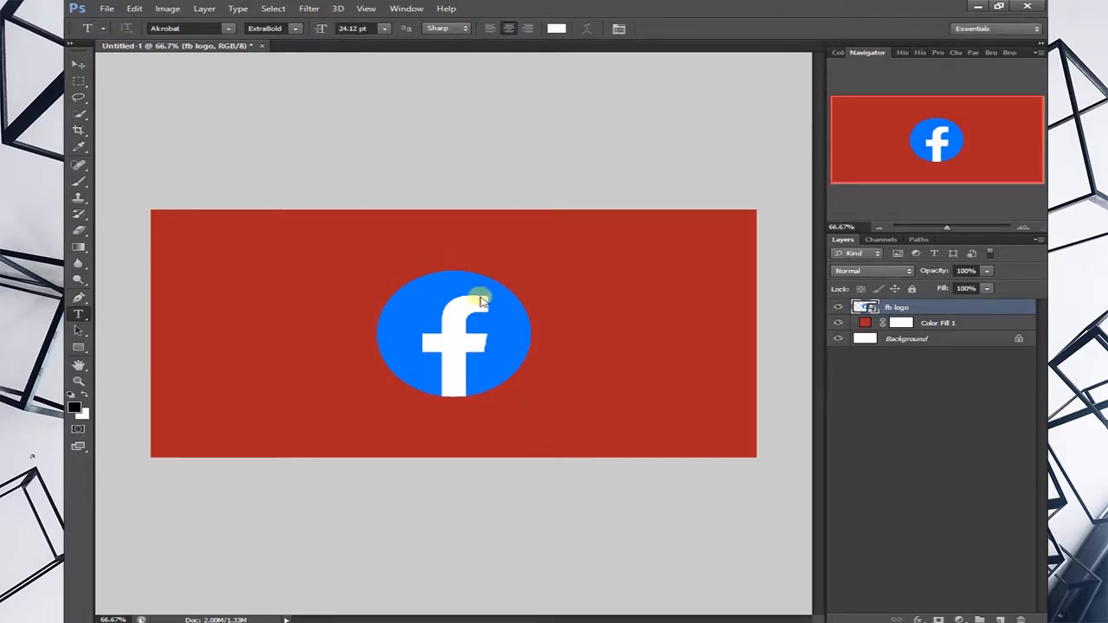
click(78, 64)
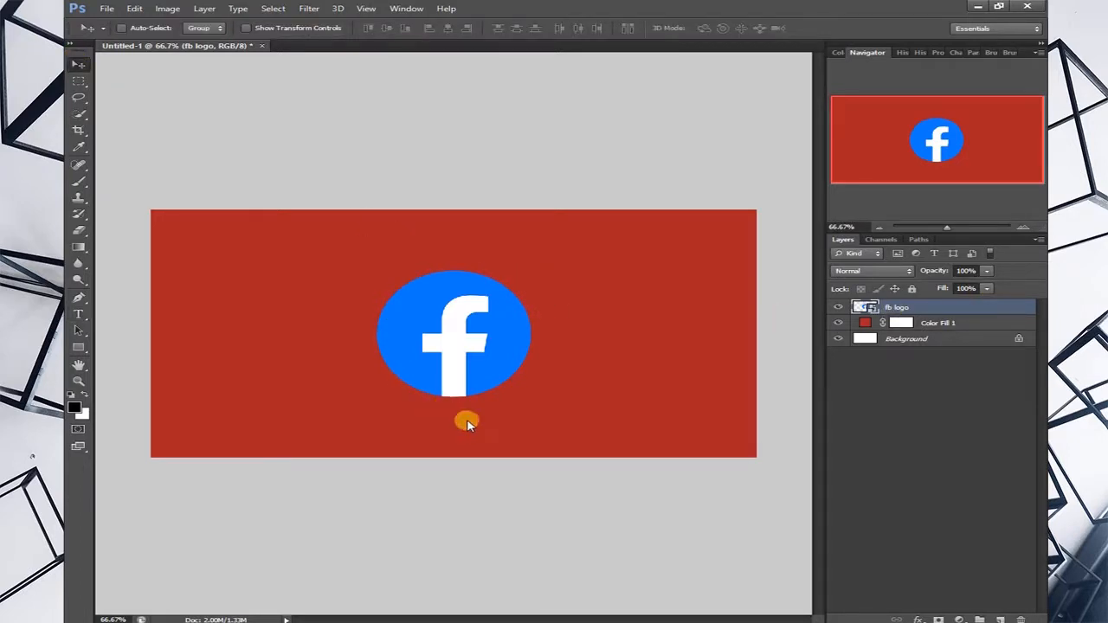
mouse_move(77, 218)
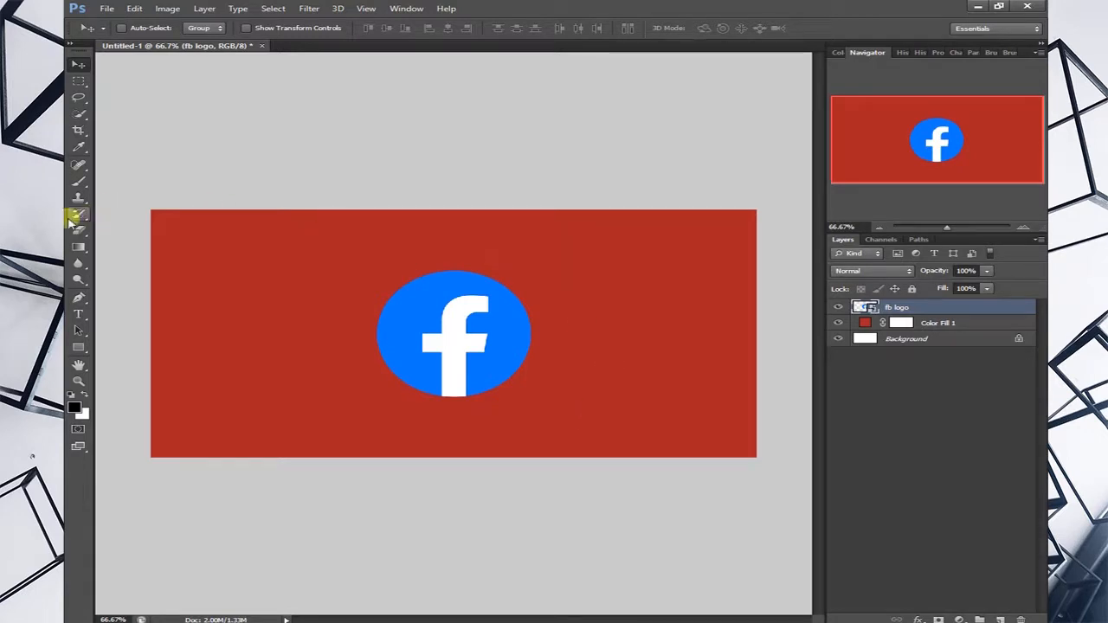
mouse_move(73, 139)
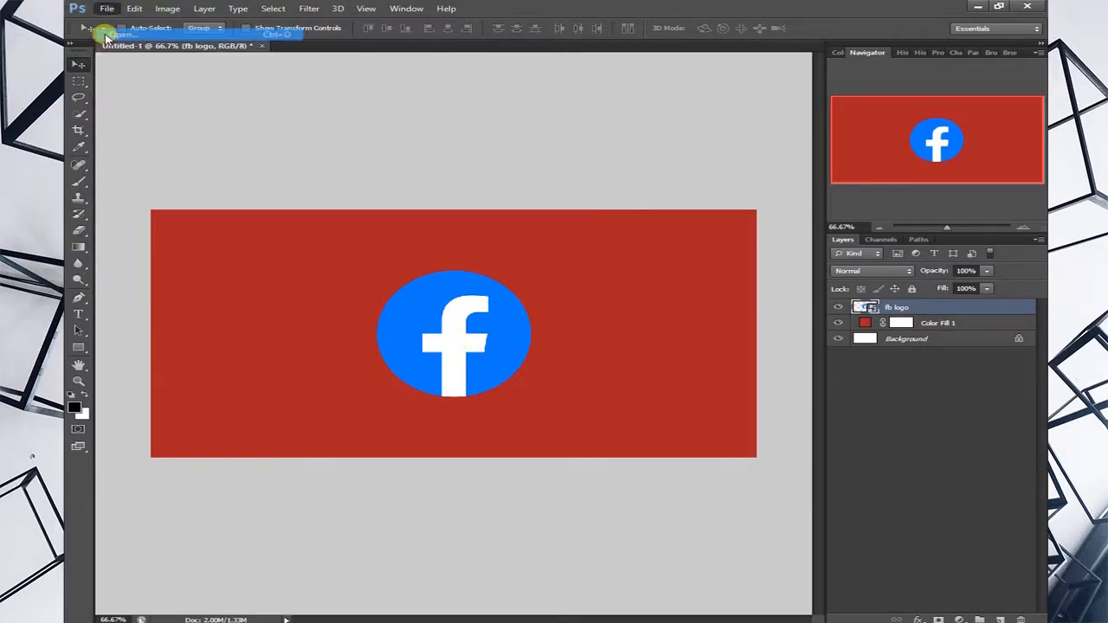
Open vG3EZ.jpeg sunset photo, copy it into Untitled-1 as a layer, and return to the photo
click(108, 6)
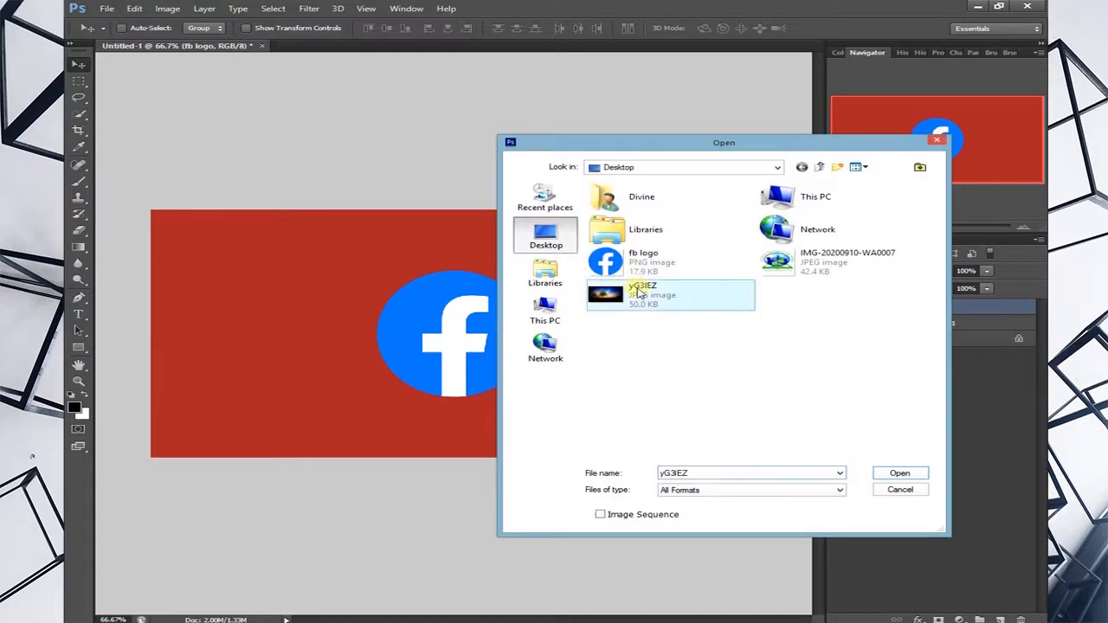
click(901, 473)
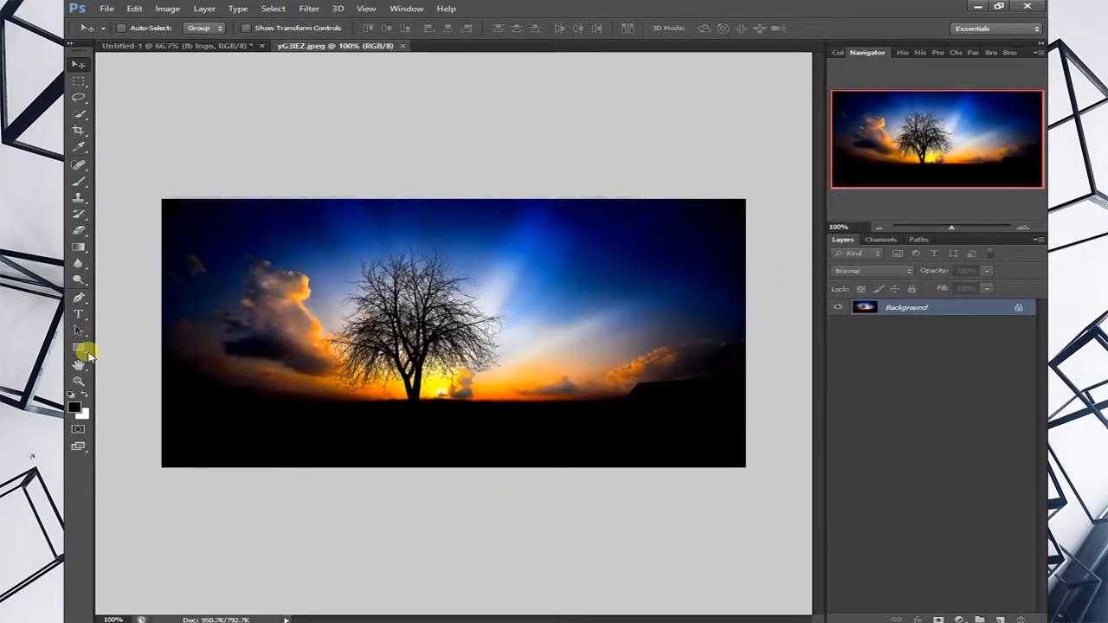
mouse_move(894, 188)
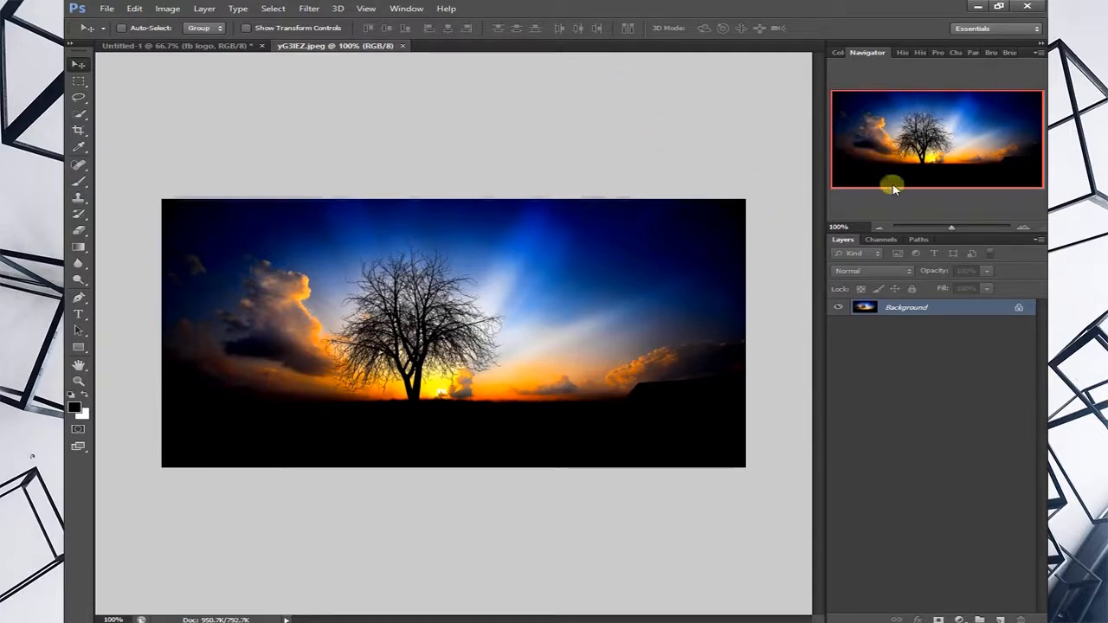
mouse_move(952, 227)
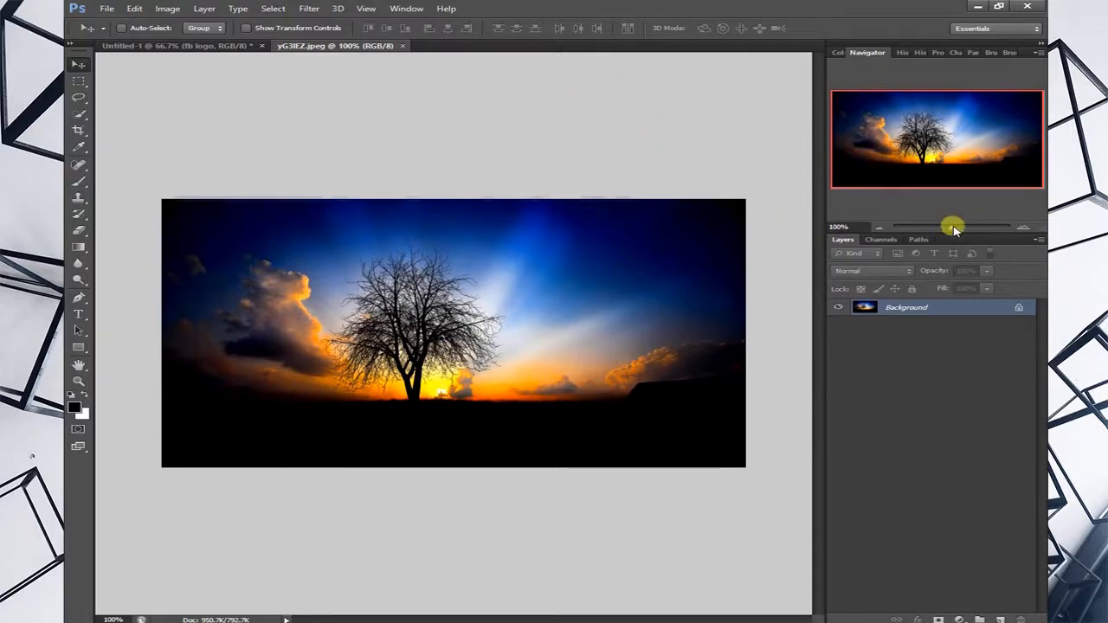
drag(953, 225, 935, 225)
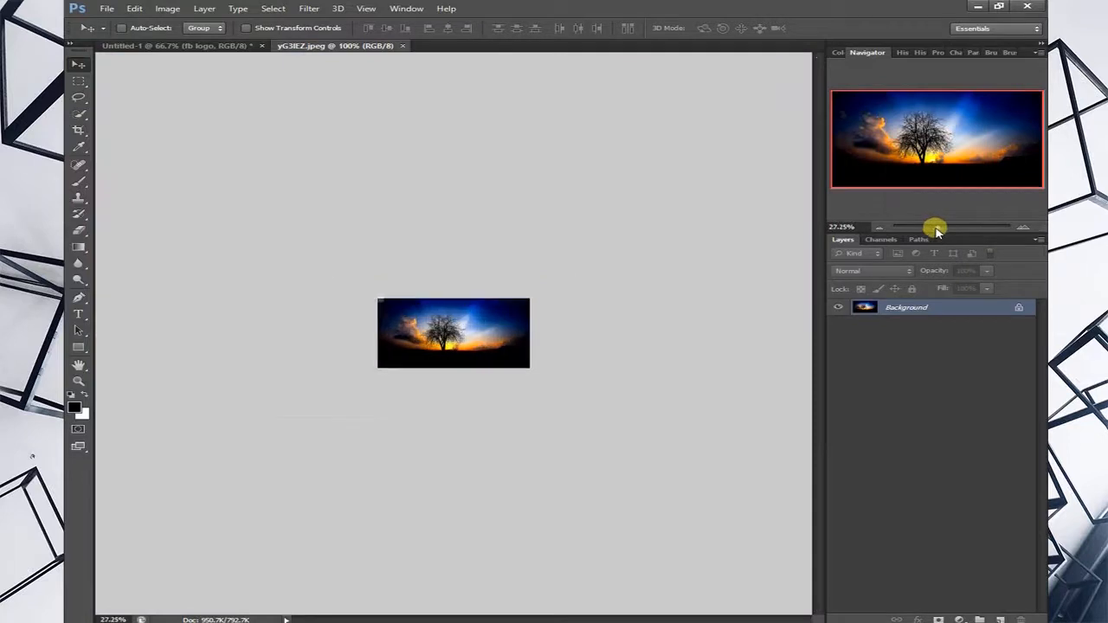
drag(935, 227, 945, 226)
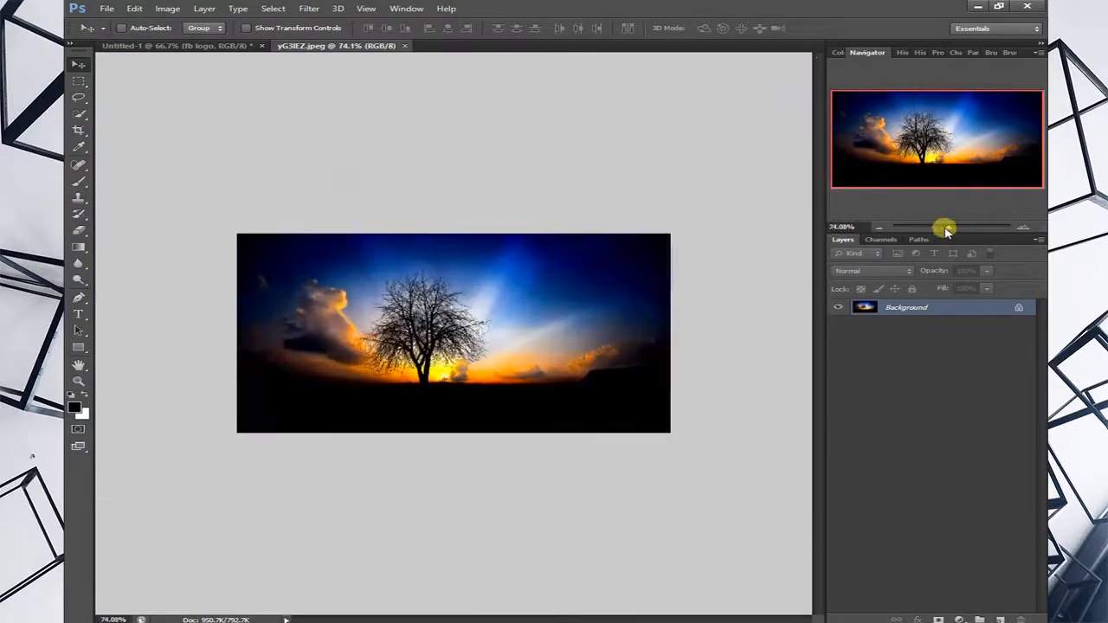
mouse_move(187, 45)
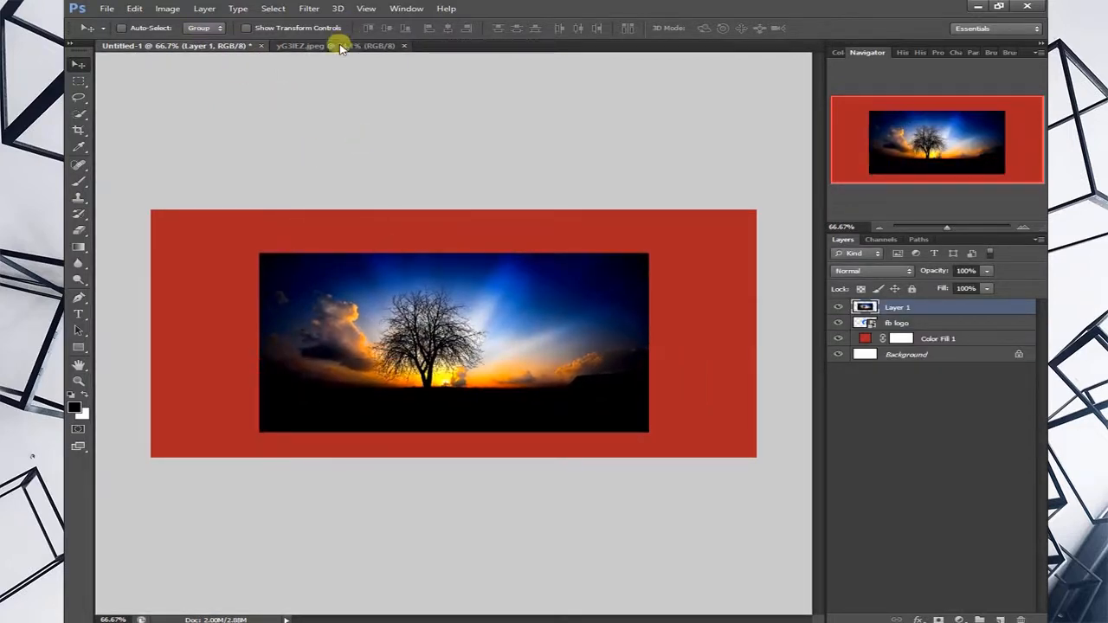
click(166, 7)
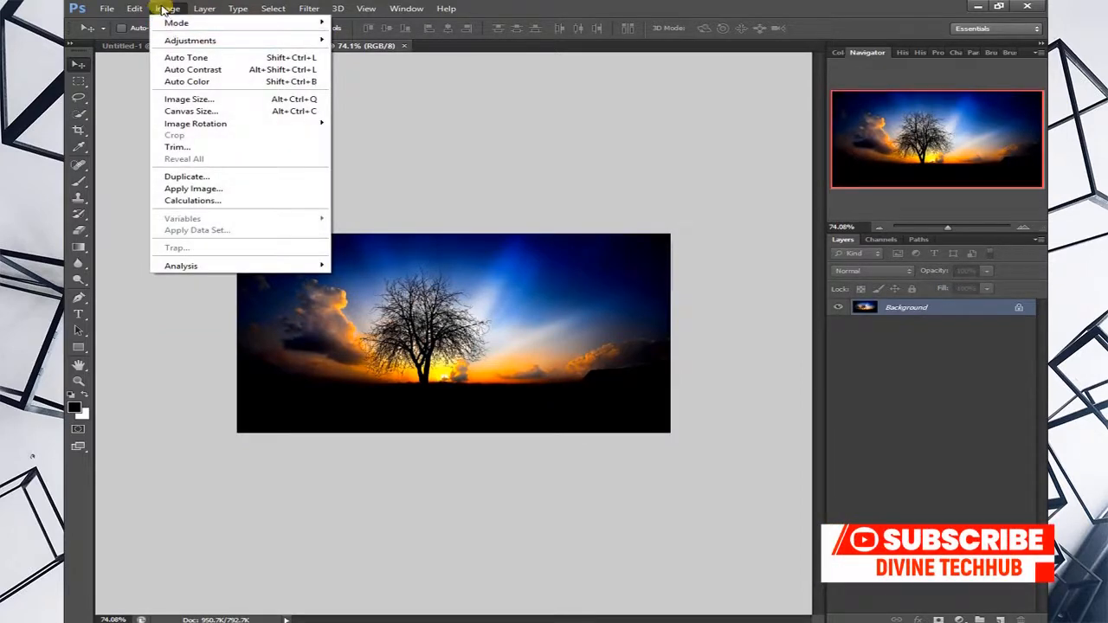
click(189, 99)
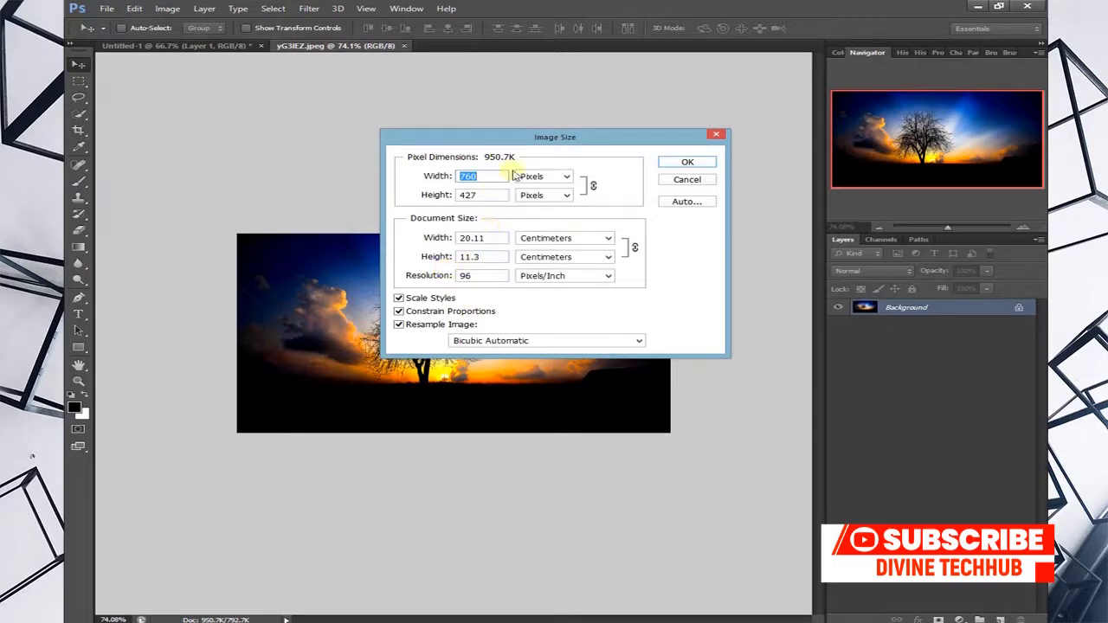
mouse_move(579, 114)
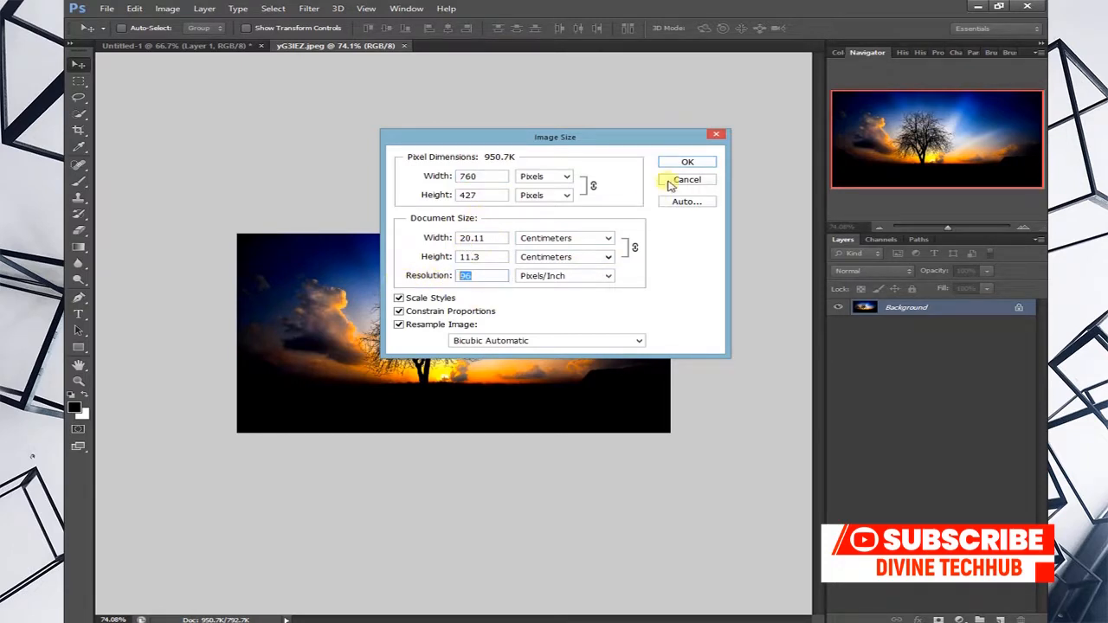
click(686, 178)
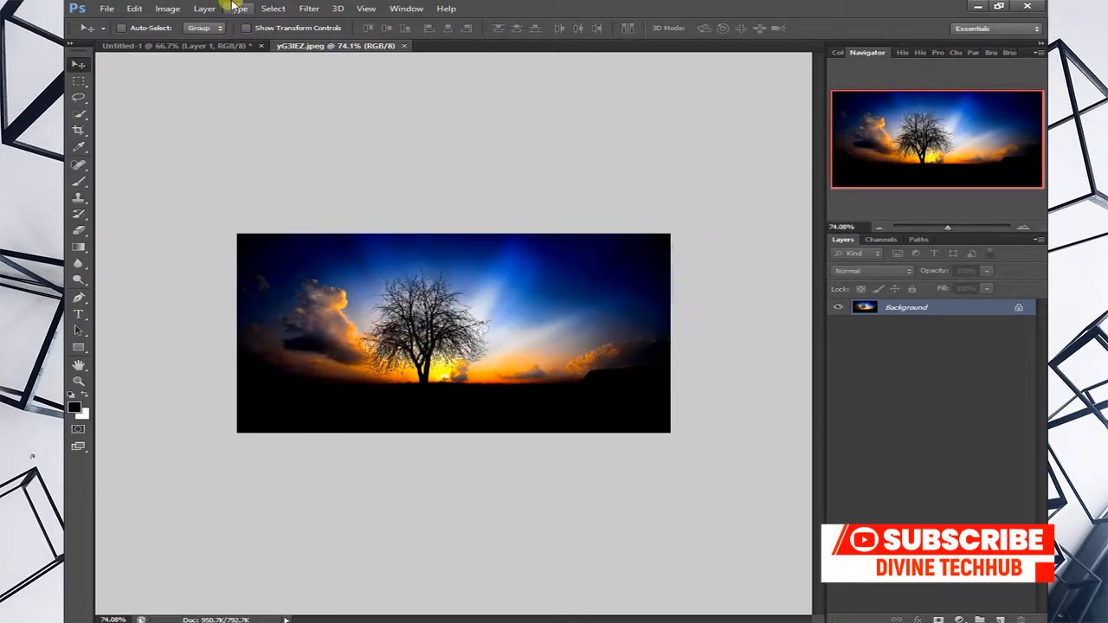
Delete the sunset photo Layer 1 from Untitled-1, leaving the Facebook logo on red
click(168, 7)
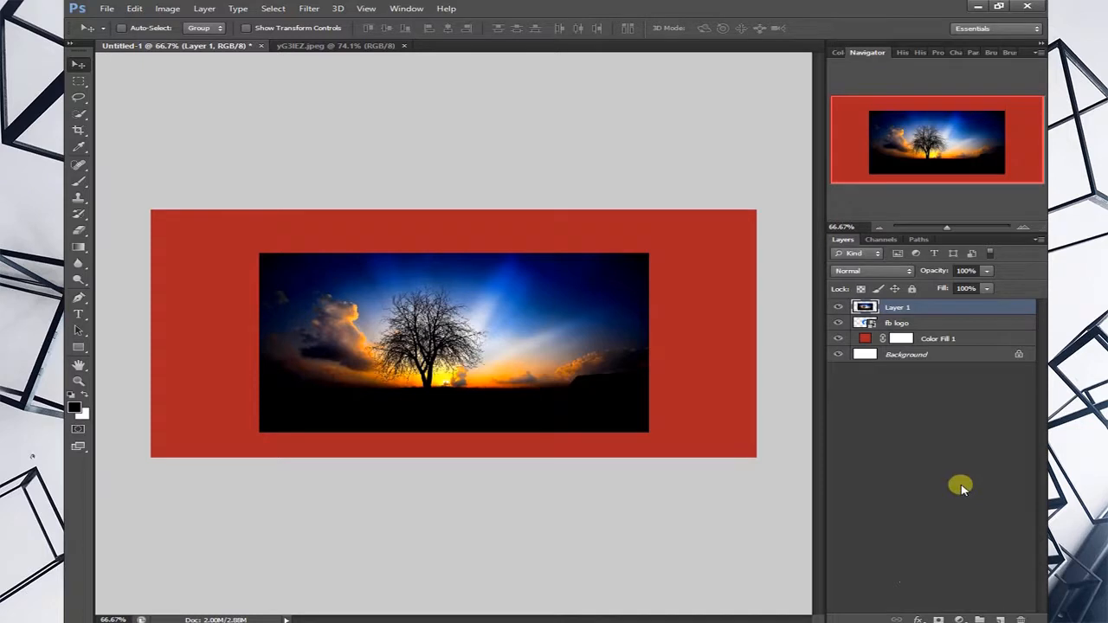
click(838, 307)
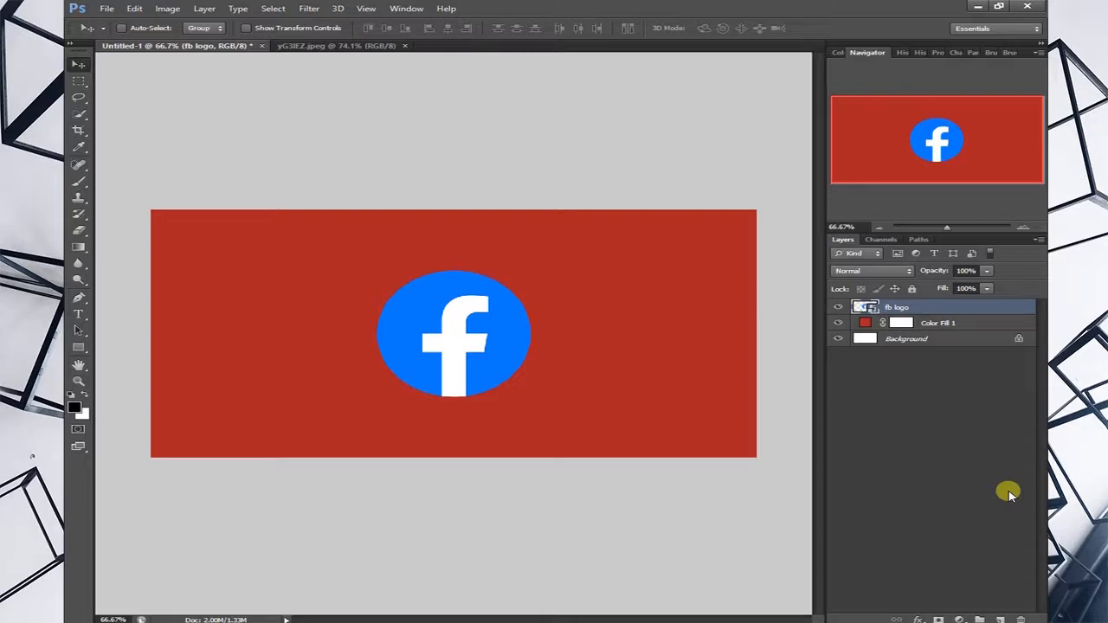
mouse_move(887, 406)
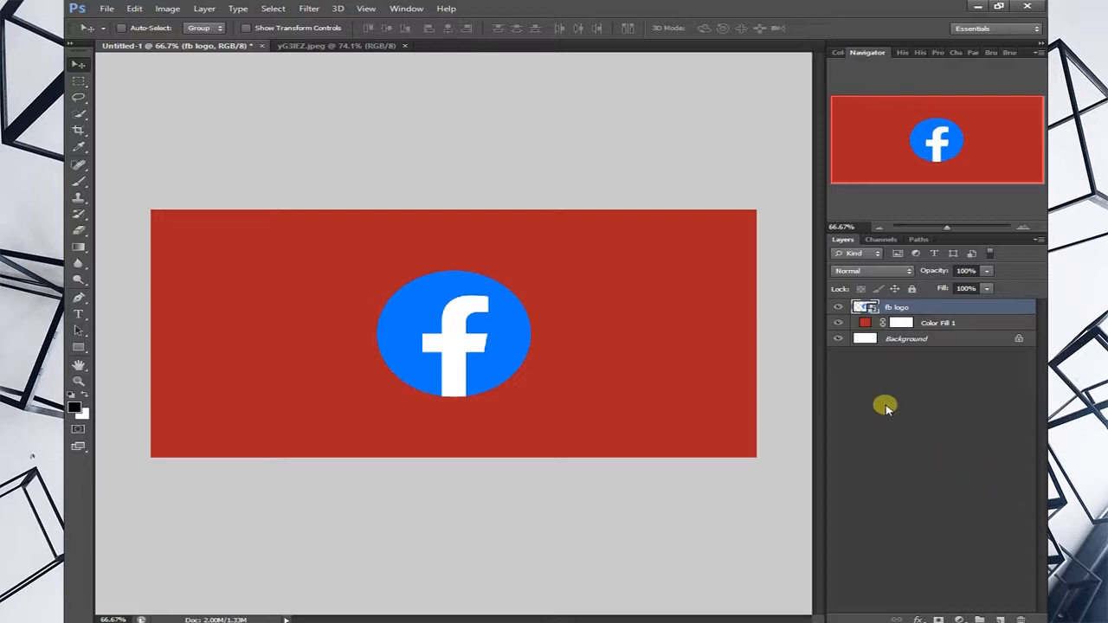